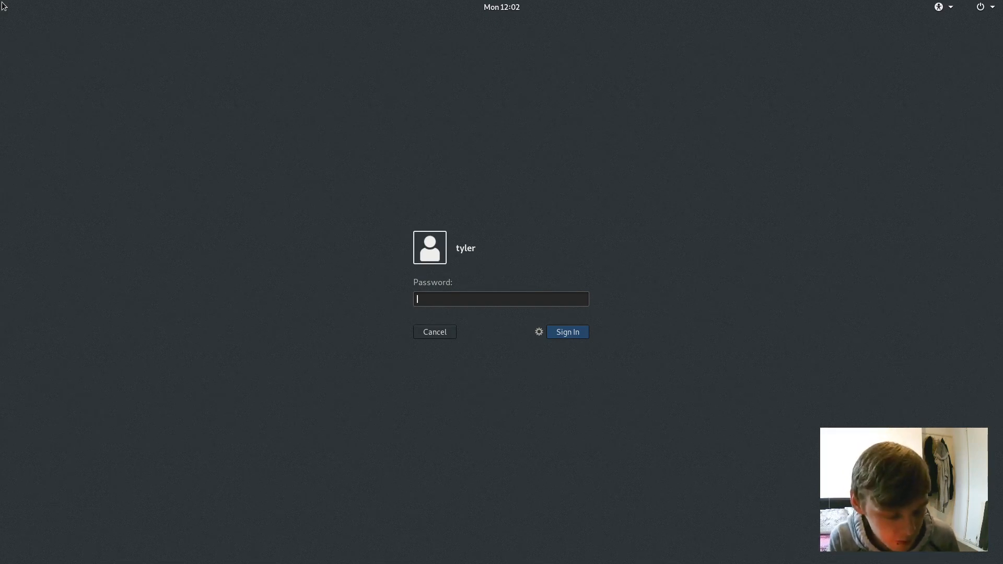
# Sign in with the password and dismiss the VirtualBox notice and VBoxClient warning
pyautogui.write('password')
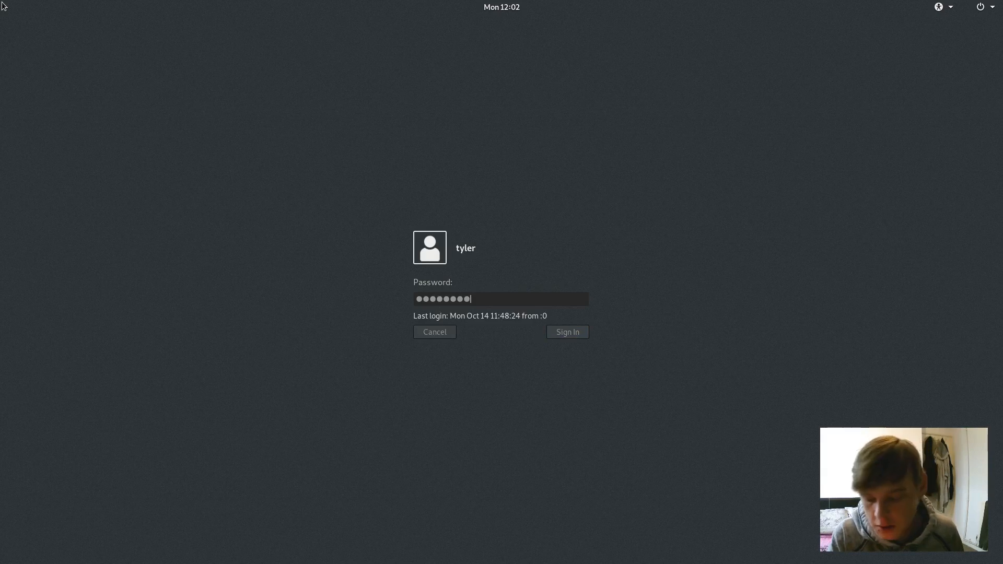
pyautogui.click(567, 332)
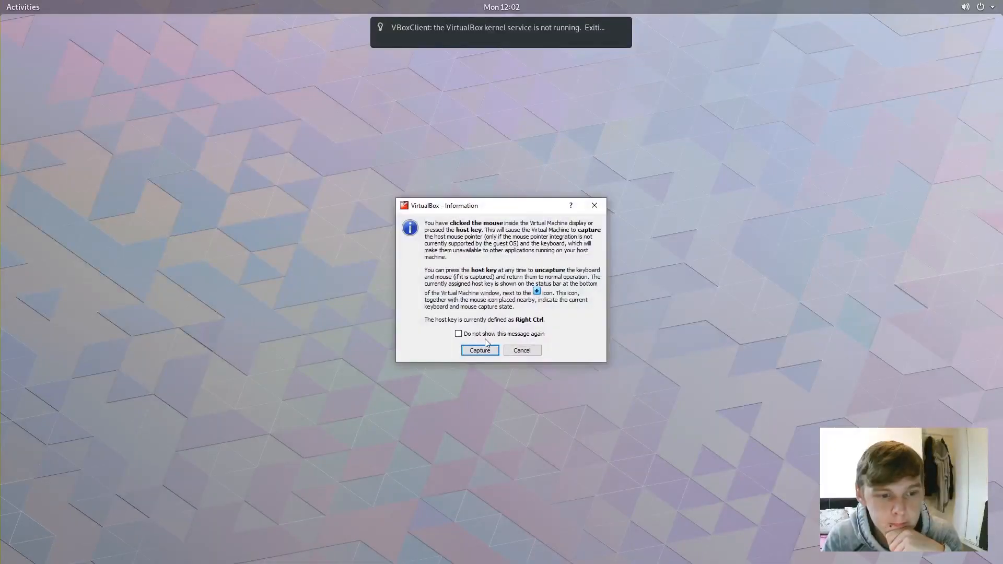
pyautogui.click(479, 350)
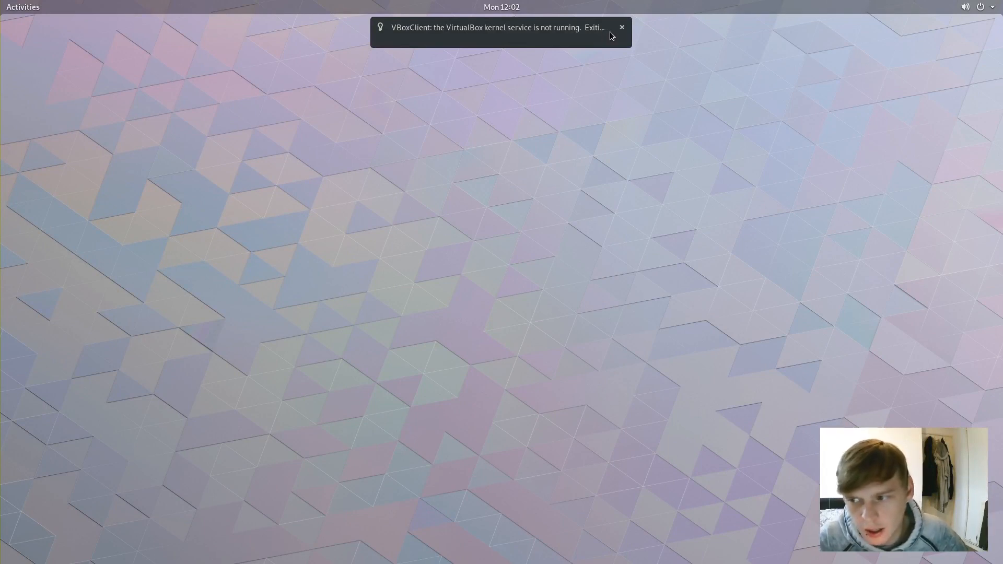
pyautogui.click(622, 27)
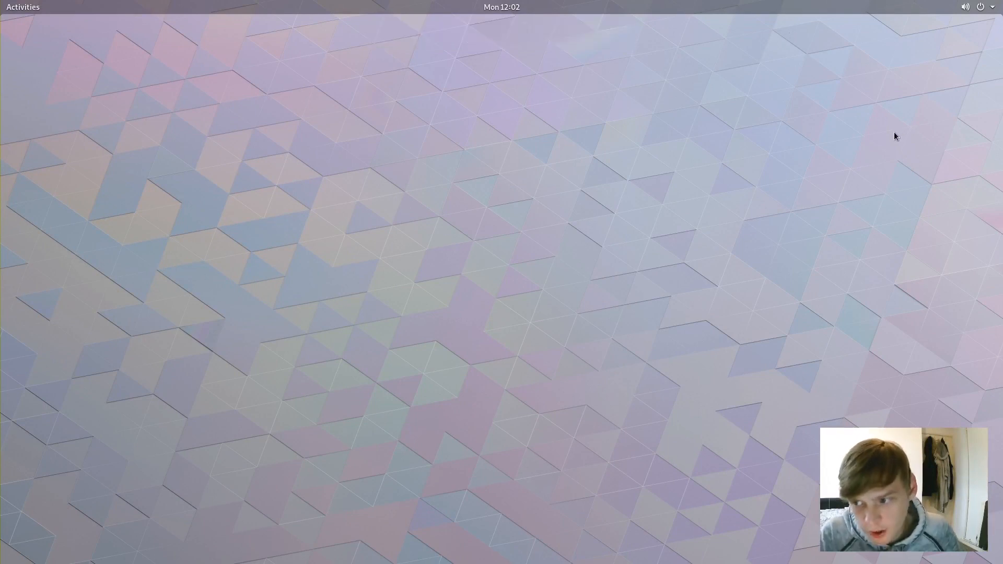
pyautogui.moveTo(871, 133)
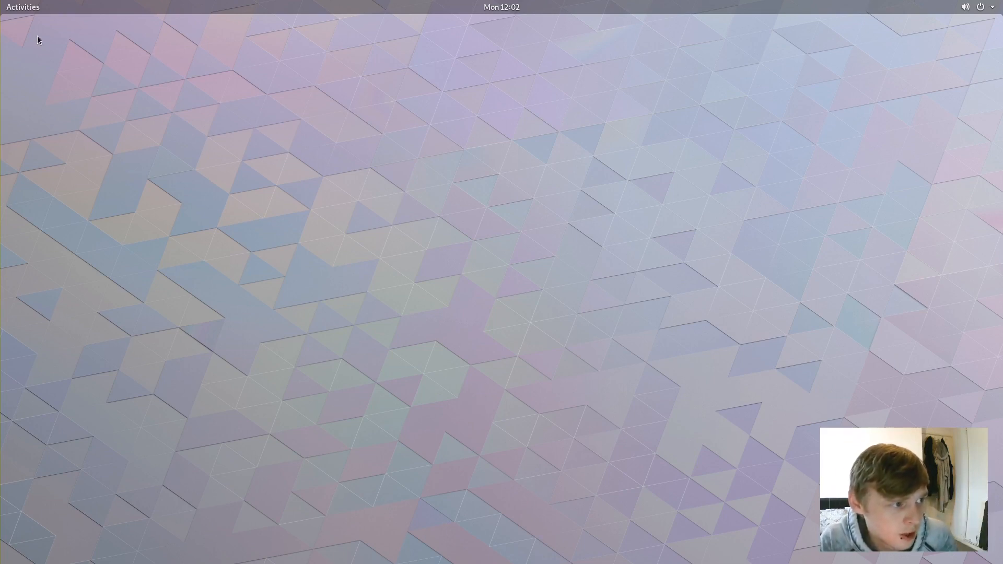
pyautogui.moveTo(250, 133)
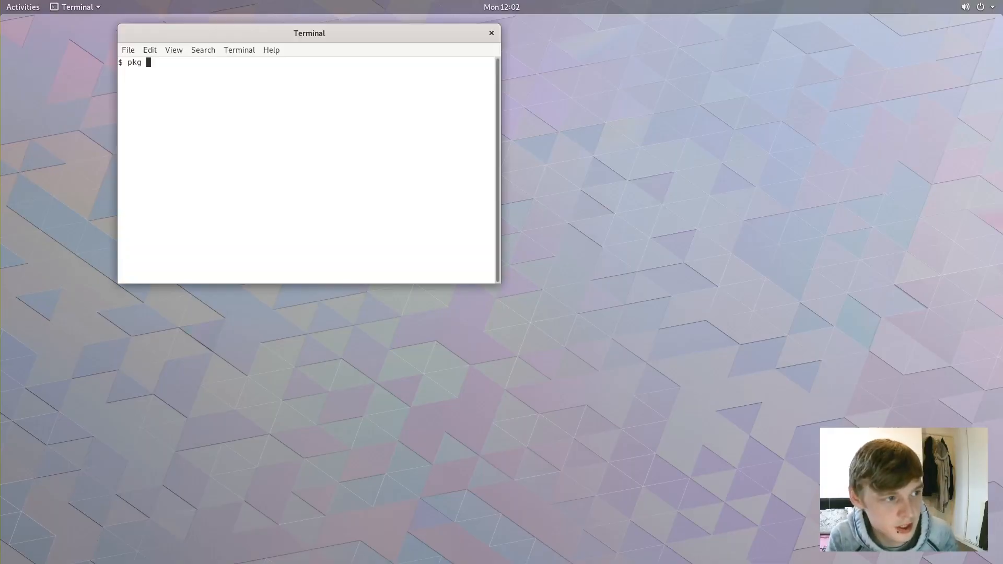
# As root, run 'pkg install gimp' and confirm with y to download its 15 packages
pyautogui.write('install')
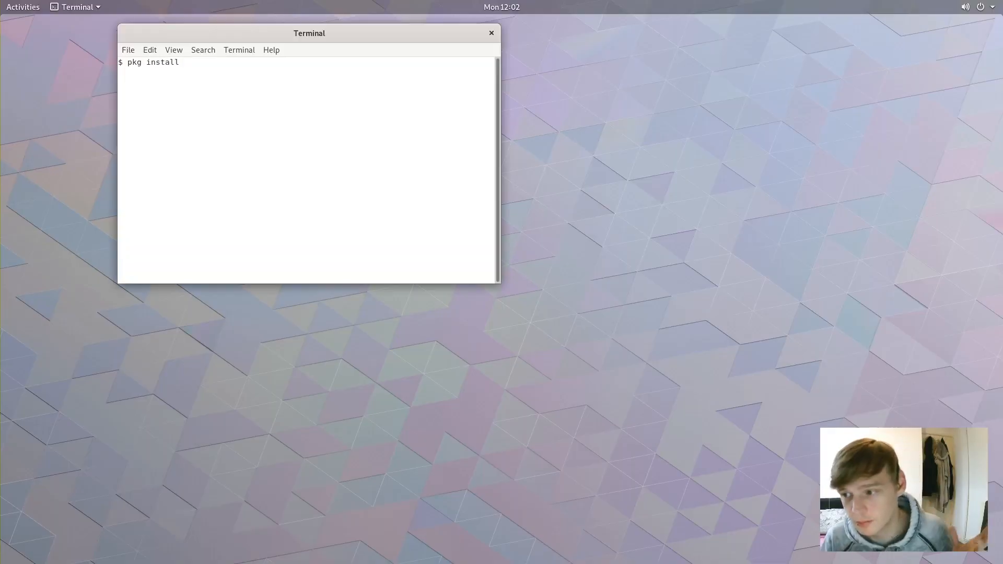
pyautogui.write('gimp')
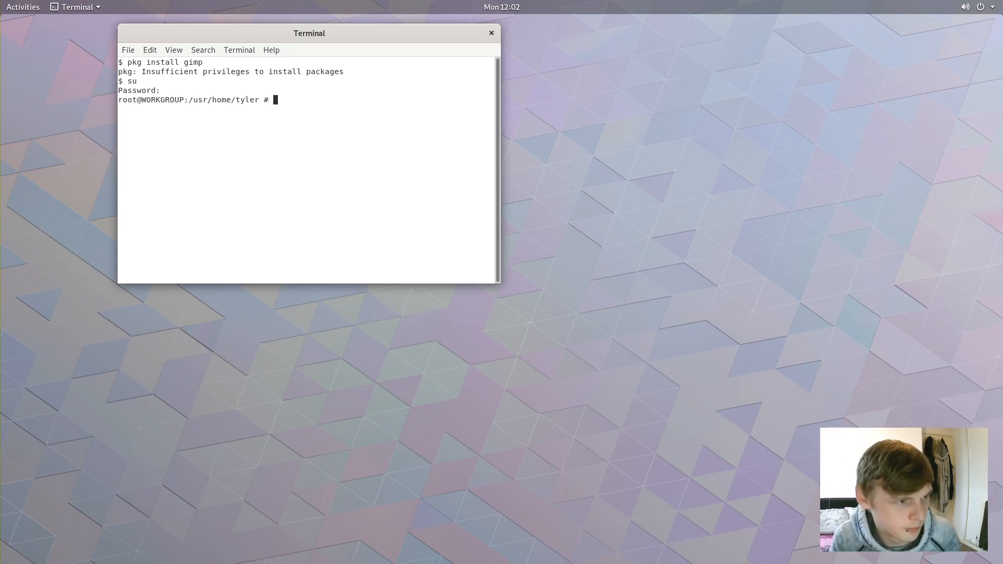
pyautogui.write('pg')
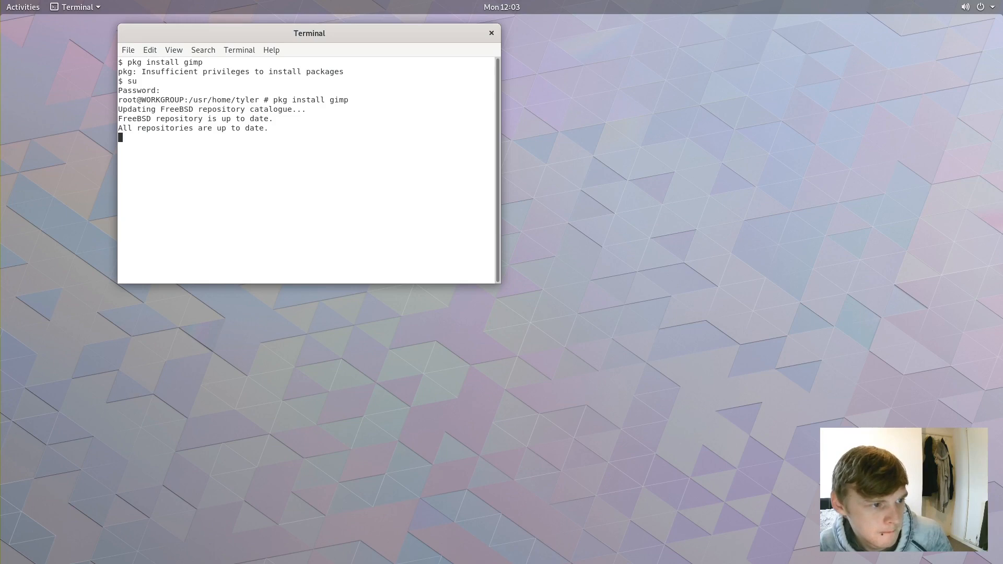
pyautogui.press('Return')
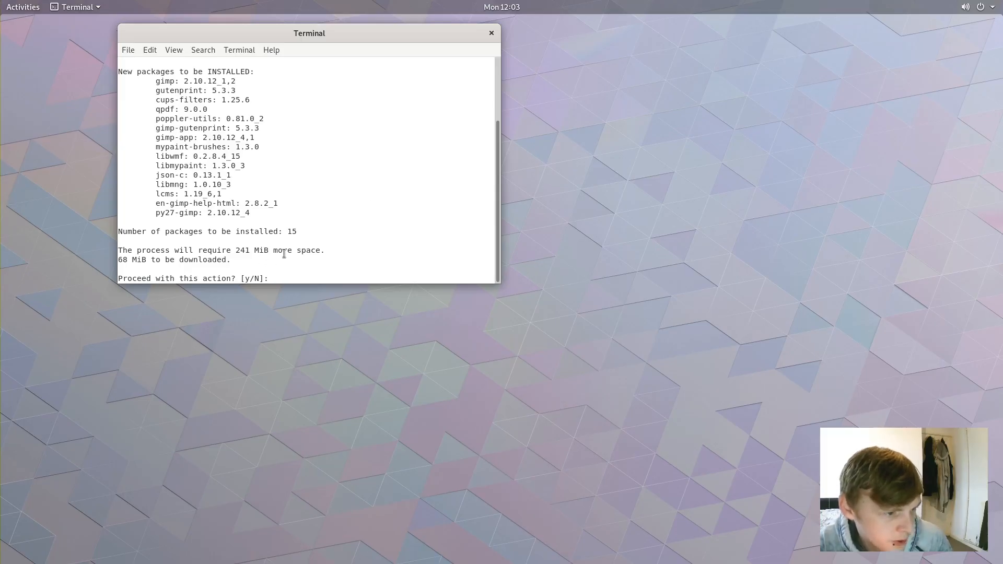
pyautogui.write('y')
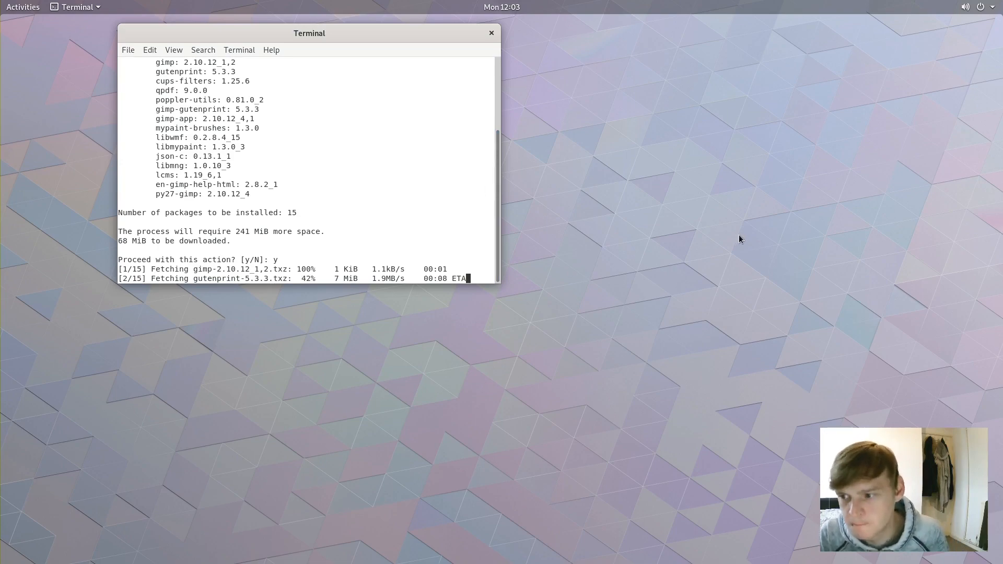
# Move the Terminal window toward the centre of the screen
pyautogui.click(23, 7)
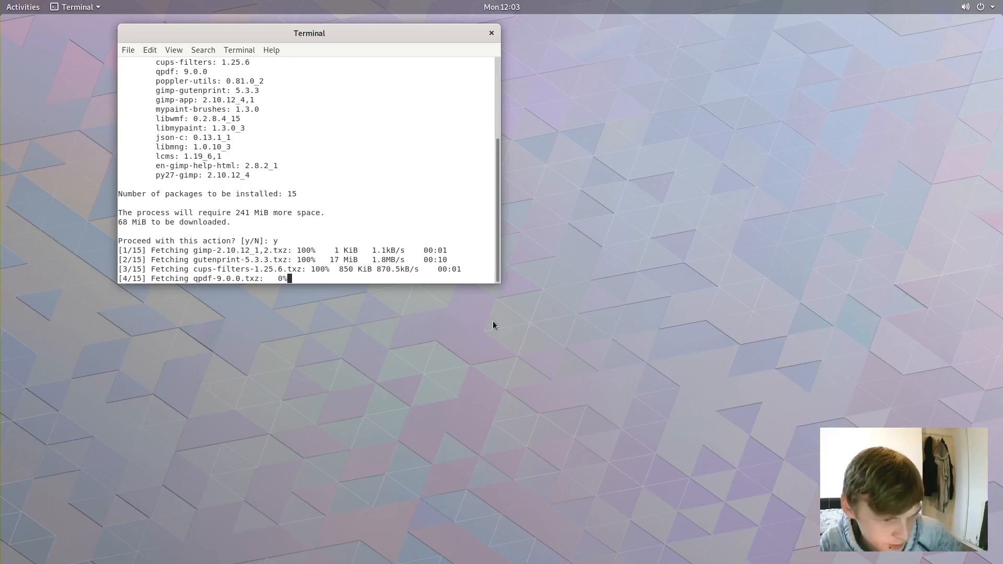
pyautogui.moveTo(309, 32); pyautogui.dragTo(537, 73)
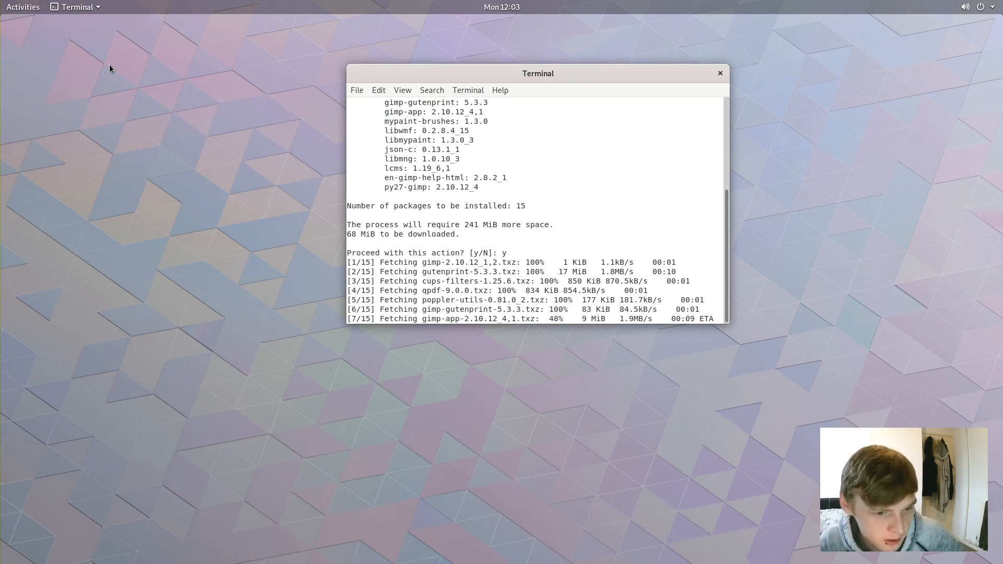
pyautogui.click(23, 6)
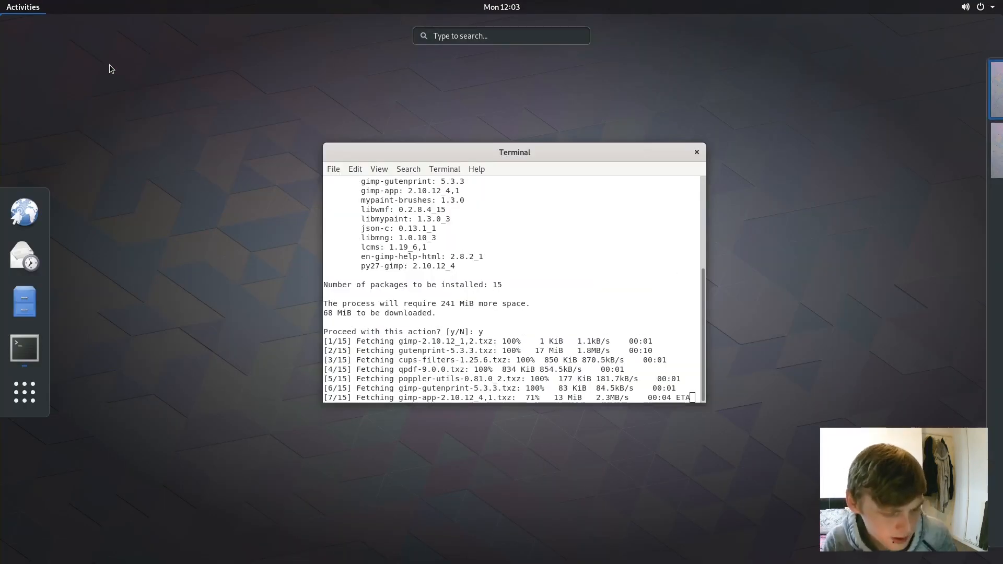
pyautogui.write('twea')
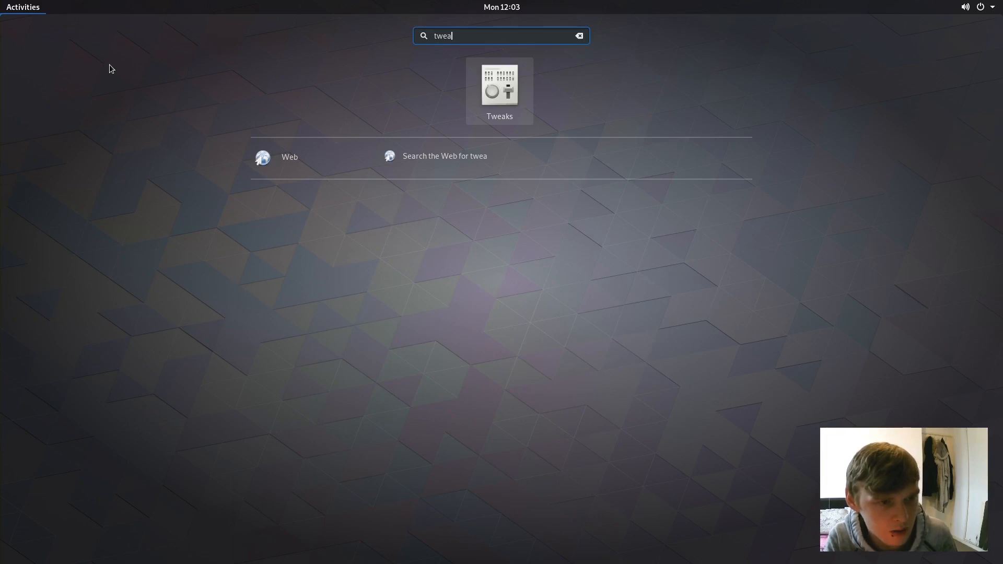
pyautogui.click(500, 89)
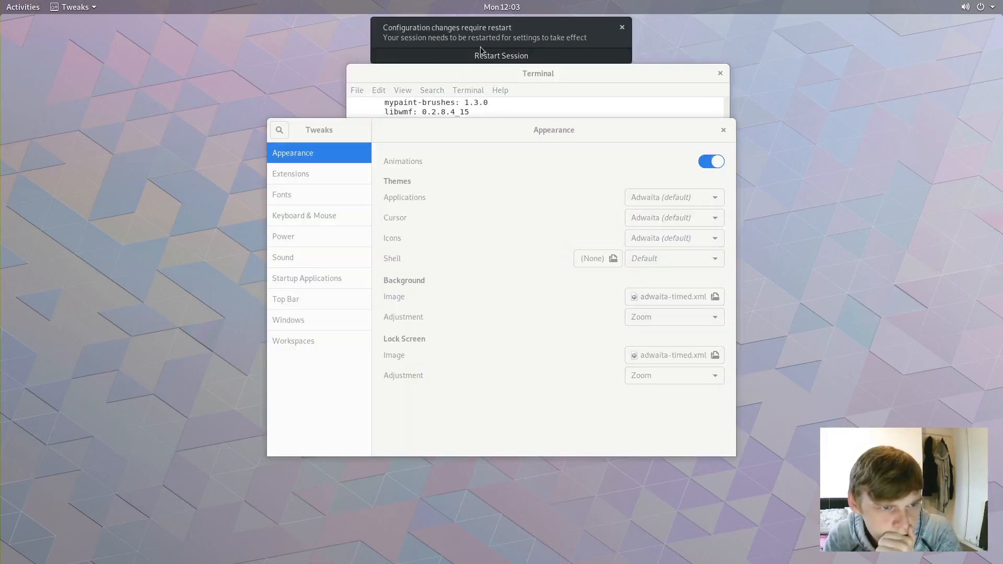
pyautogui.click(621, 27)
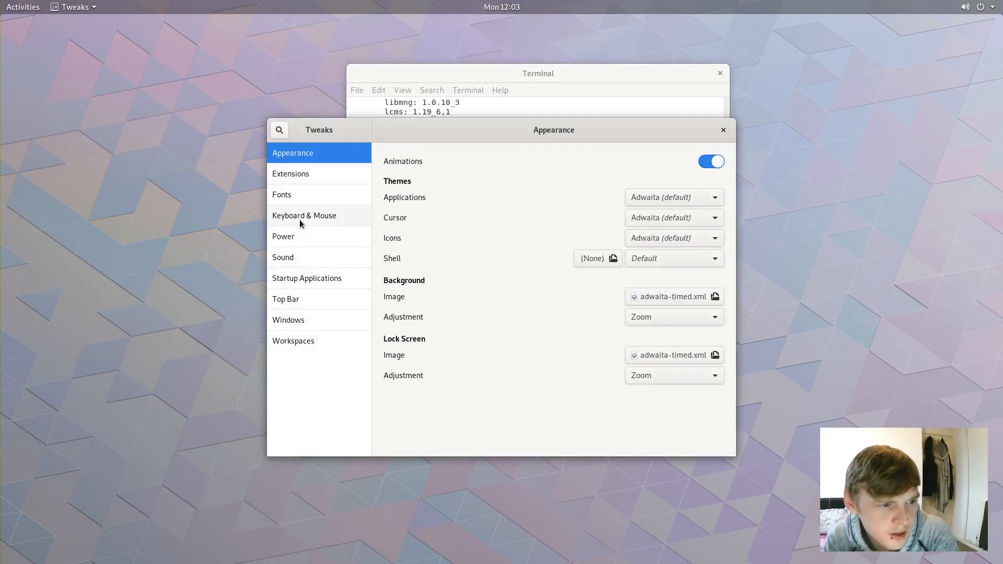
pyautogui.click(290, 173)
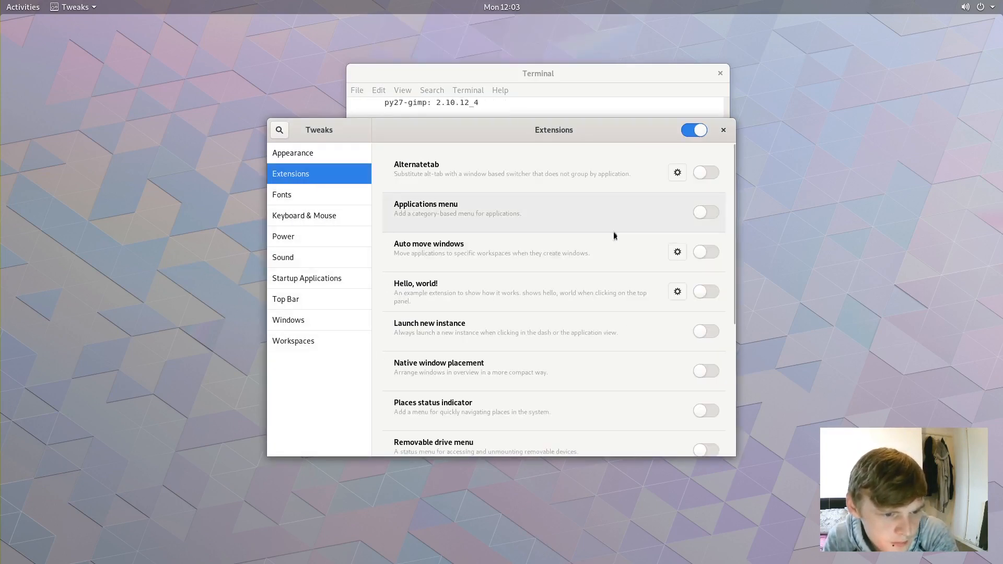
pyautogui.scroll(-3)
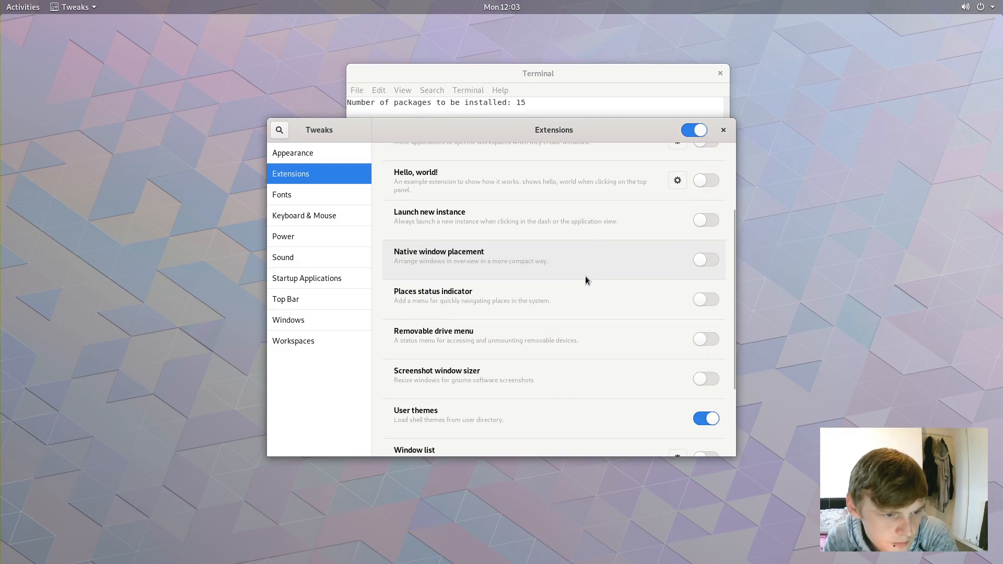
pyautogui.scroll(-3)
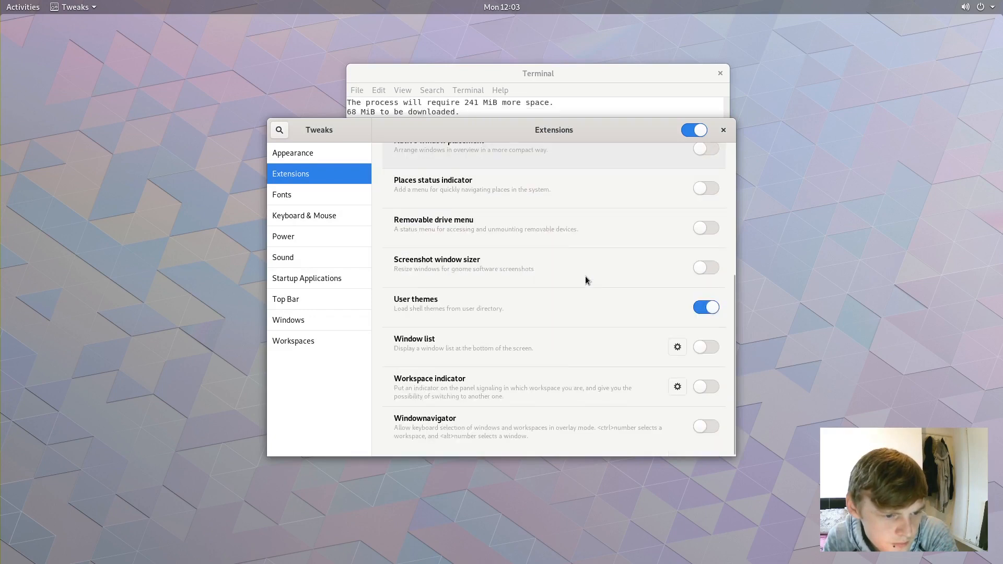
pyautogui.write('y')
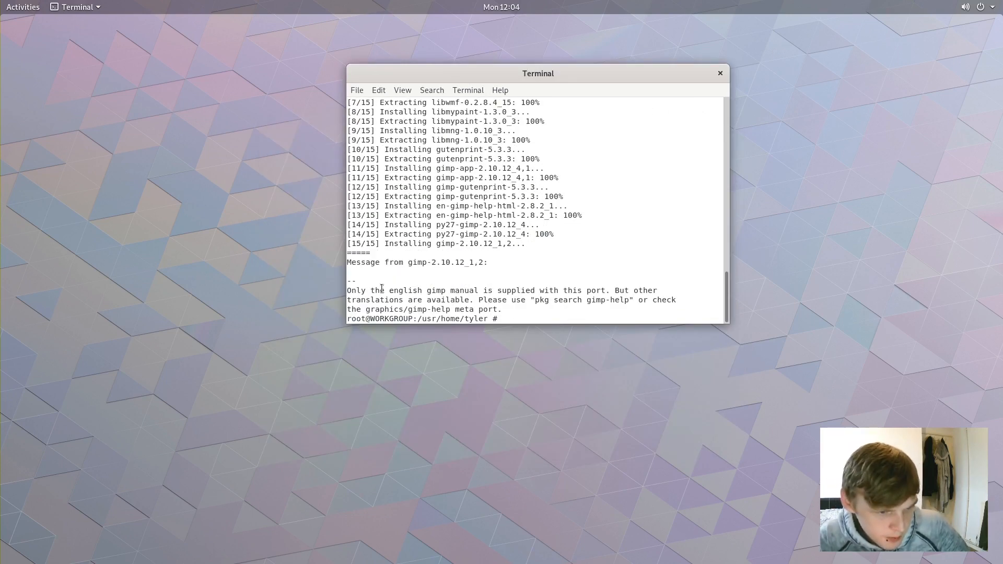
# Show all installed applications in Activities and page through to the last page
pyautogui.click(23, 6)
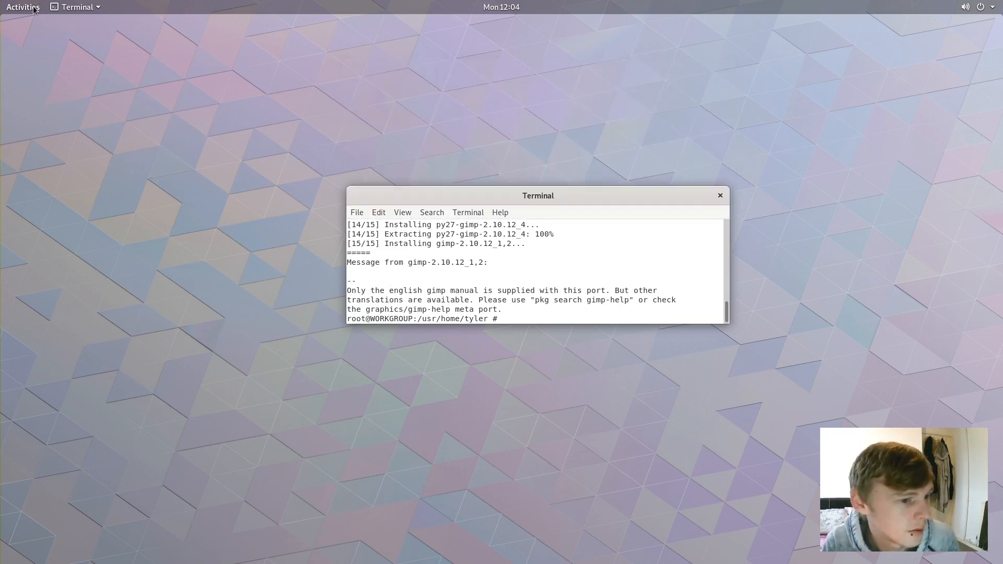
pyautogui.click(23, 7)
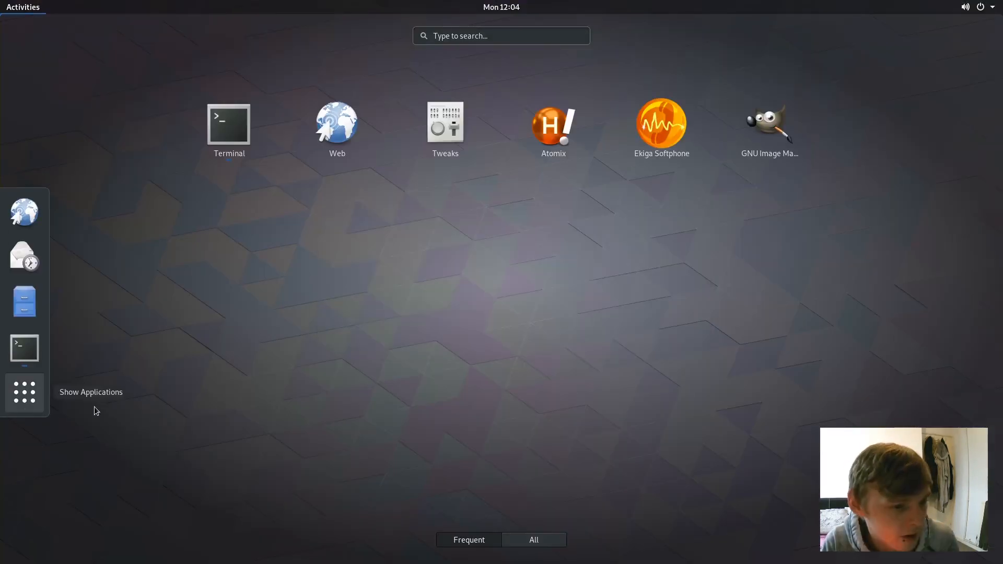
pyautogui.click(534, 539)
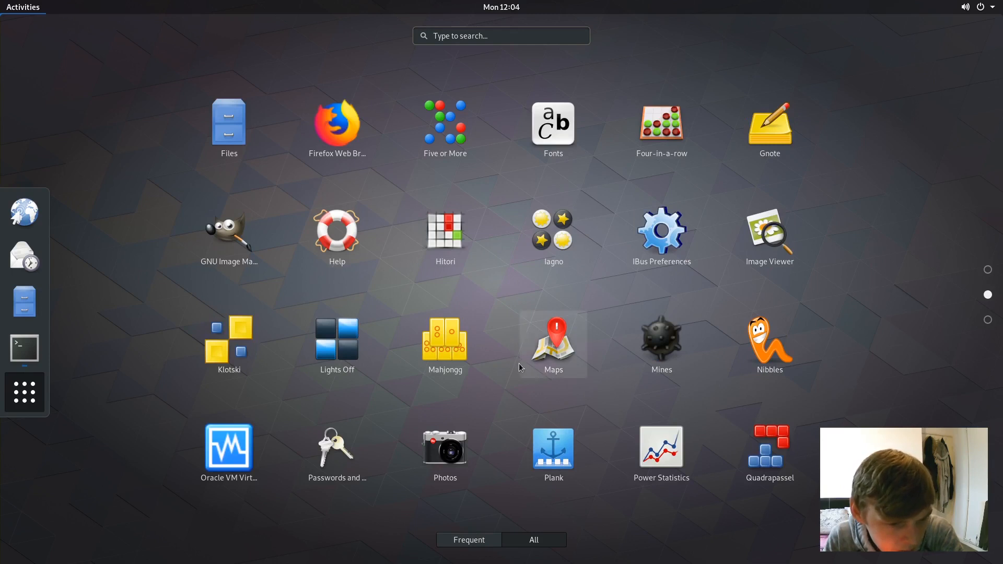
pyautogui.moveTo(877, 352)
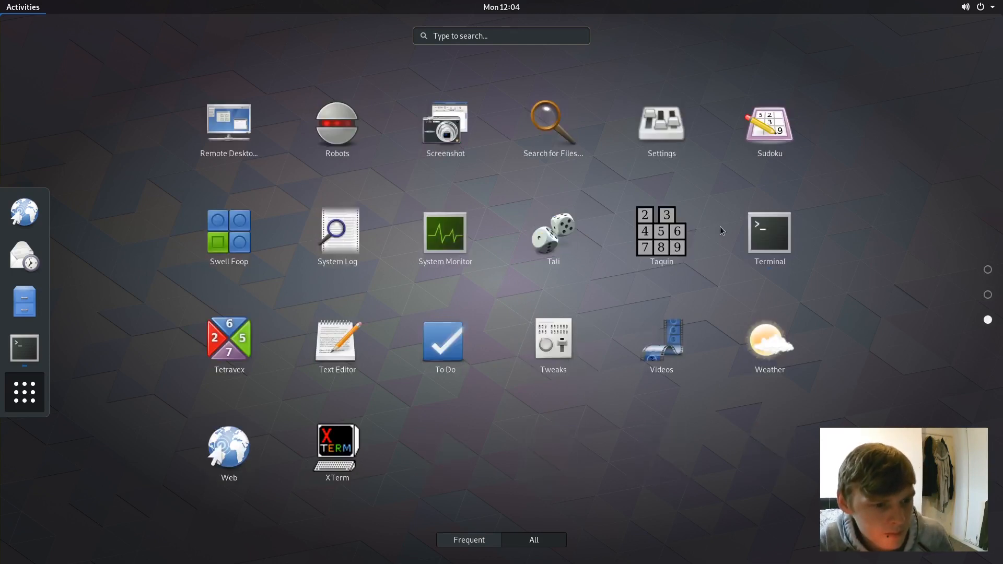
pyautogui.click(769, 231)
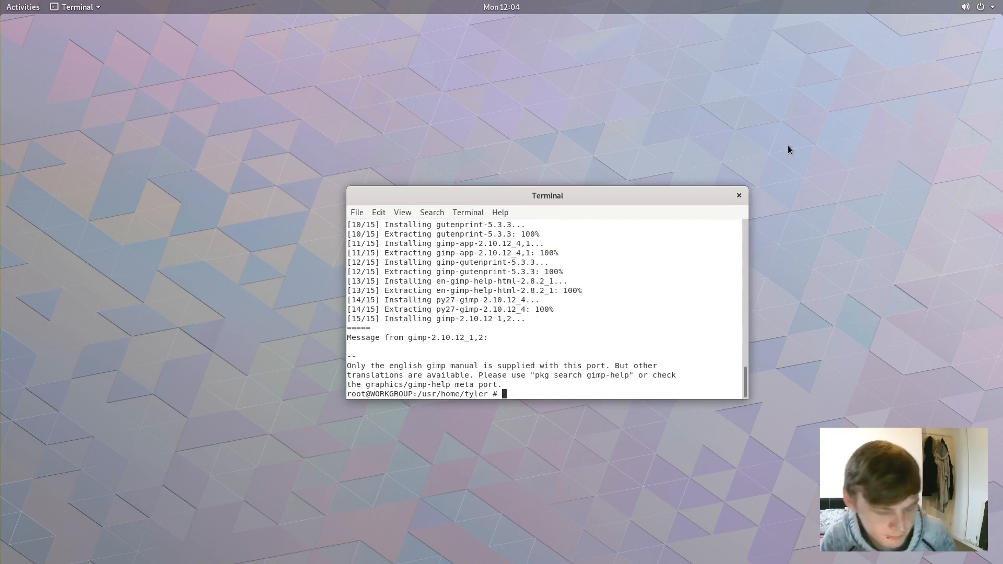
# Run 'pkg install libreoffice' and confirm with y to download its 47 packages
pyautogui.write('pkg install libreoffice')
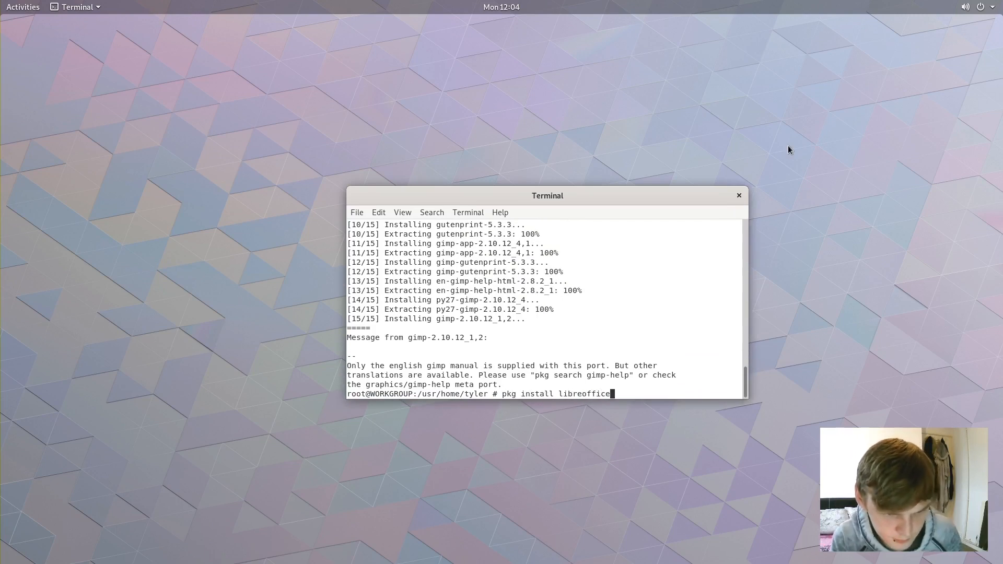
pyautogui.press('Return')
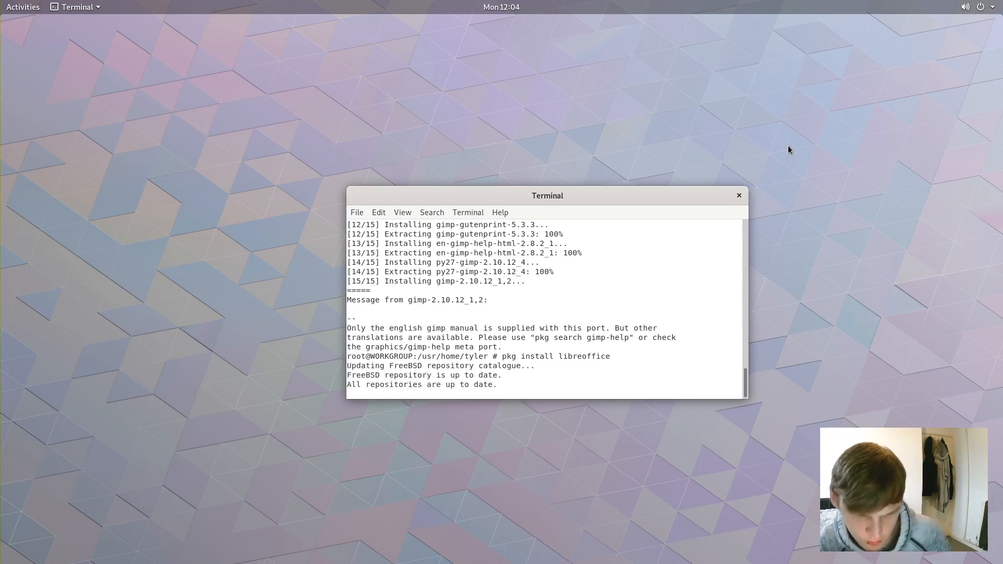
pyautogui.press('Return')
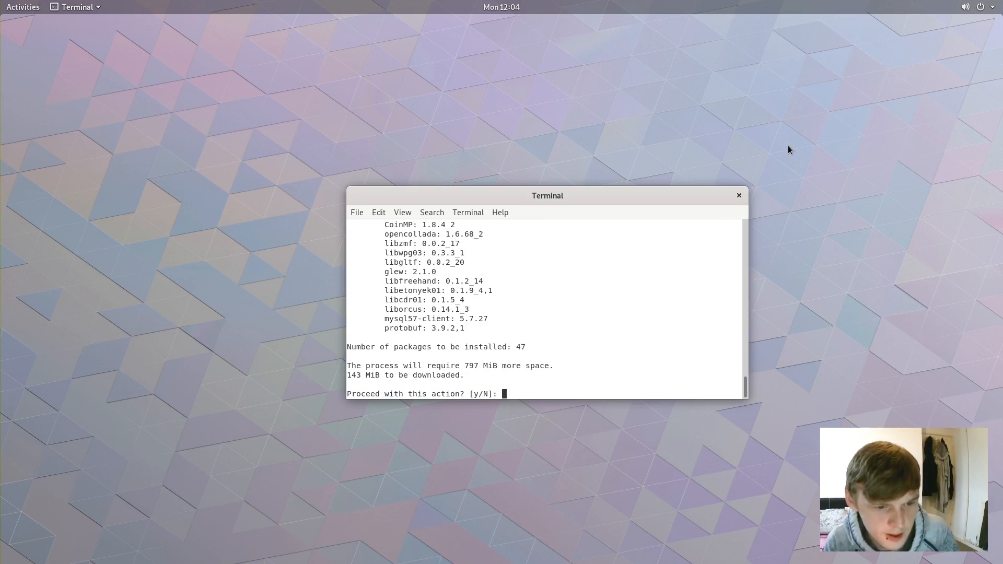
pyautogui.write('y')
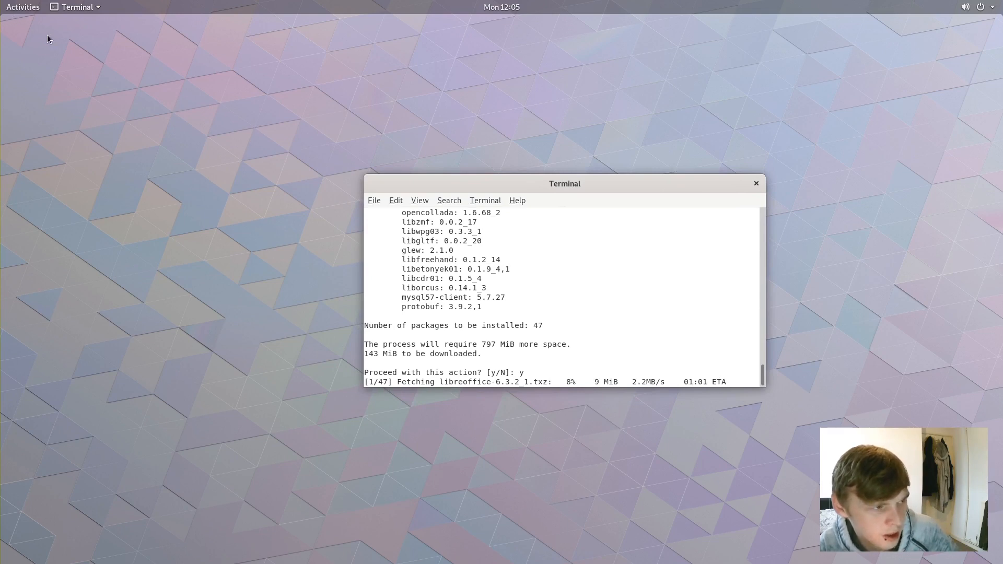
# Search Activities for shortcuts and reach the custom shortcuts area of Keyboard settings
pyautogui.click(23, 6)
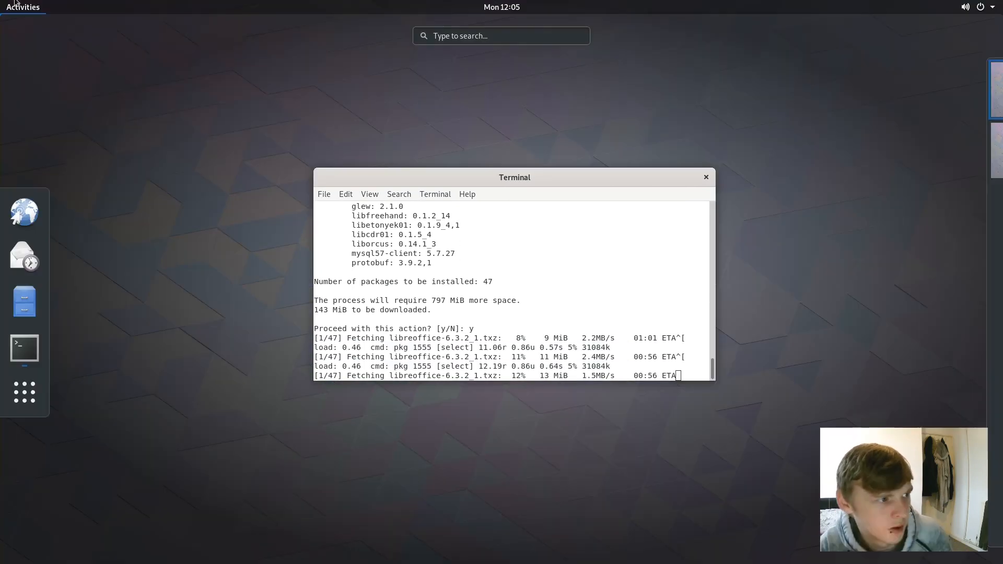
pyautogui.write('short')
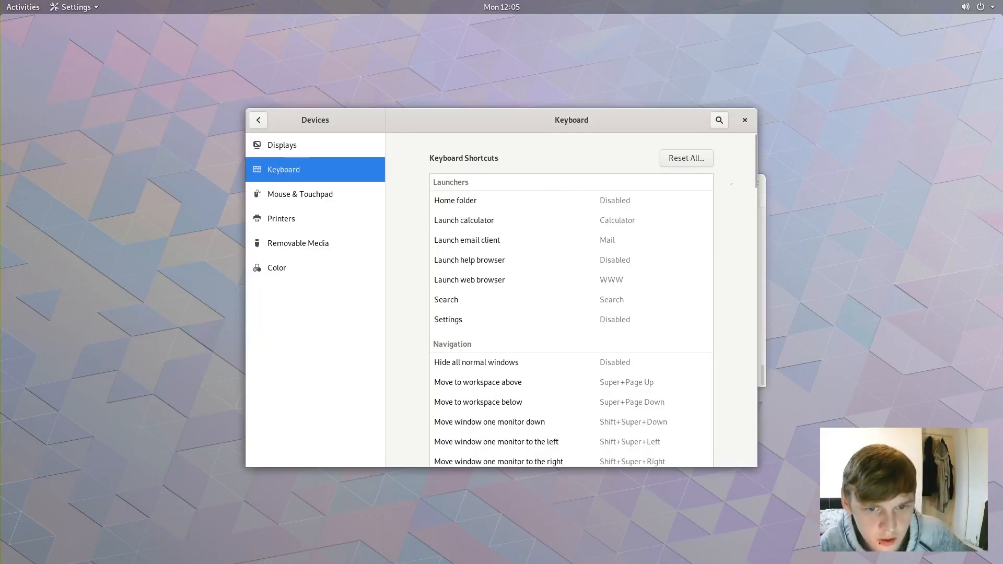
pyautogui.scroll(-3)
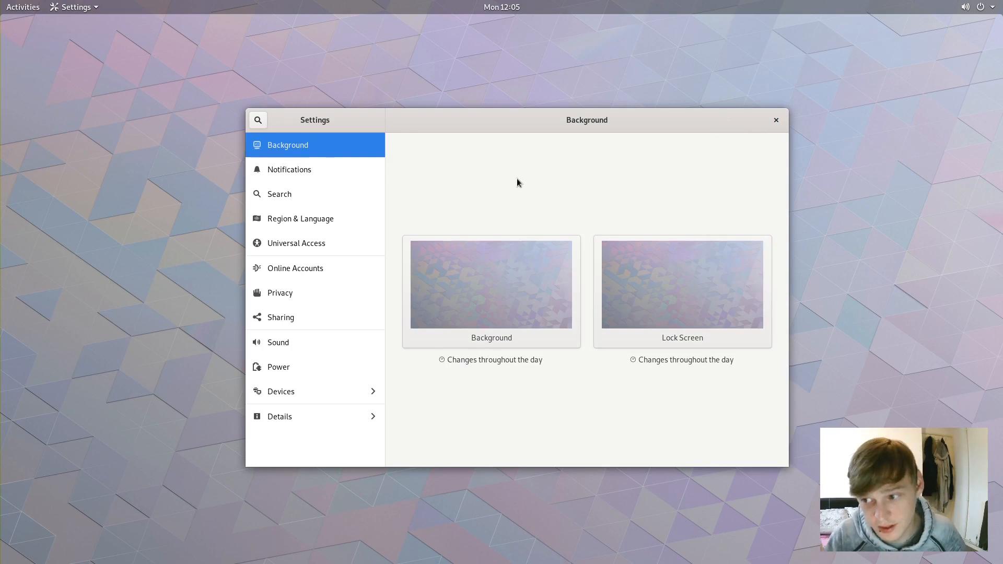
pyautogui.moveTo(333, 275)
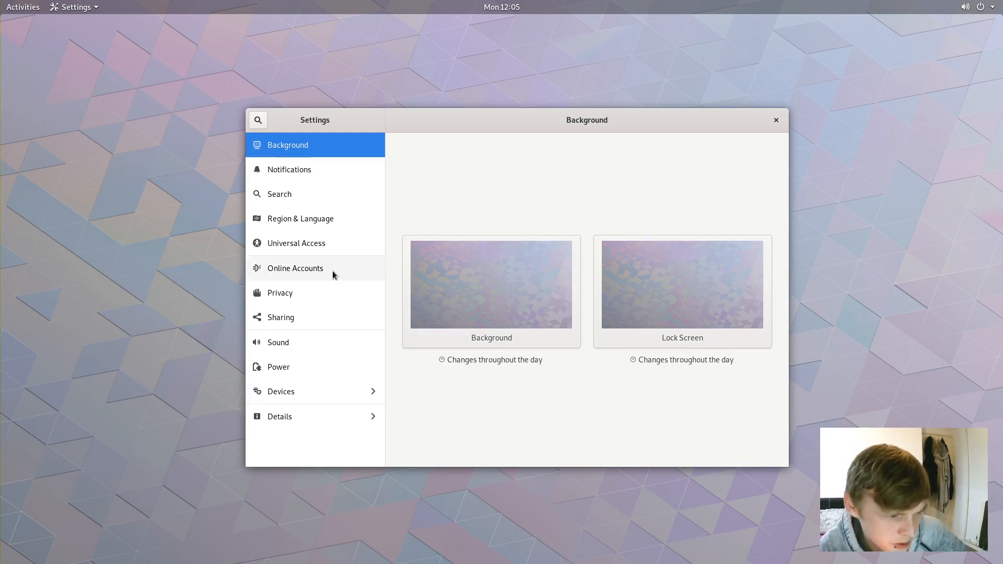
pyautogui.moveTo(322, 431)
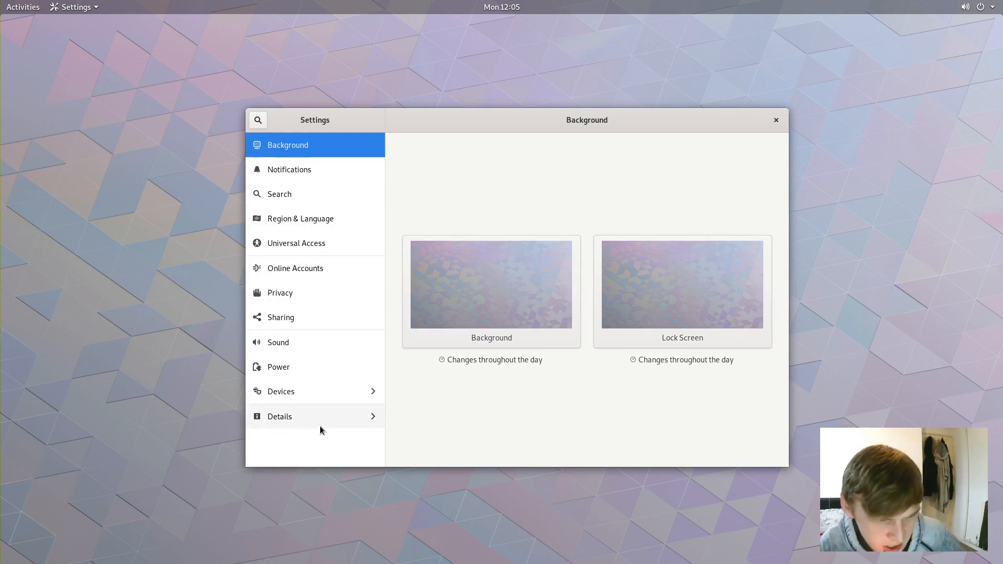
pyautogui.moveTo(346, 358)
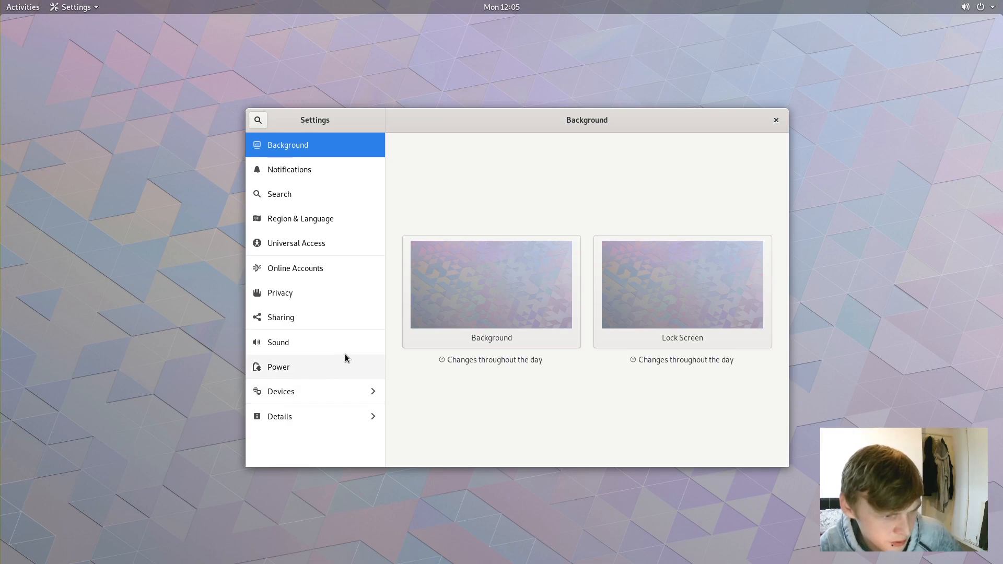
pyautogui.moveTo(332, 239)
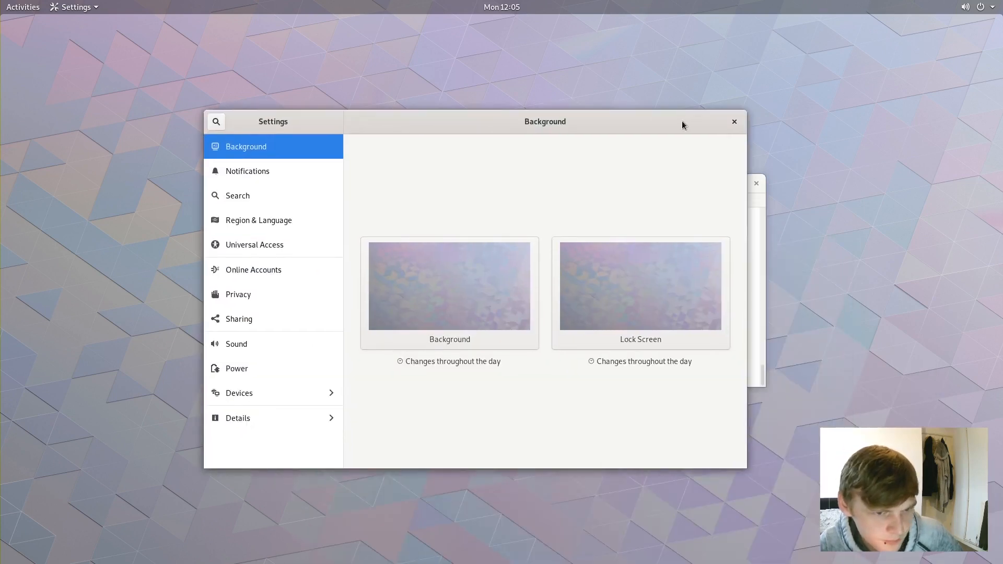
pyautogui.moveTo(224, 149)
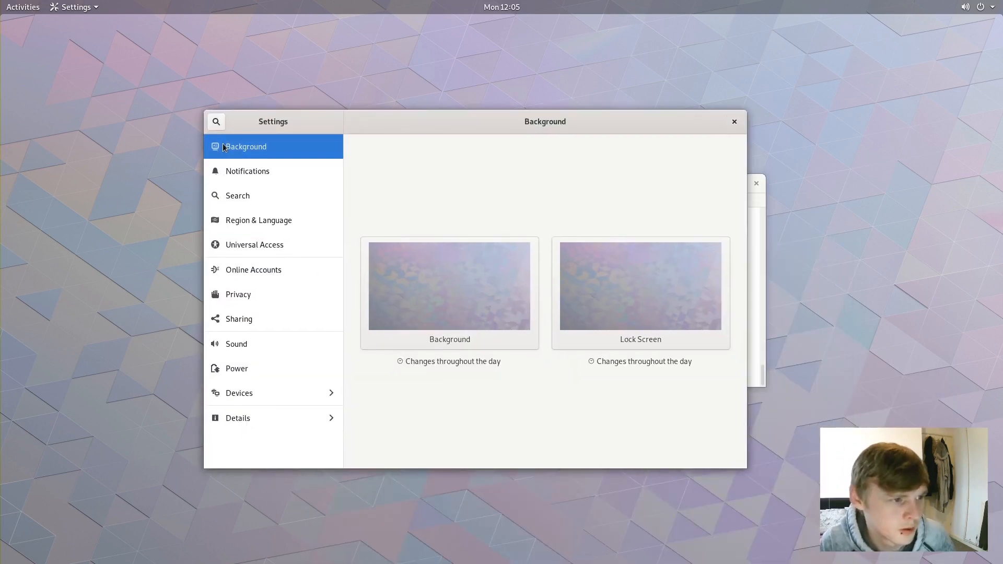
pyautogui.write('shortu')
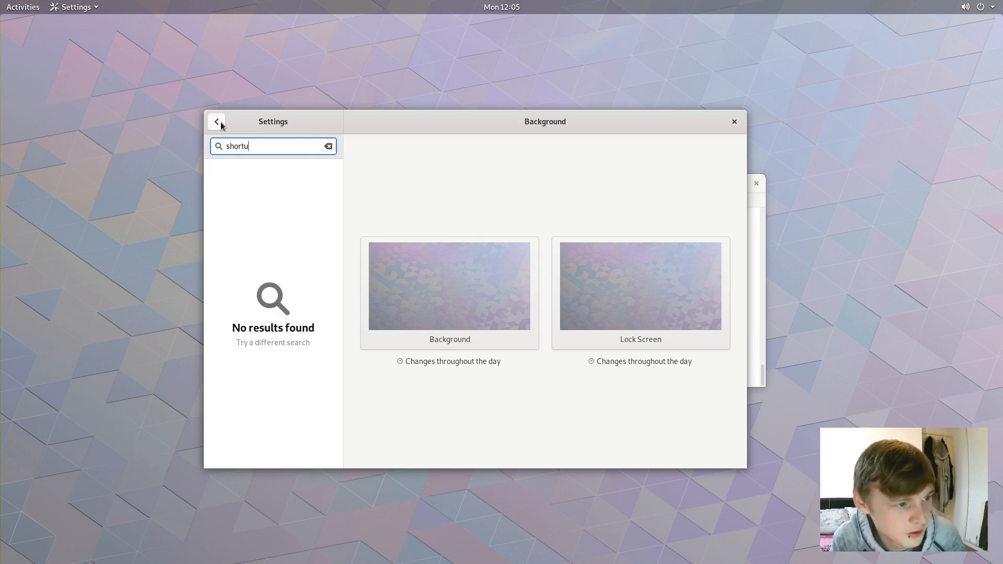
pyautogui.press('BackSpace')
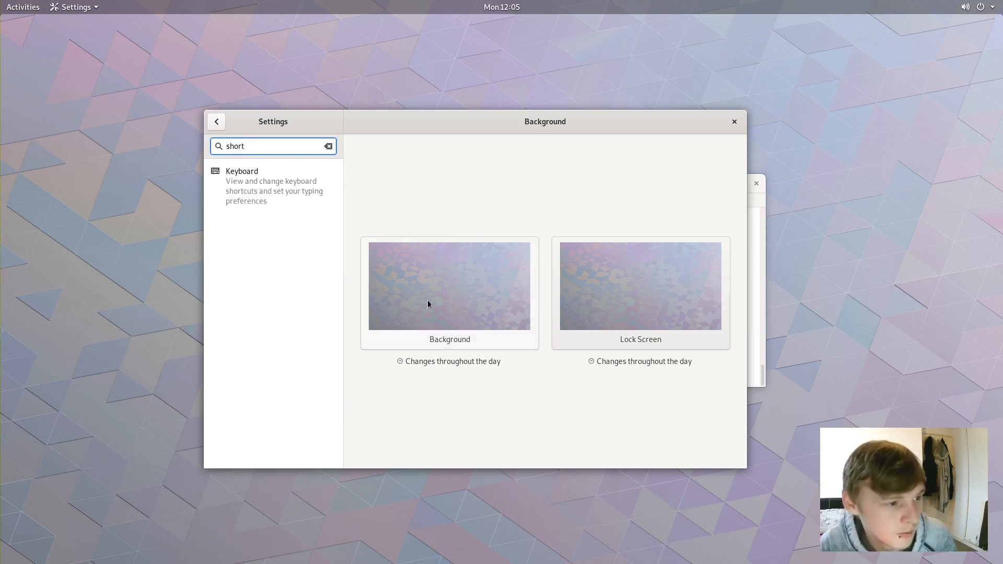
pyautogui.click(243, 186)
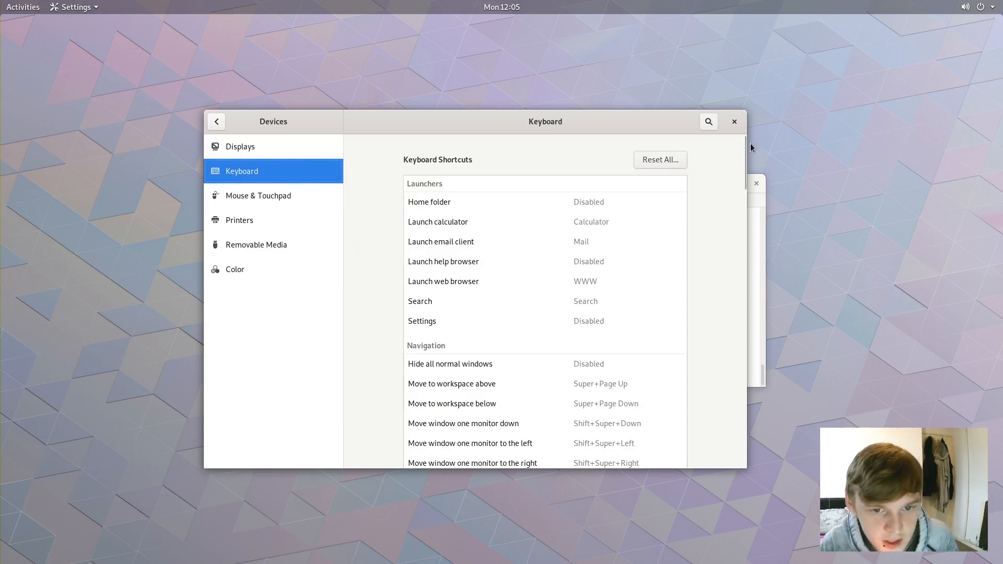
pyautogui.moveTo(751, 168)
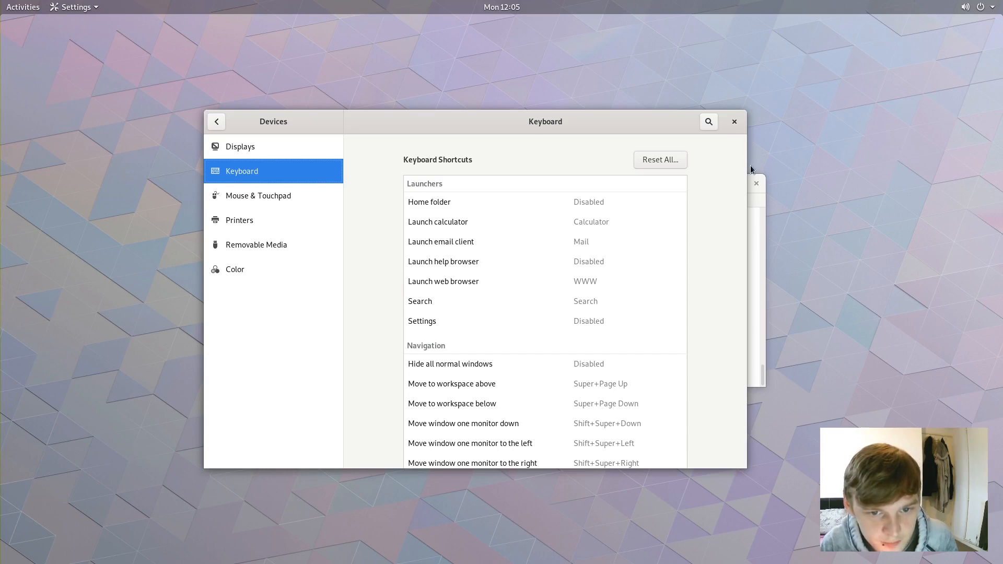
pyautogui.scroll(-3)
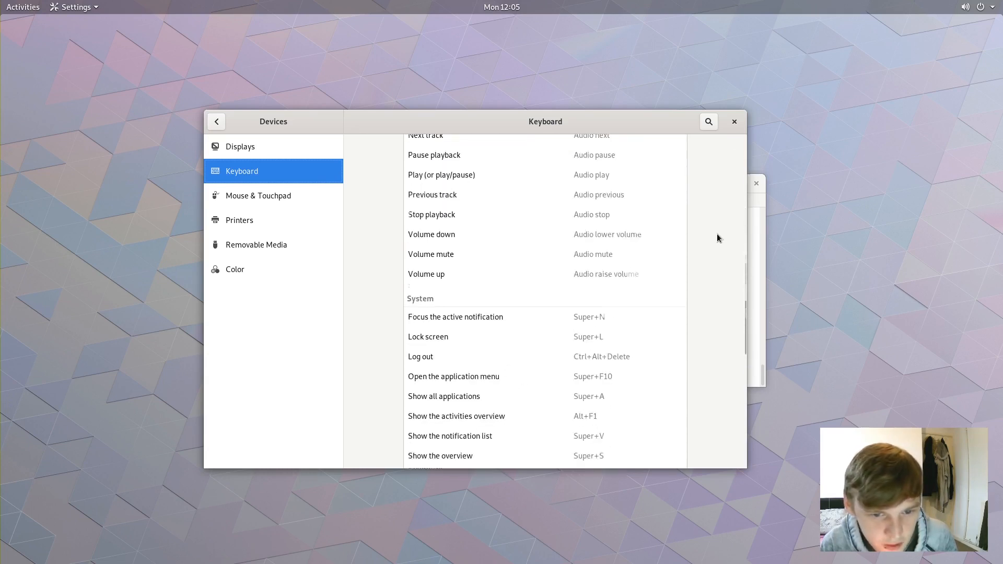
pyautogui.scroll(-3)
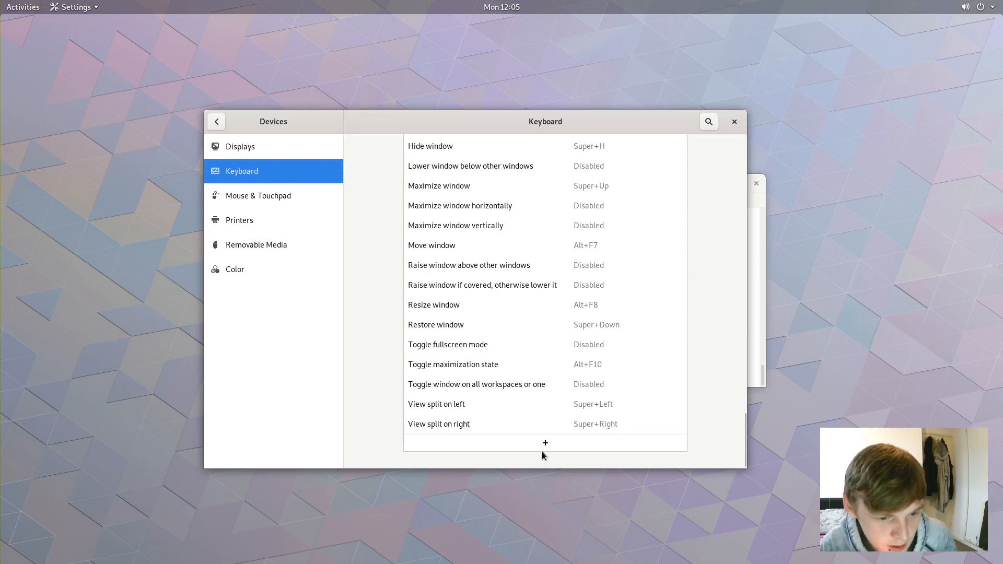
# Create a custom shortcut named gnome-terminal running gnome-terminal, bound to Ctrl+Alt+T
pyautogui.click(545, 443)
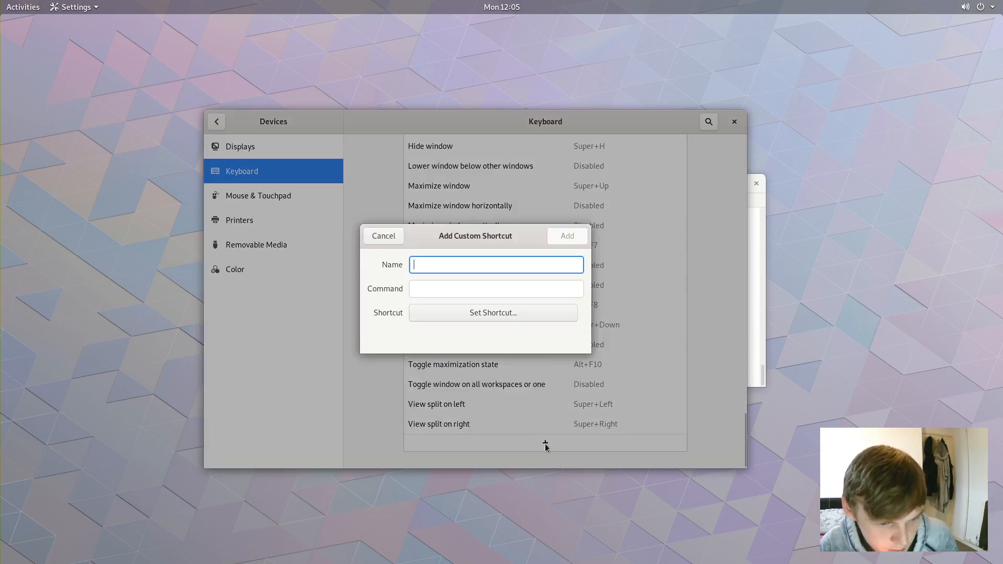
pyautogui.write('gfn')
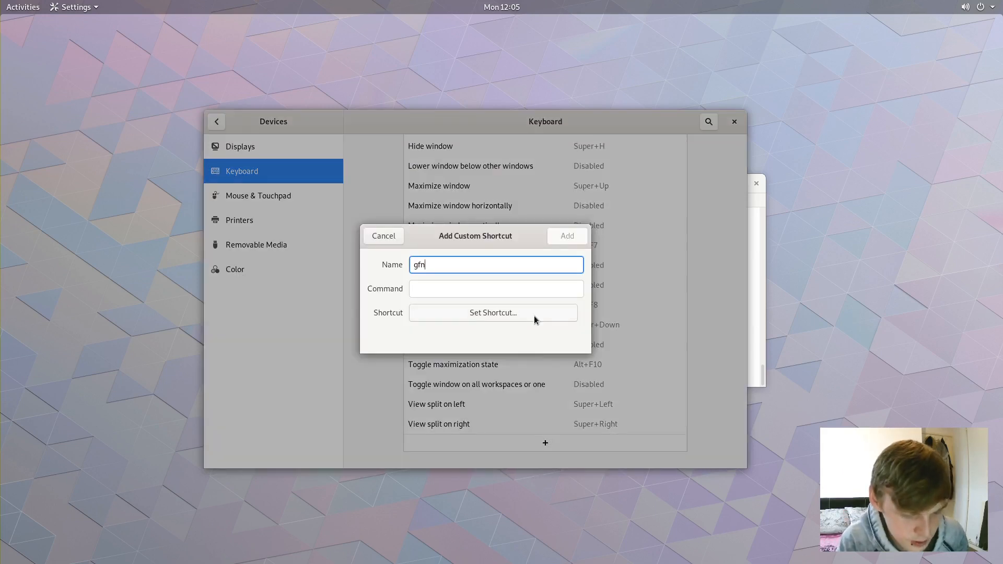
pyautogui.write('gnome-')
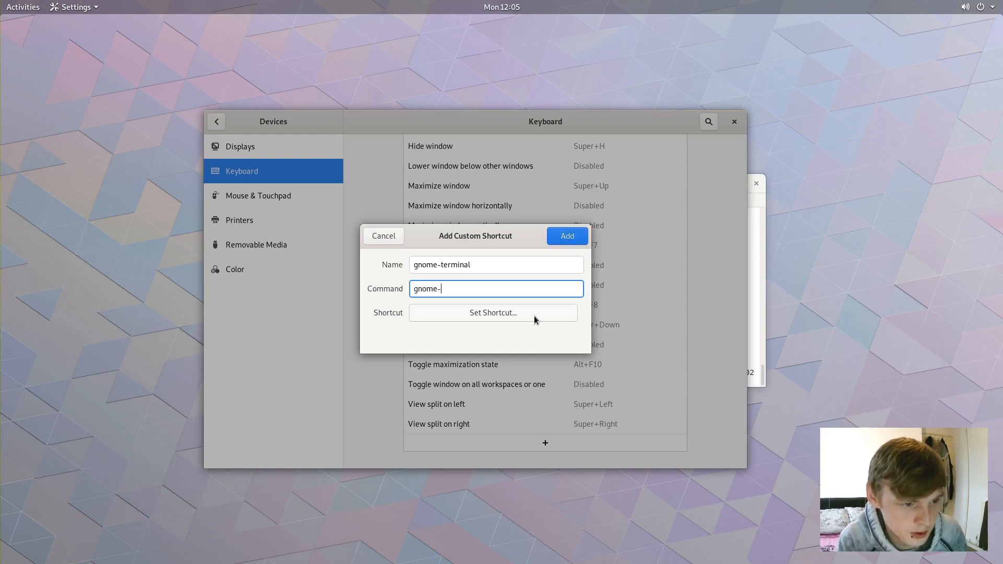
pyautogui.write('terminal')
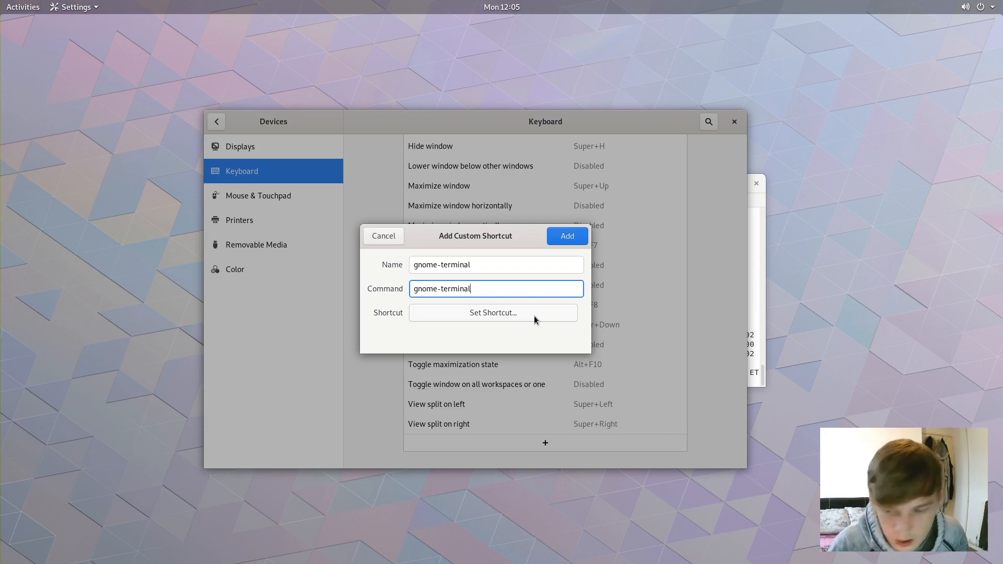
pyautogui.click(493, 314)
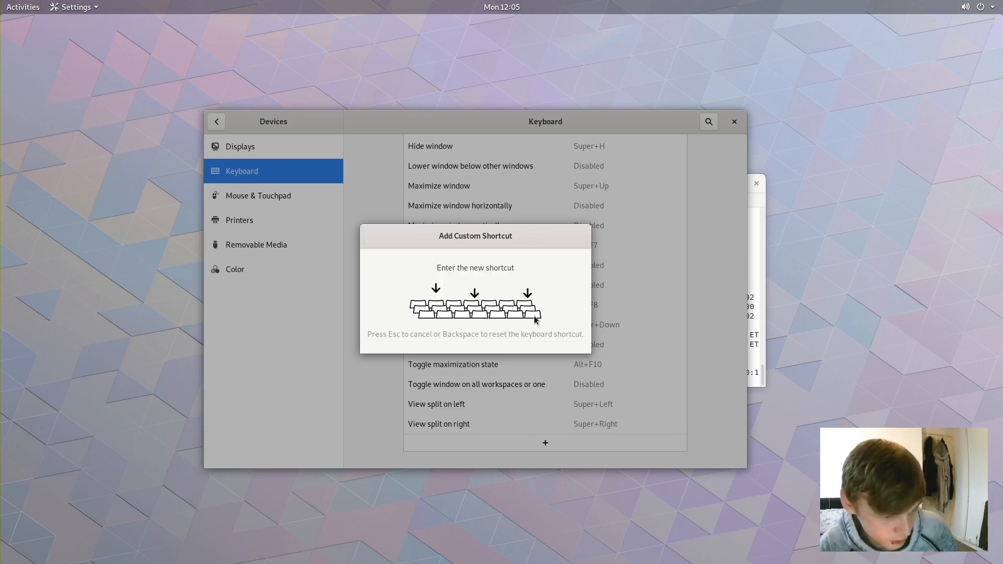
pyautogui.press('ctrl+alt+t')
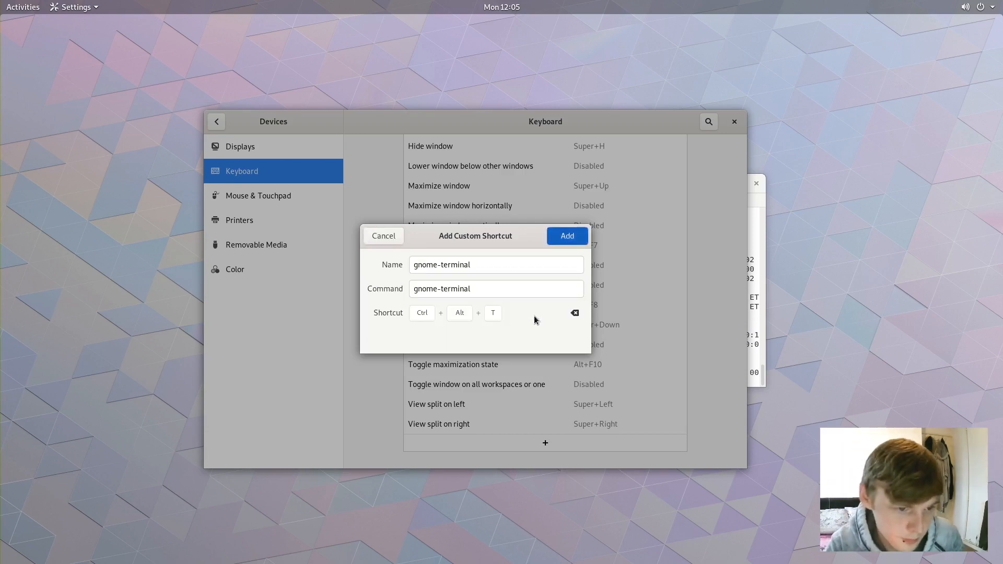
# Add the shortcut, then run screenfetch and htop in the terminal, finding htop not installed
pyautogui.click(566, 236)
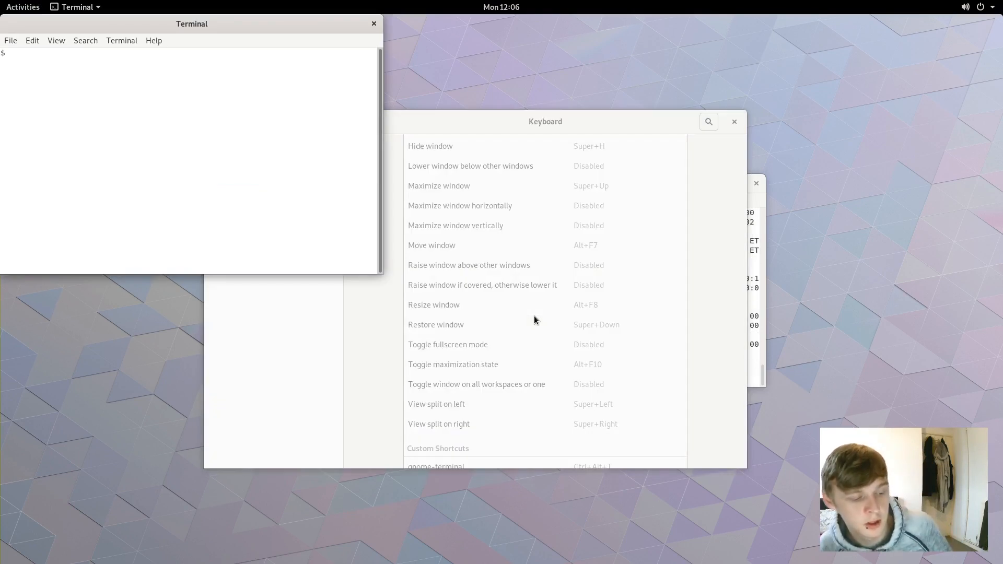
pyautogui.write('screenfetch')
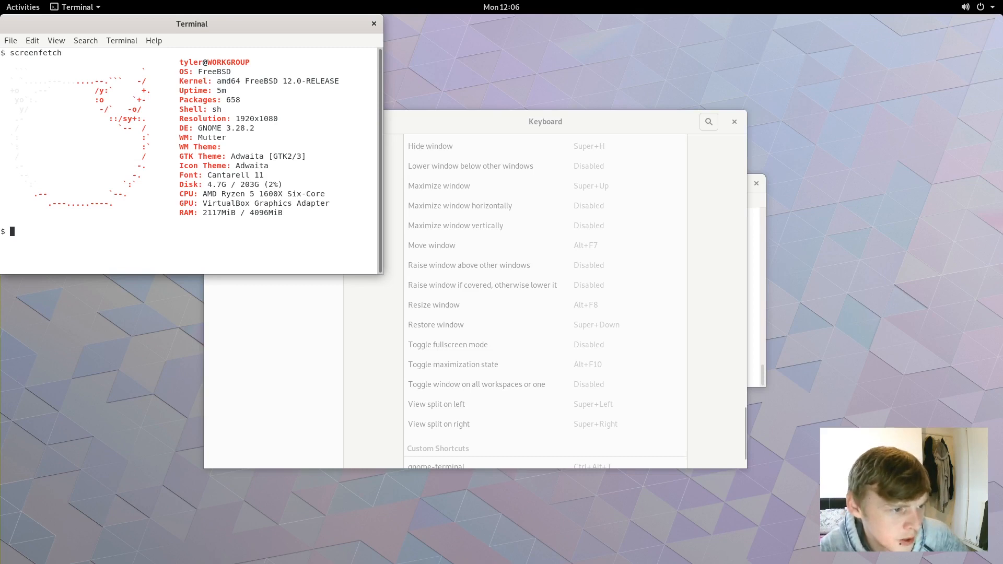
pyautogui.moveTo(370, 184)
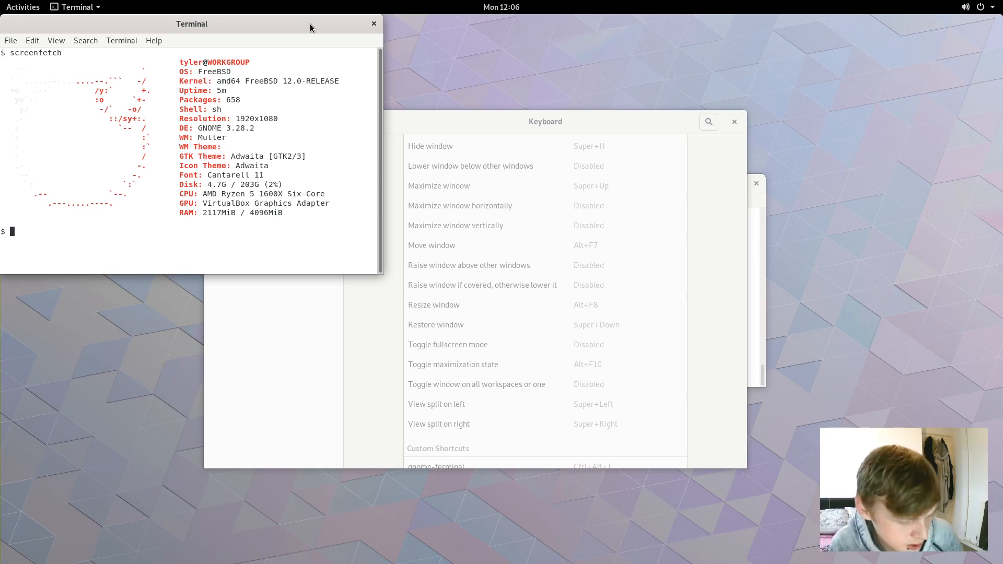
pyautogui.write('htop')
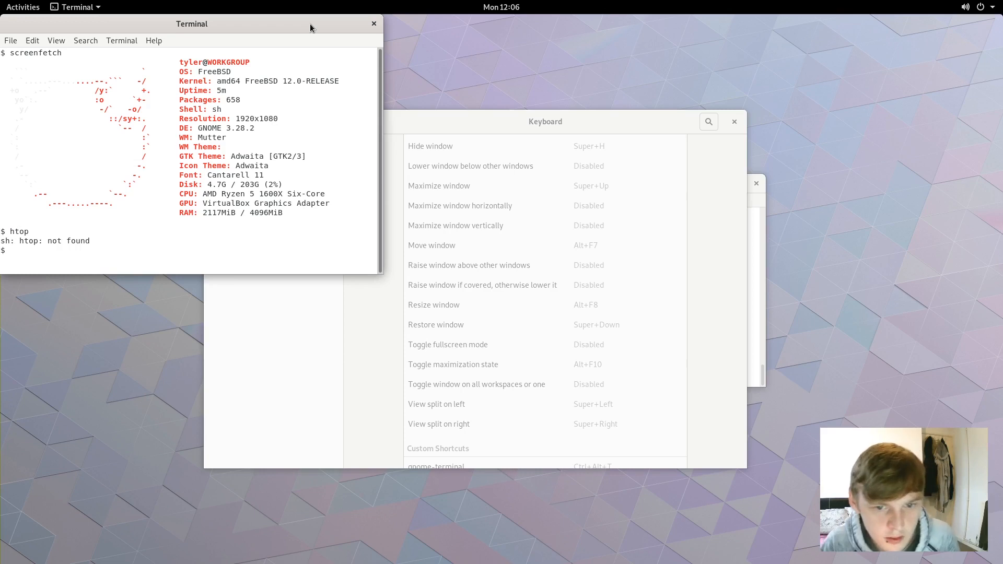
pyautogui.click(23, 6)
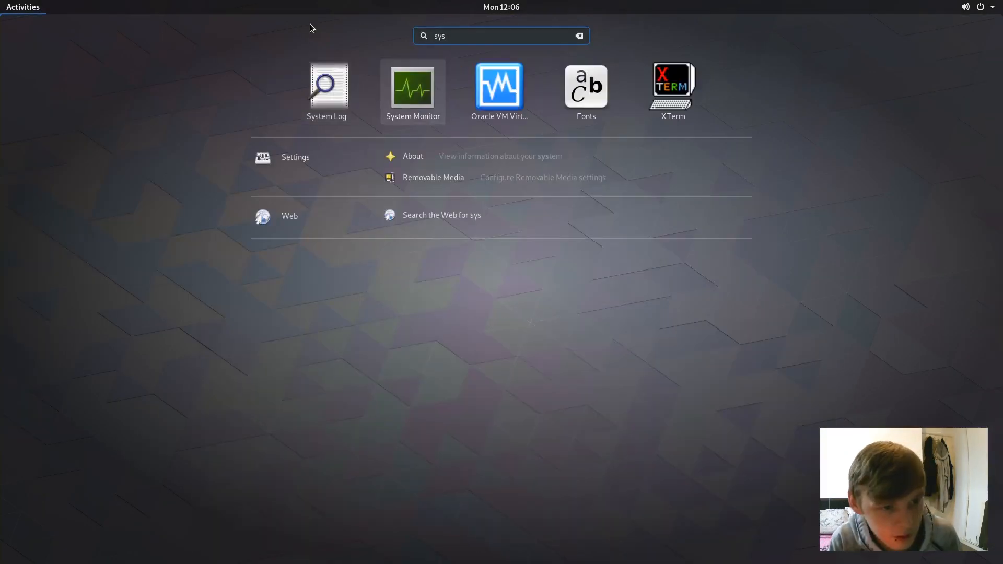
# Launch Firefox from the Activities search results
pyautogui.click(412, 86)
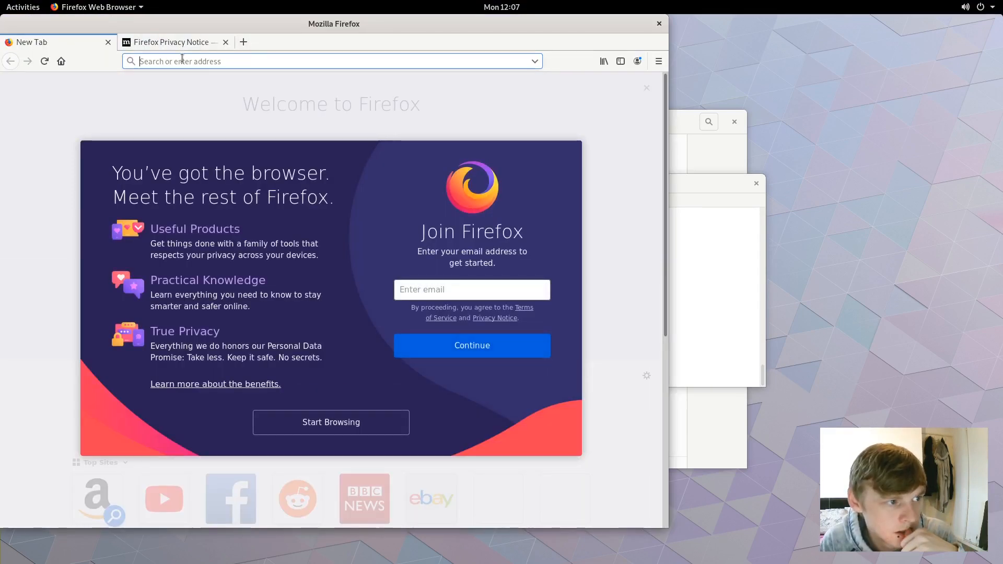
# Search 'gnome extensions' and go to the extensions.gnome.org result
pyautogui.write('gnome+extensions')
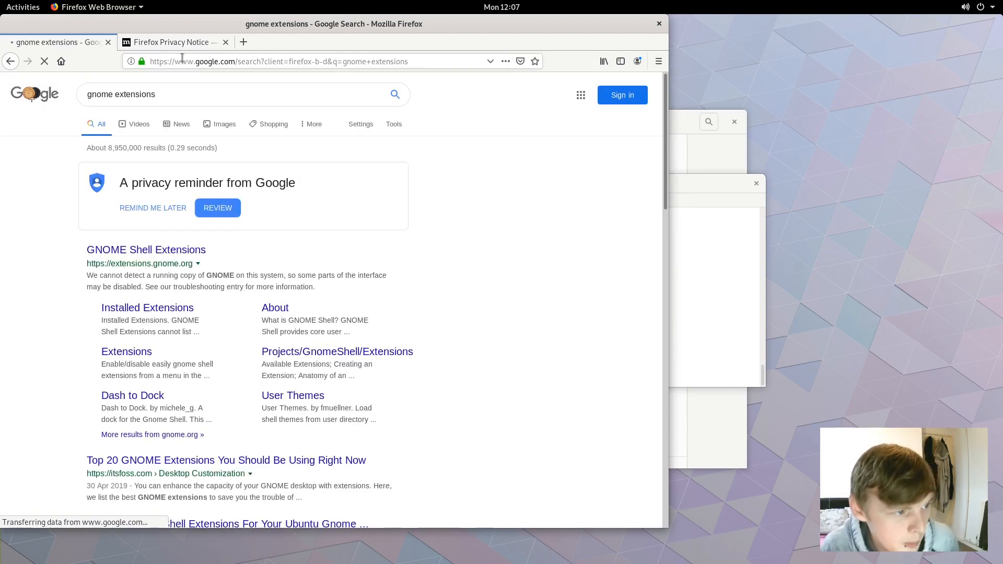
pyautogui.click(145, 250)
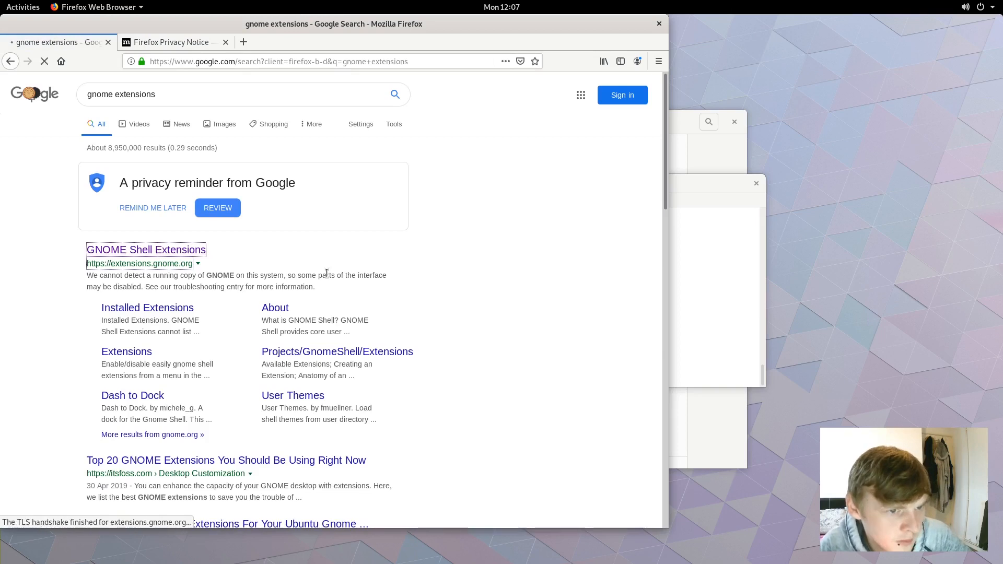
pyautogui.click(145, 248)
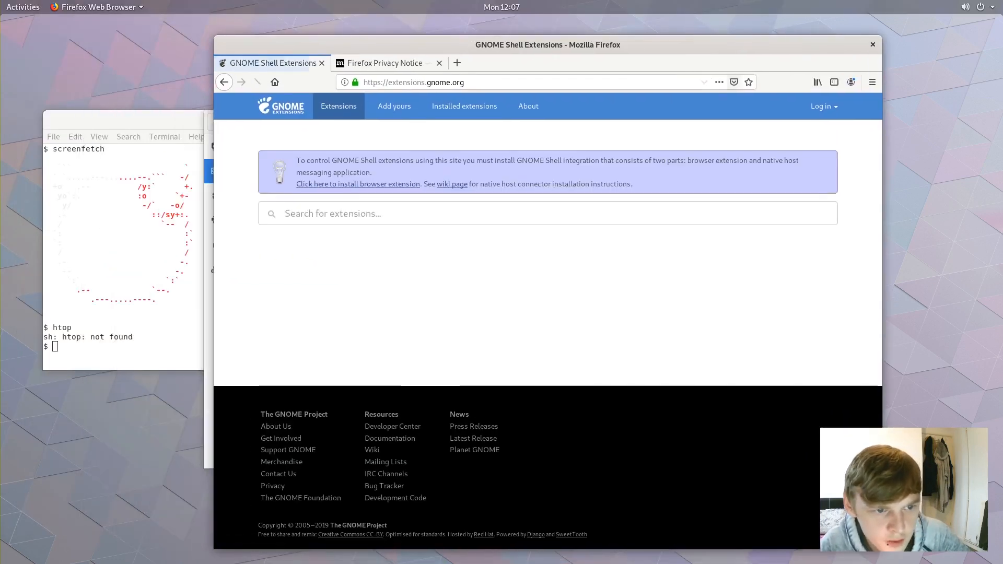
# Install the GNOME Shell integration add-on, allowing and approving it in Firefox
pyautogui.click(357, 183)
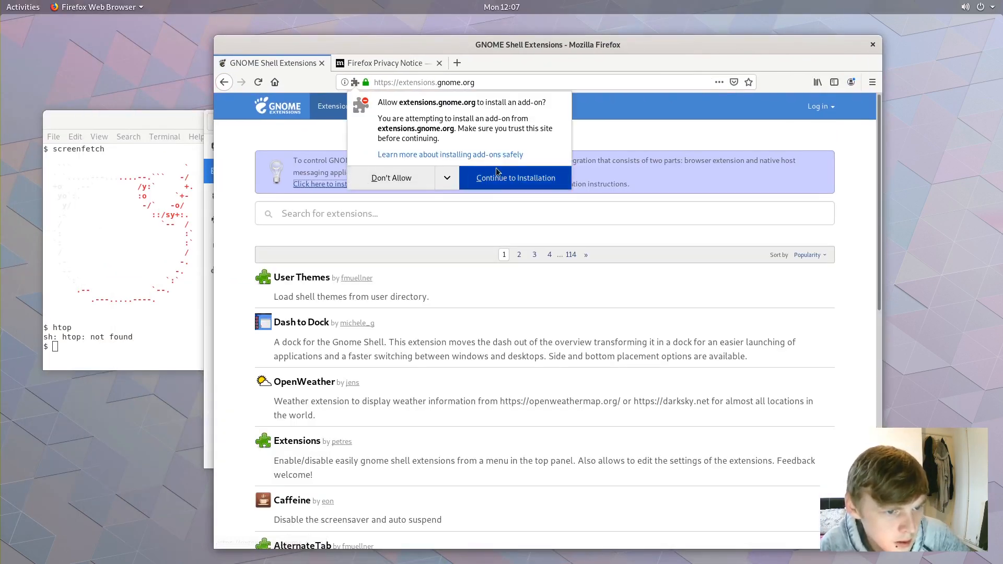
pyautogui.click(515, 178)
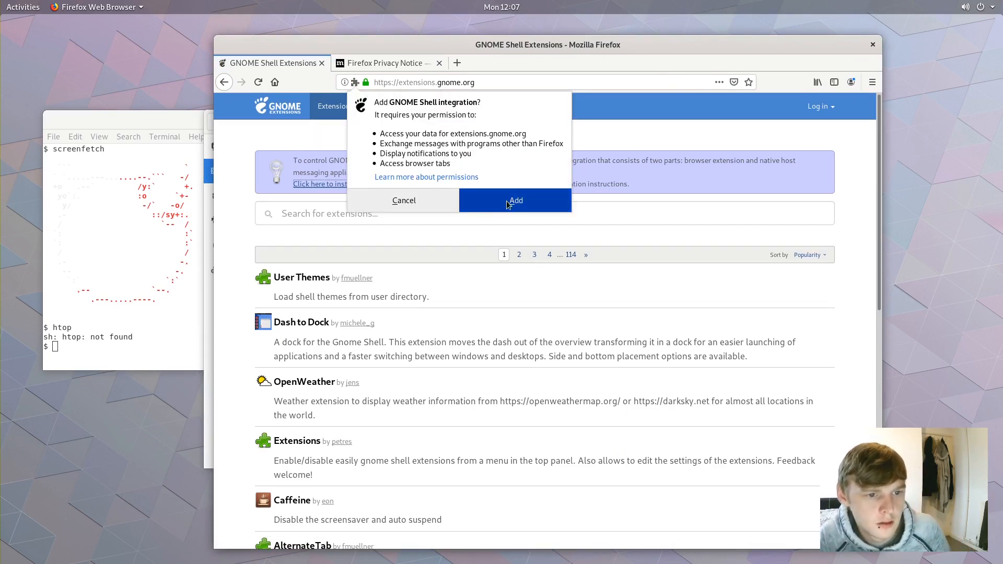
pyautogui.click(516, 199)
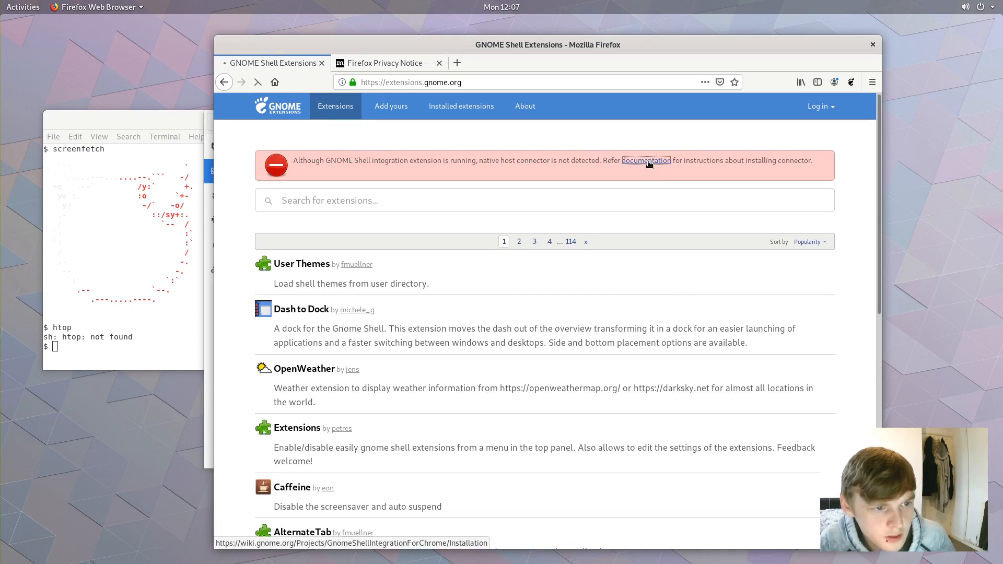
# Read the connector installation wiki page down to the FreeBSD and Cmake sections
pyautogui.click(646, 161)
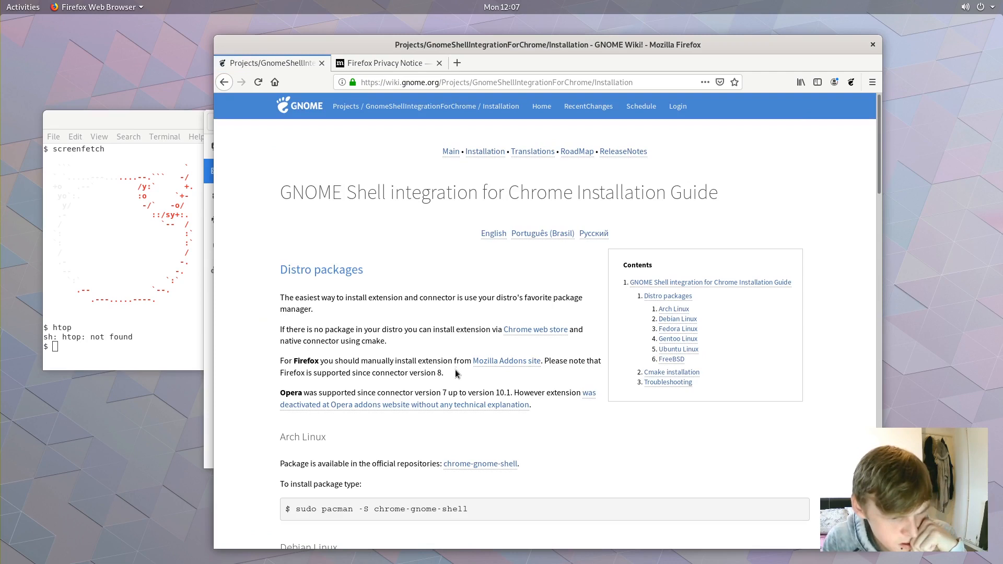
pyautogui.scroll(-3)
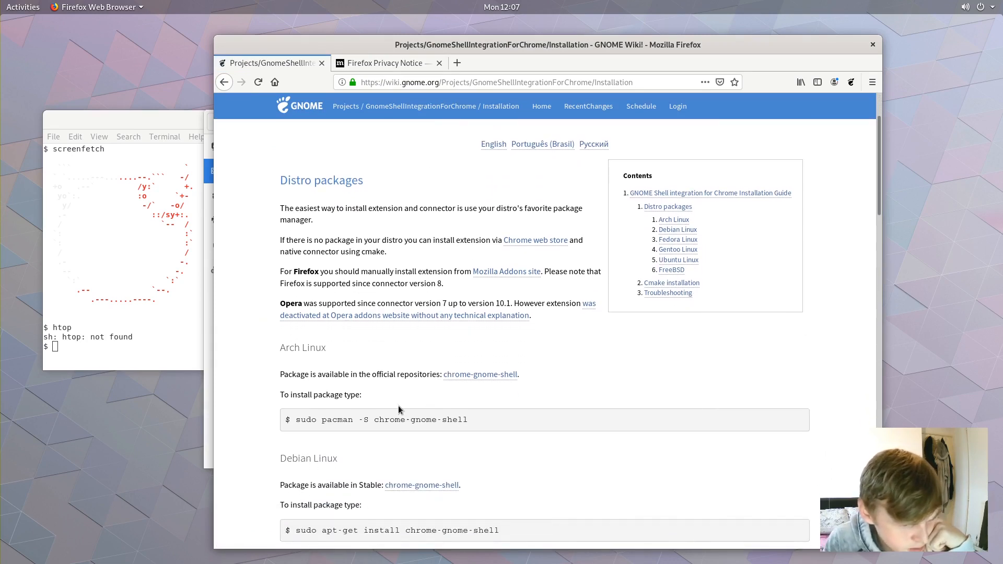
pyautogui.scroll(-3)
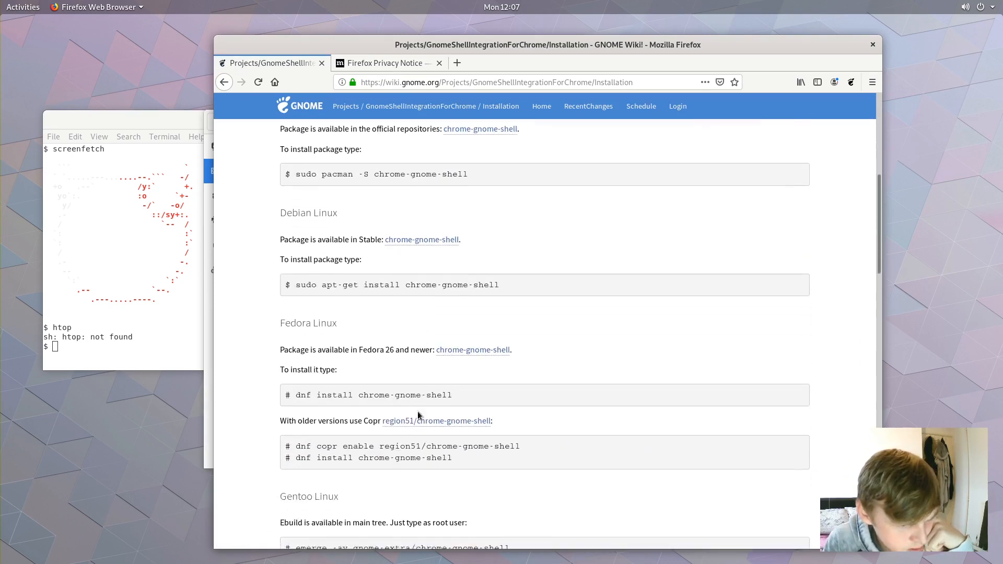
pyautogui.scroll(-3)
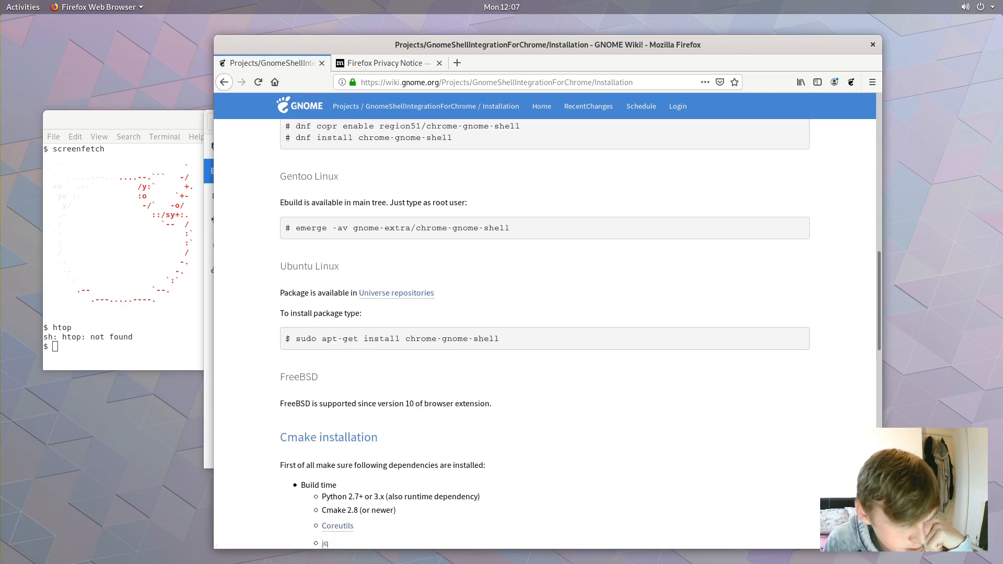
pyautogui.moveTo(374, 425)
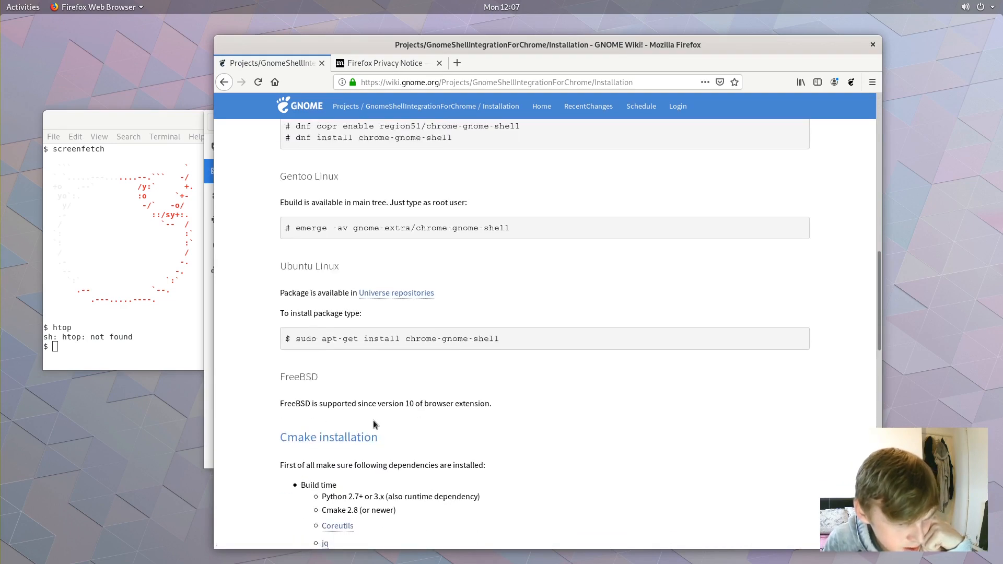
pyautogui.scroll(-3)
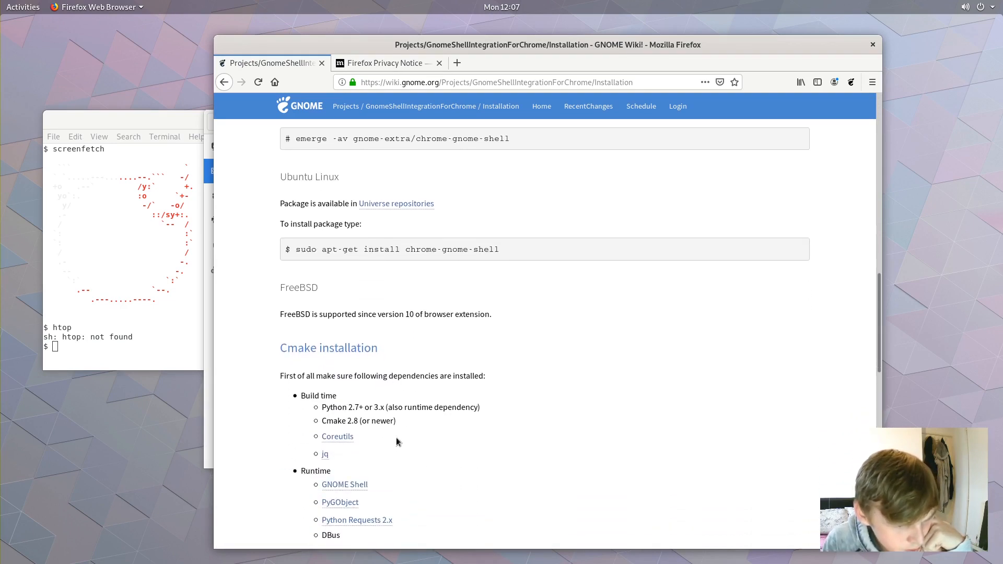
pyautogui.scroll(-3)
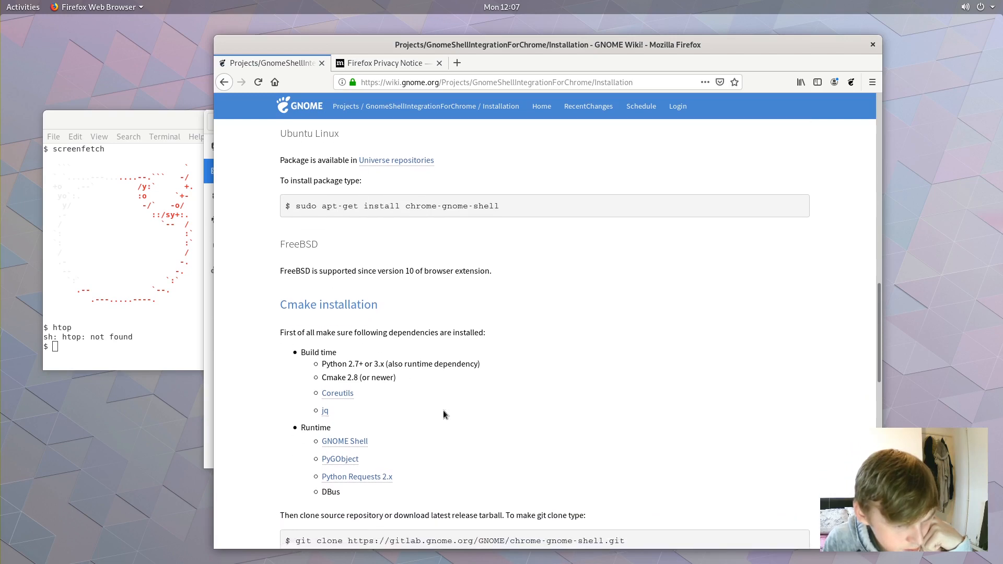
pyautogui.scroll(-3)
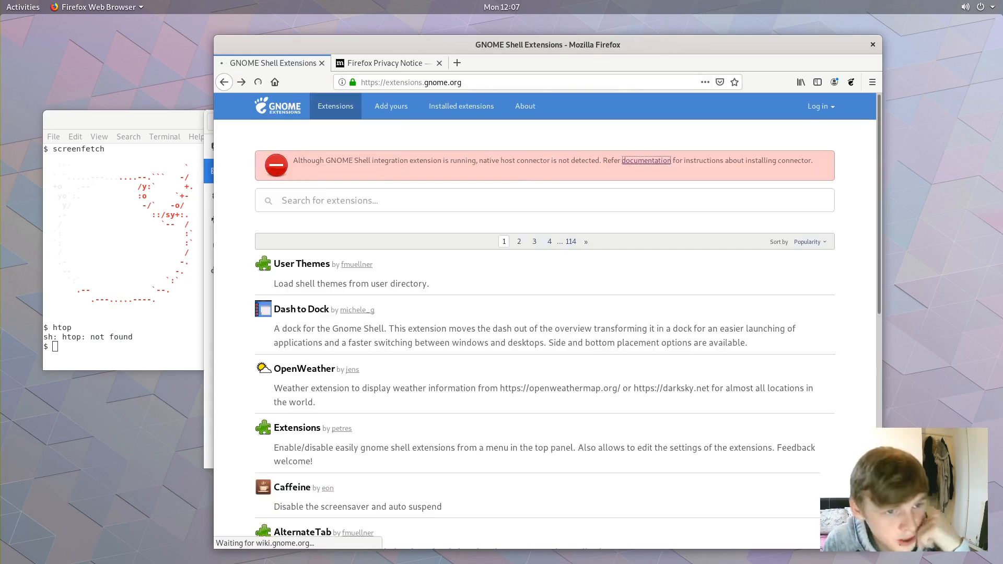
# Revisit the documentation link and close the Firefox window
pyautogui.click(645, 160)
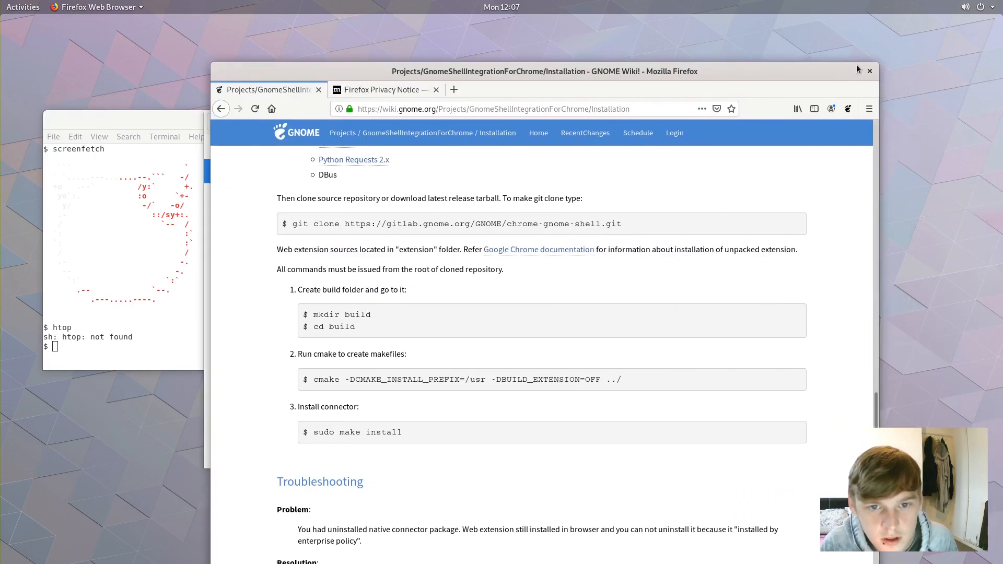
pyautogui.click(869, 71)
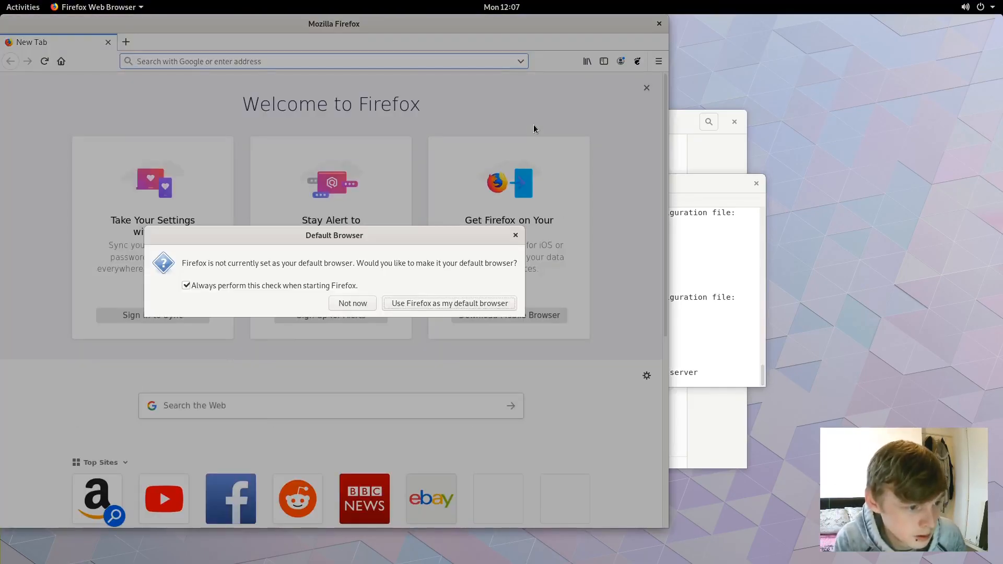
# Decline the default-browser prompt and return to extensions.gnome.org from history
pyautogui.click(352, 303)
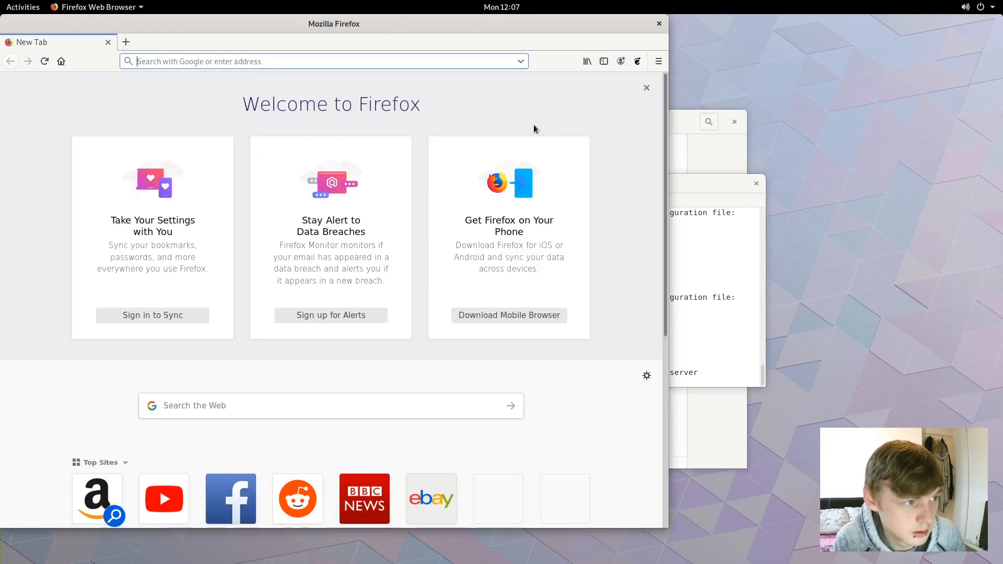
pyautogui.write('gnome')
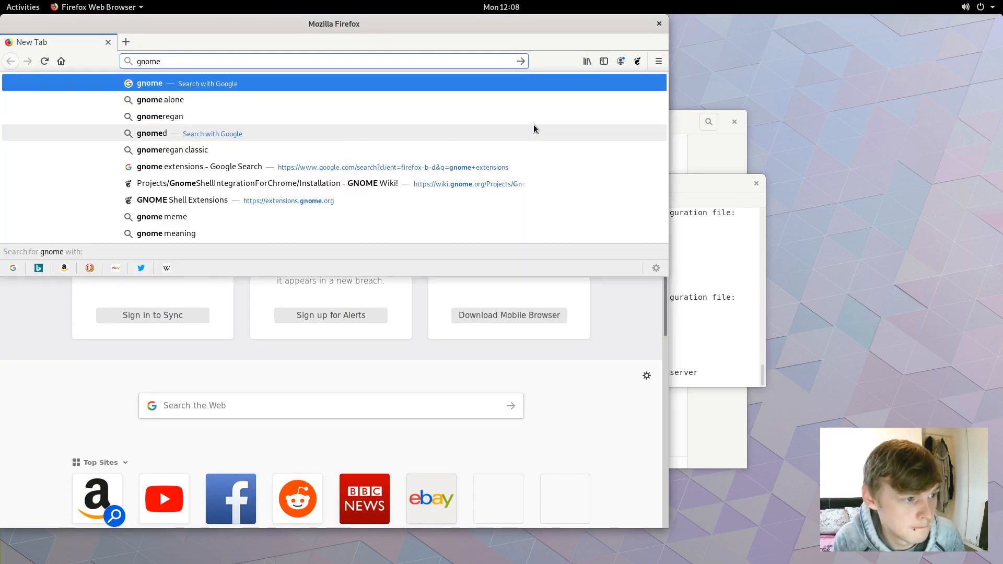
pyautogui.click(182, 200)
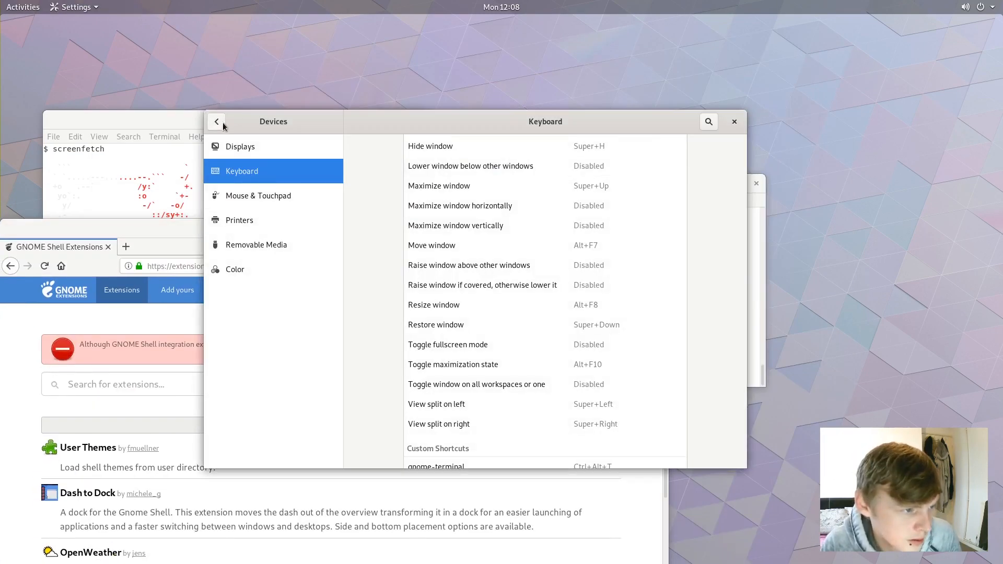
# Enable the Maximize and Minimize titlebar button toggles in Tweaks' Windows section, then close Tweaks
pyautogui.click(216, 121)
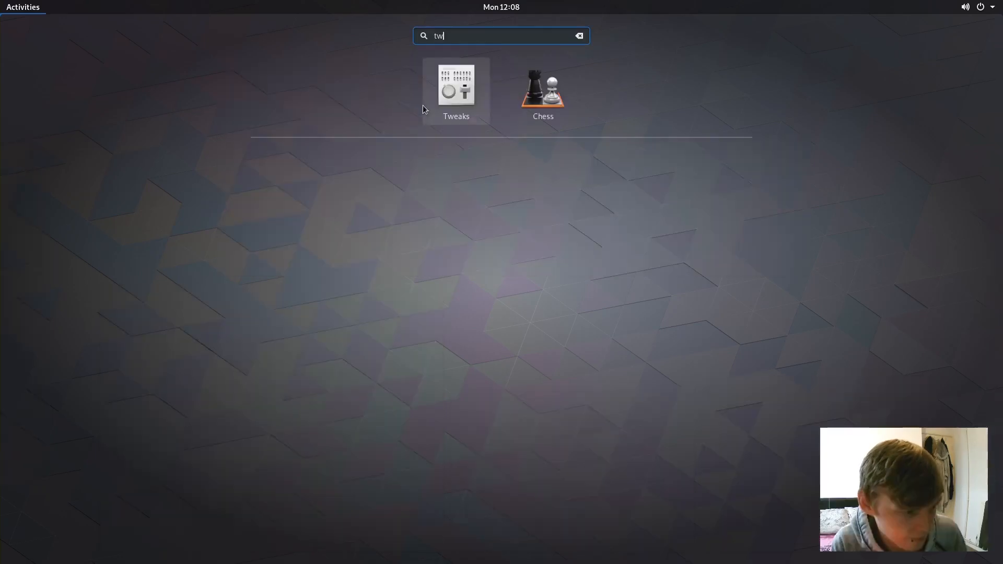
pyautogui.click(455, 87)
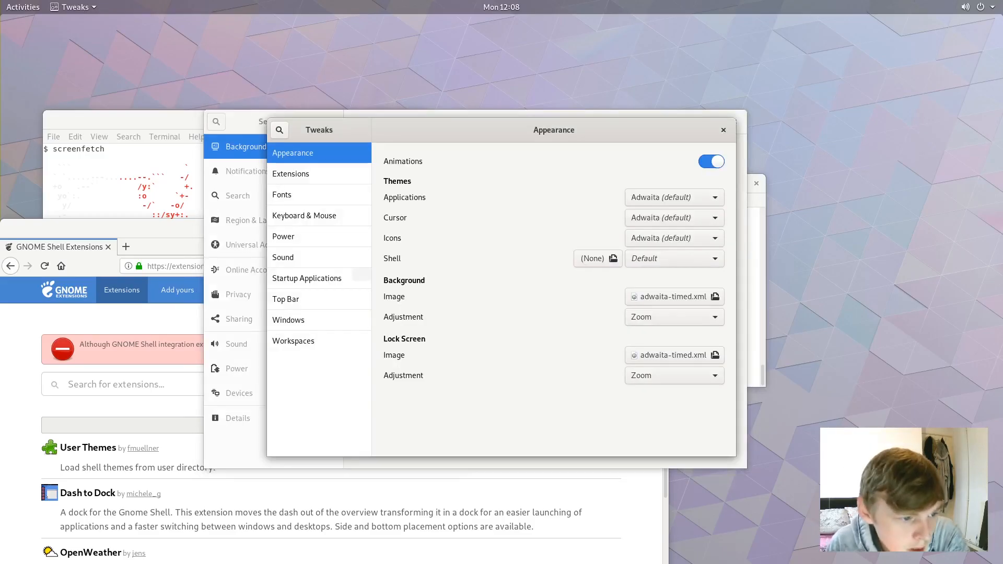
pyautogui.click(289, 320)
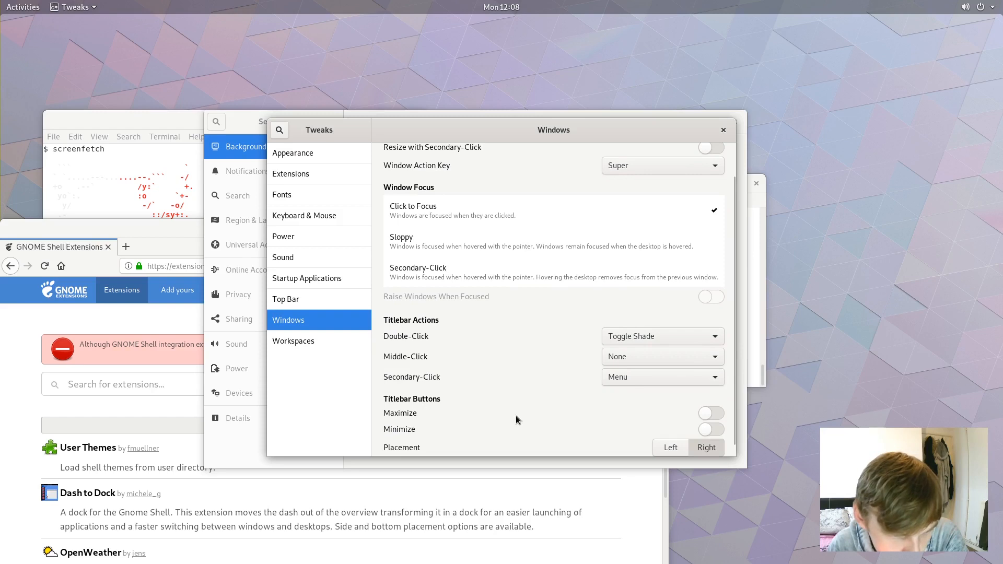
pyautogui.click(710, 413)
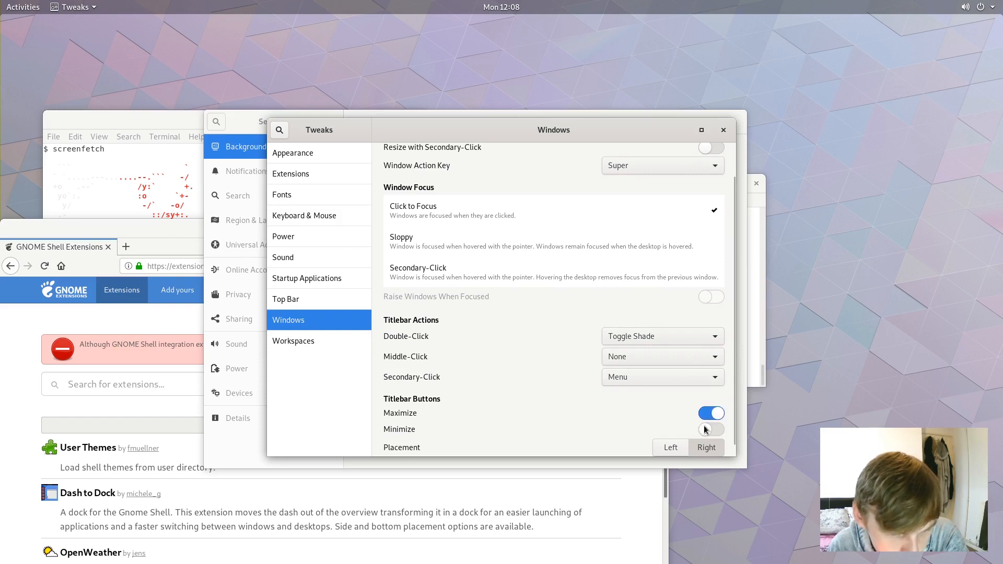
pyautogui.click(711, 429)
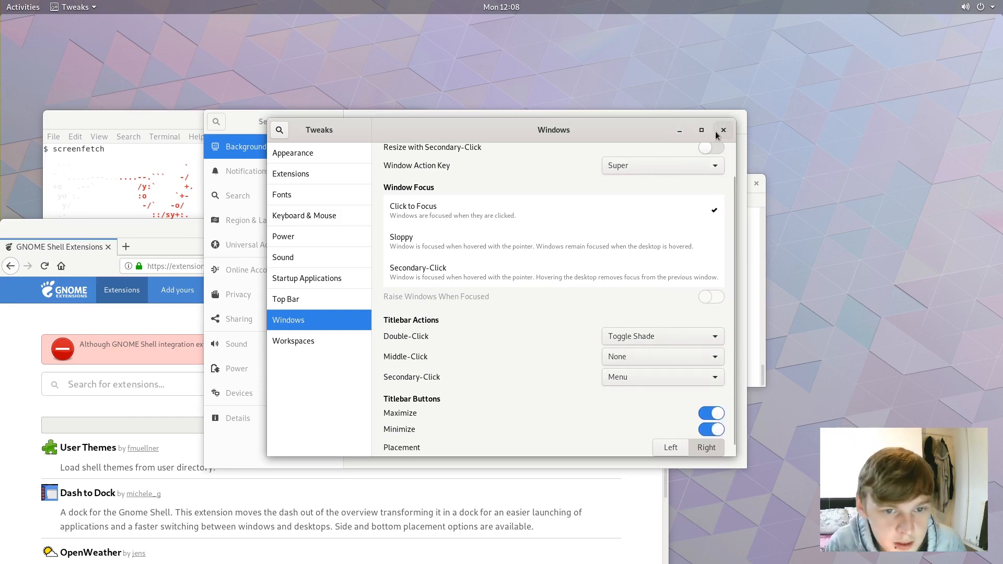
pyautogui.click(723, 129)
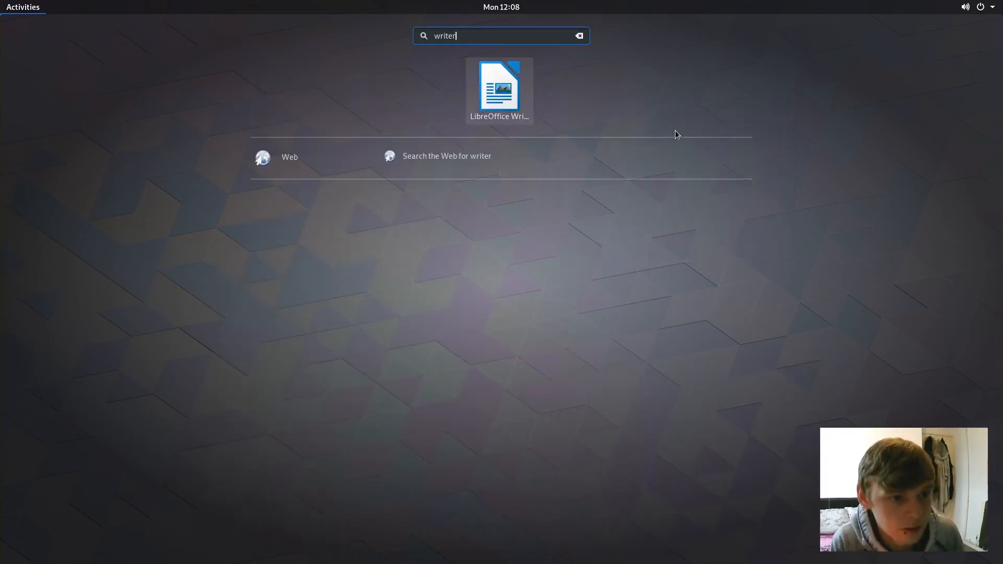
# Launch LibreOffice Writer, dismiss the Tip of the day, then search Activities for 'plank' to start the dock
pyautogui.click(502, 89)
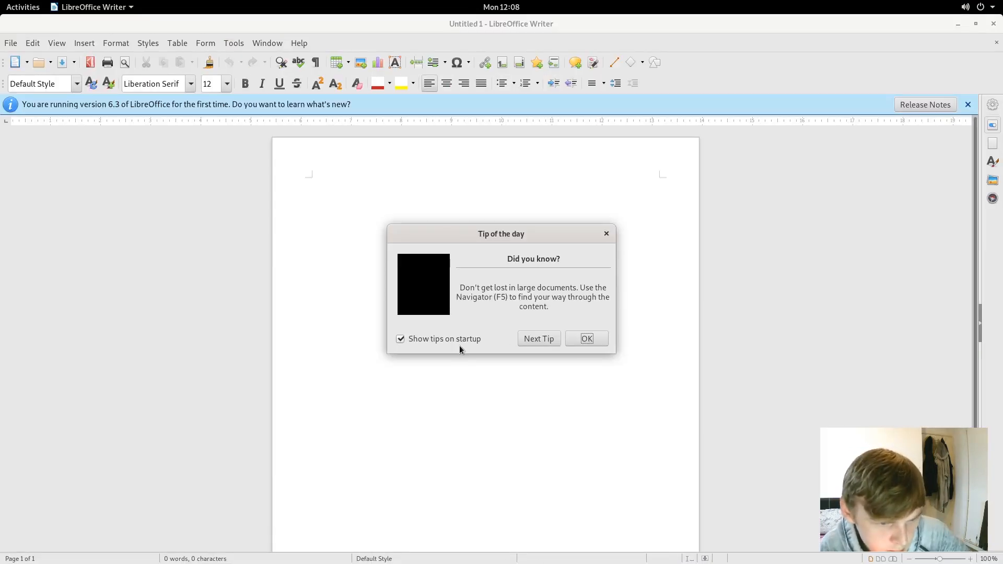
pyautogui.click(587, 338)
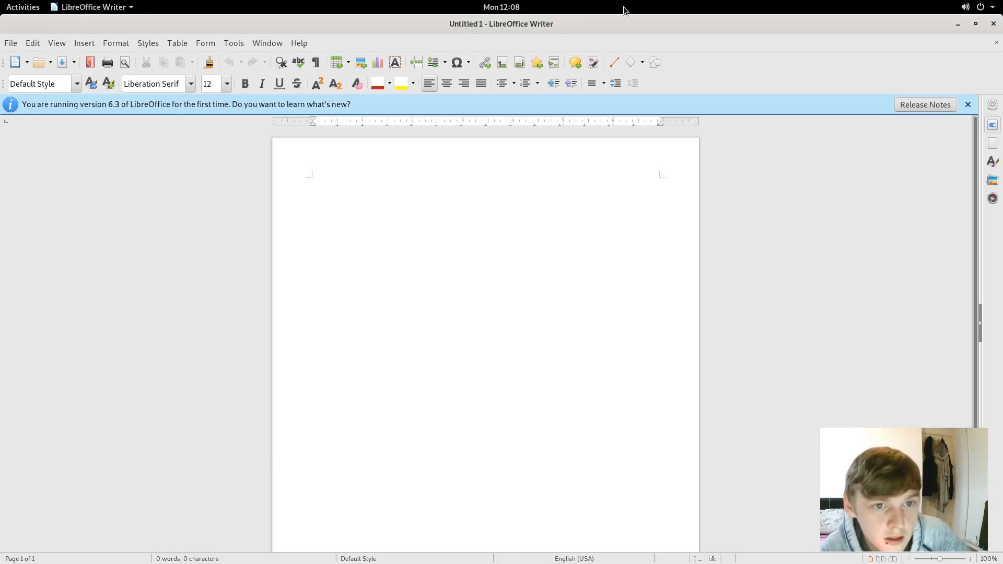
pyautogui.click(22, 6)
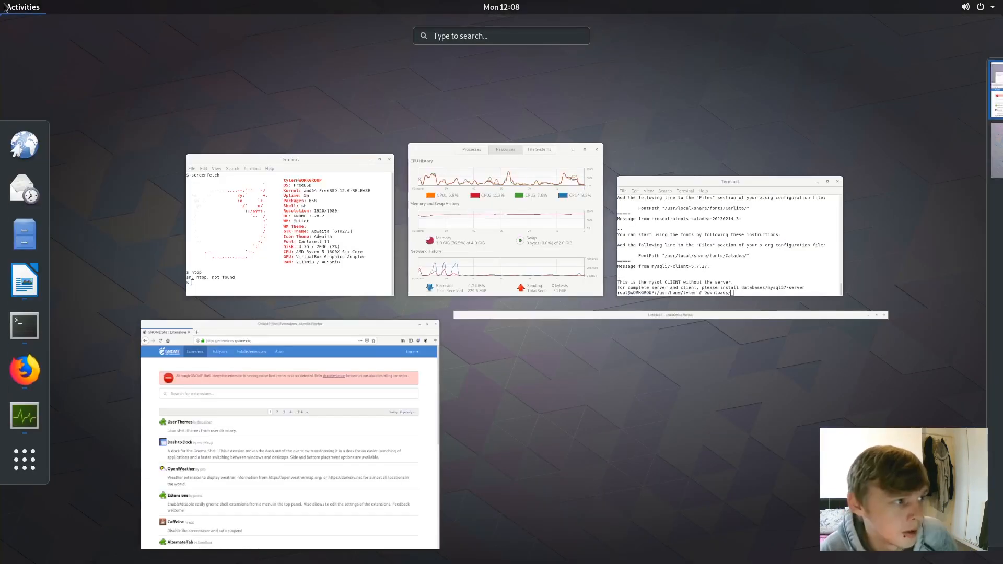
pyautogui.write('plank')
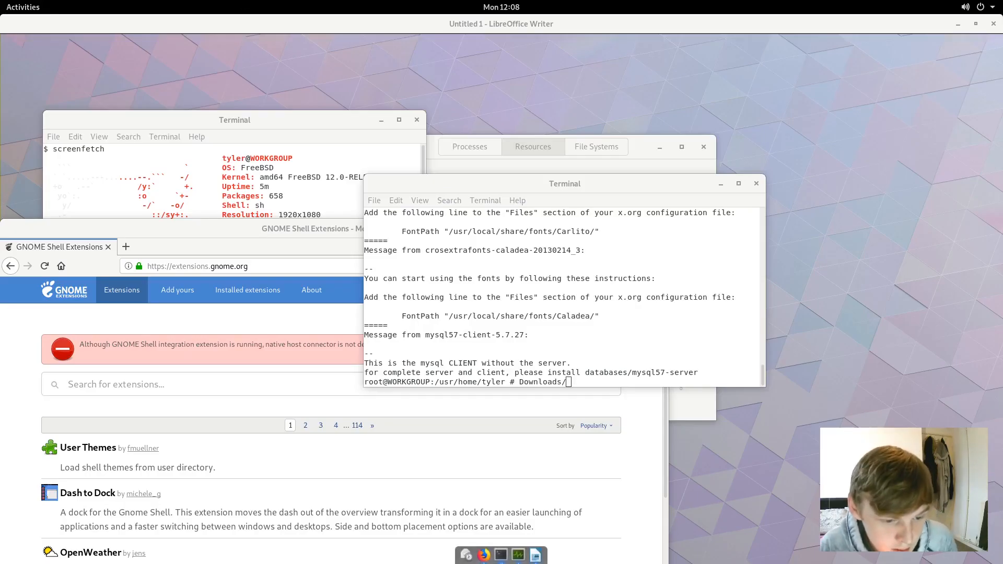
# Search Activities for 'auto' and 'se' autostart settings without luck, then search for 'tweaks'
pyautogui.rightClick(536, 555)
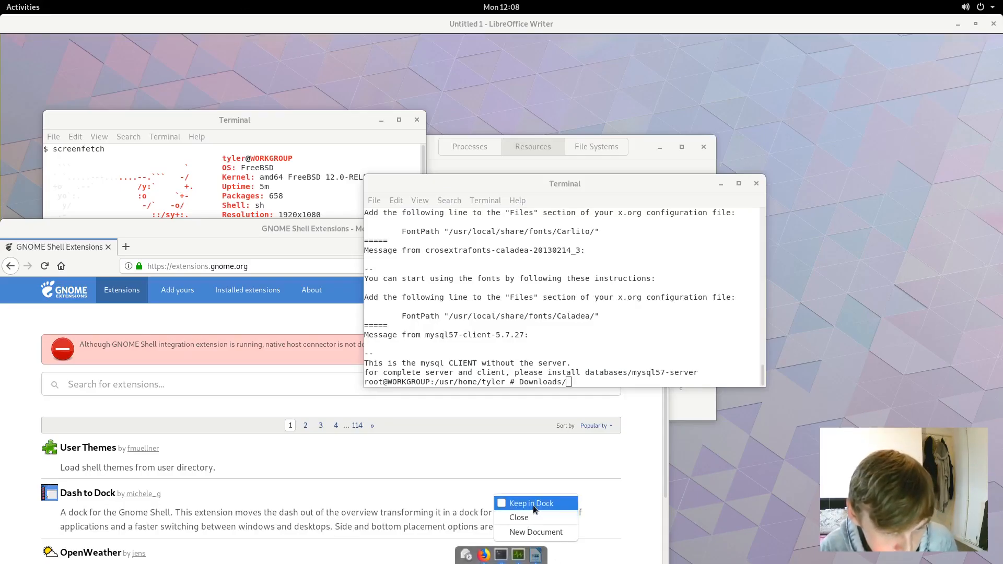
pyautogui.click(23, 6)
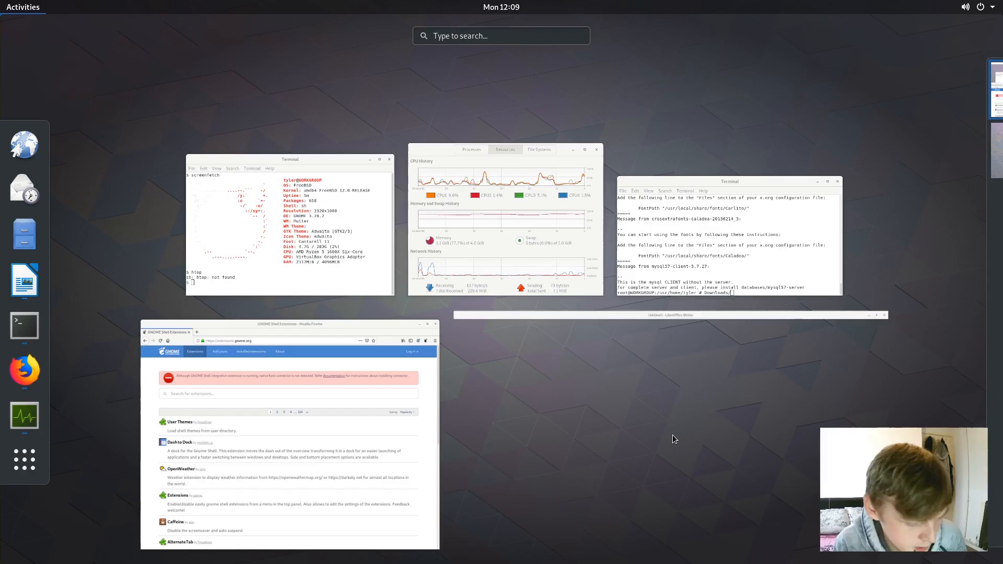
pyautogui.write('auto')
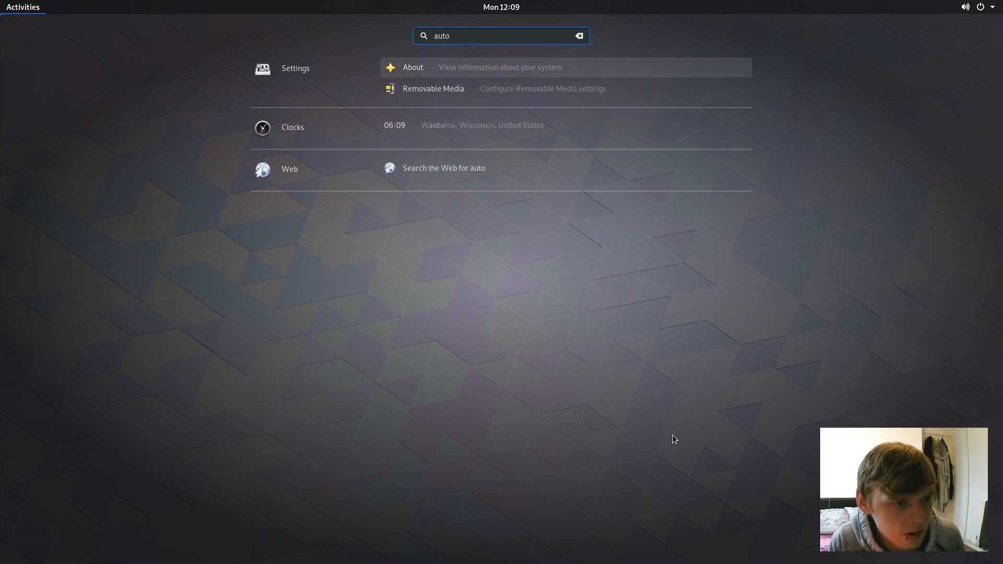
pyautogui.write('sess')
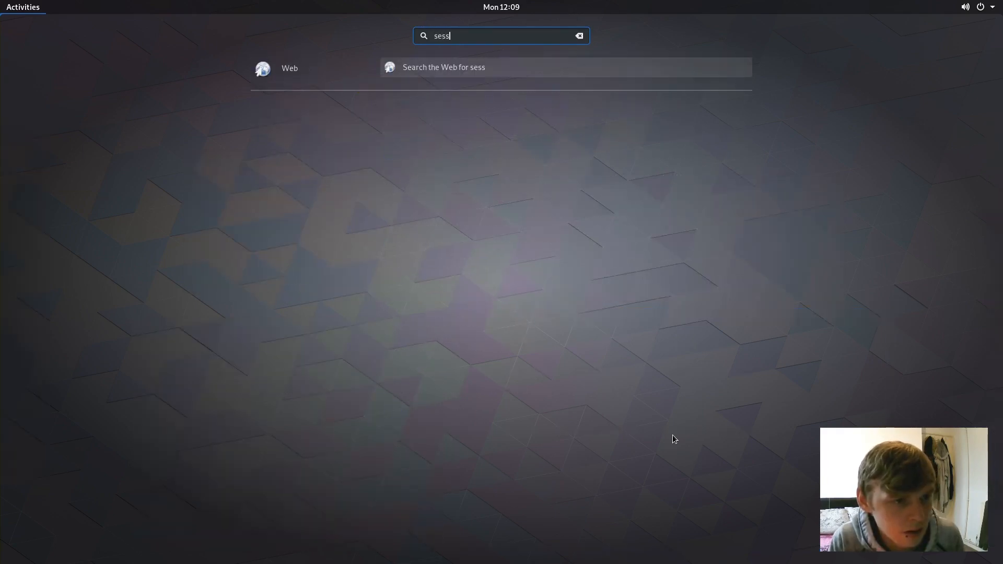
pyautogui.write('auto')
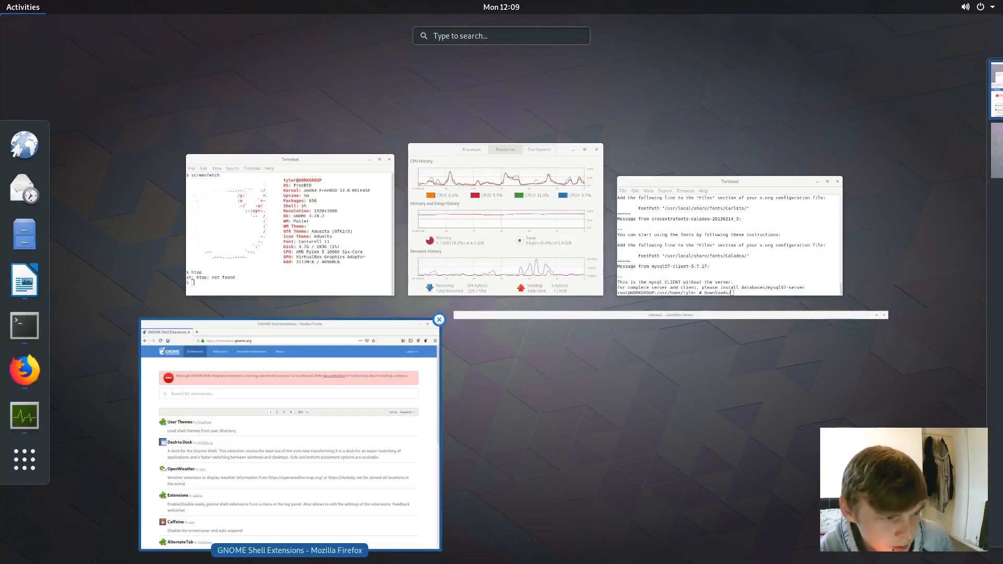
pyautogui.write('tweaks')
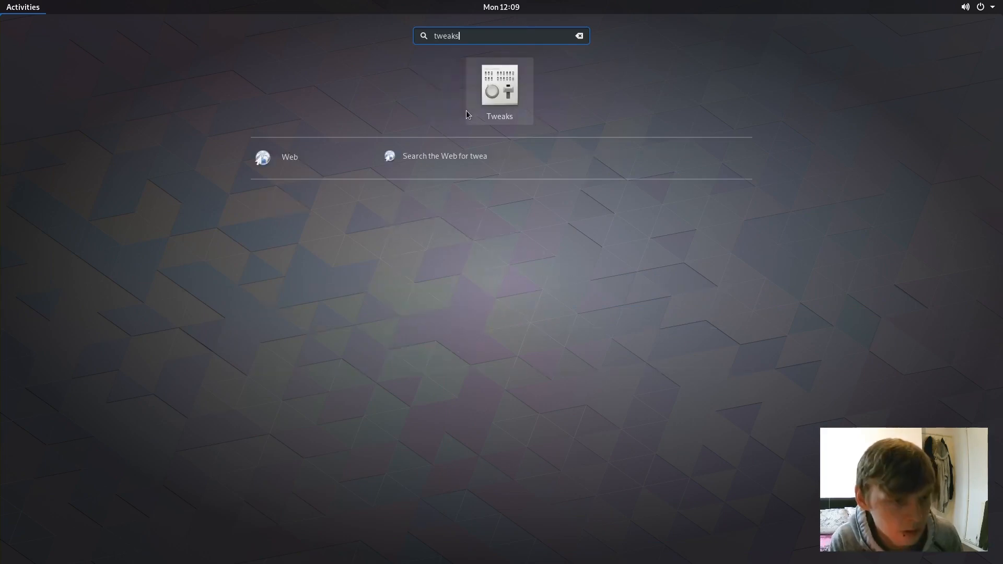
# In Tweaks' Startup Applications, begin adding a new startup application
pyautogui.click(499, 88)
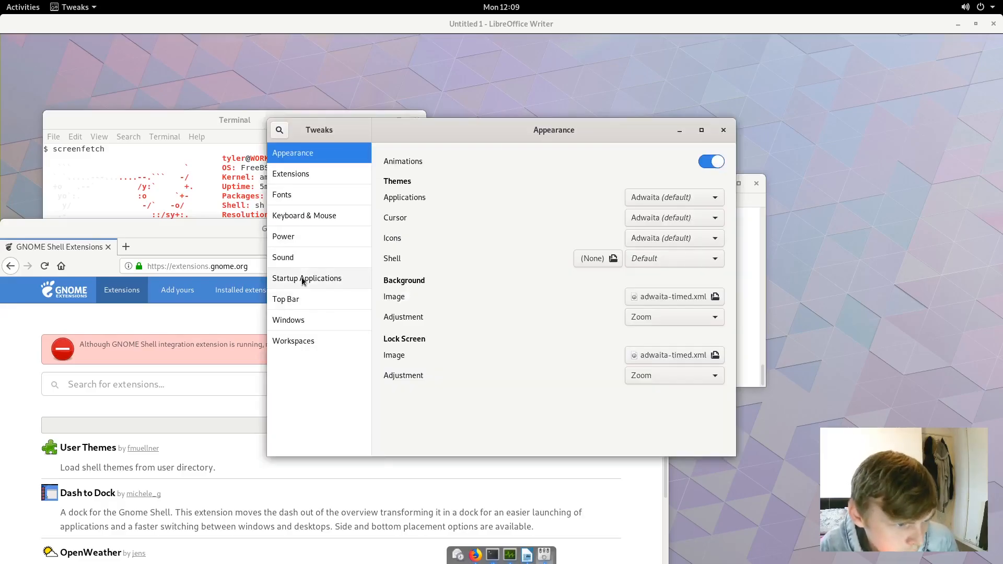
pyautogui.click(307, 278)
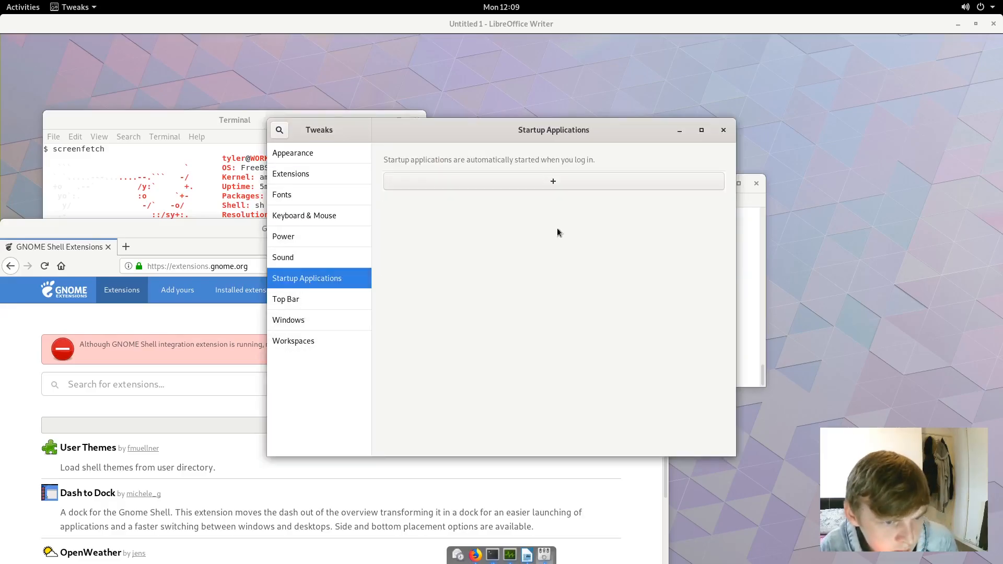
pyautogui.click(552, 182)
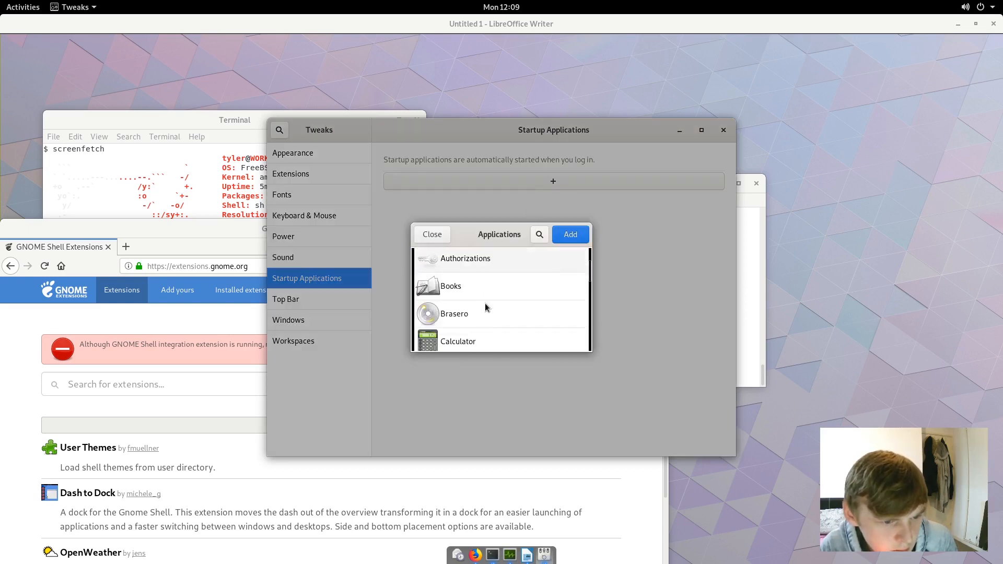
pyautogui.scroll(-3)
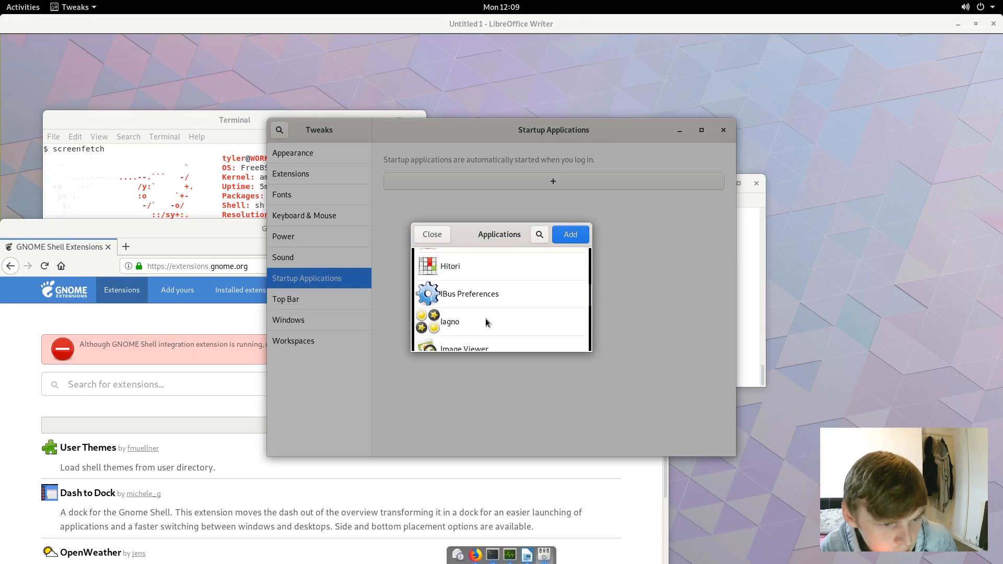
# Search the application picker for 'plank', select Plank and add it as a startup application
pyautogui.click(539, 234)
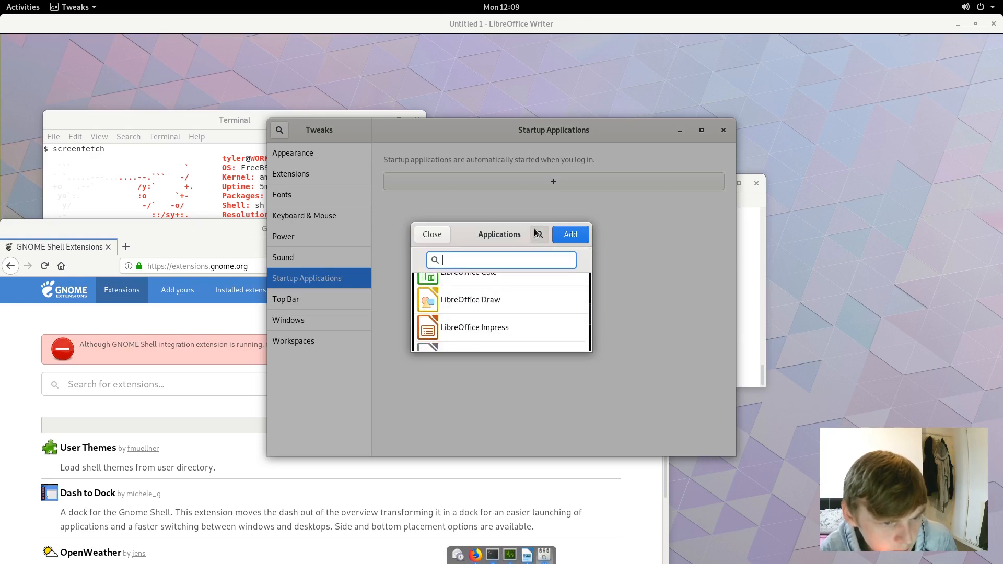
pyautogui.write('plank')
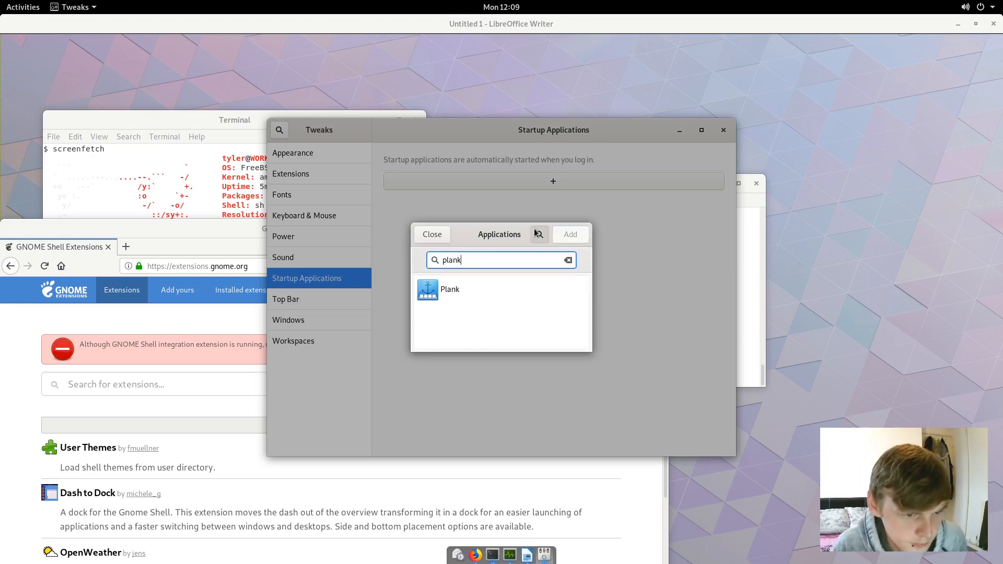
pyautogui.click(449, 289)
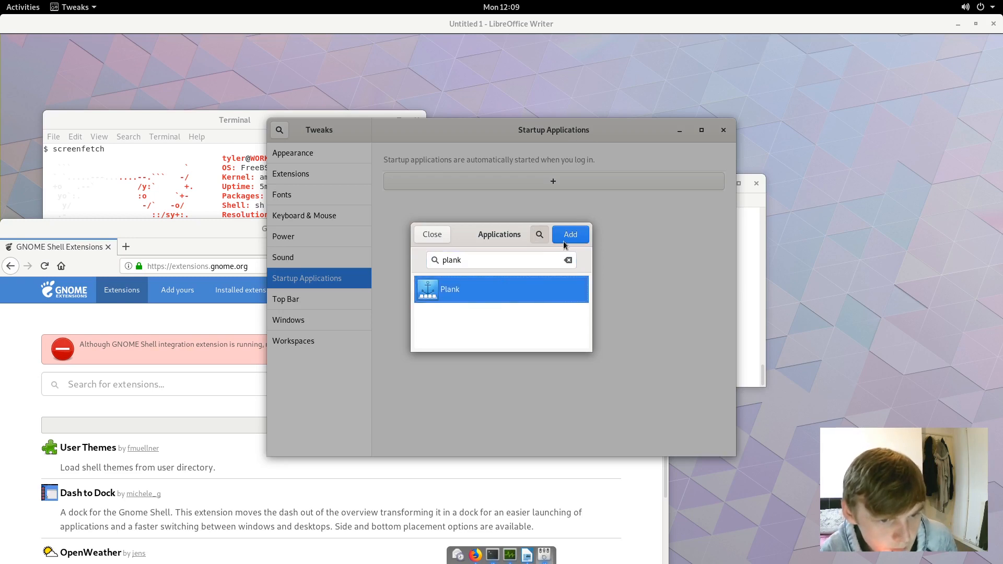
pyautogui.click(570, 234)
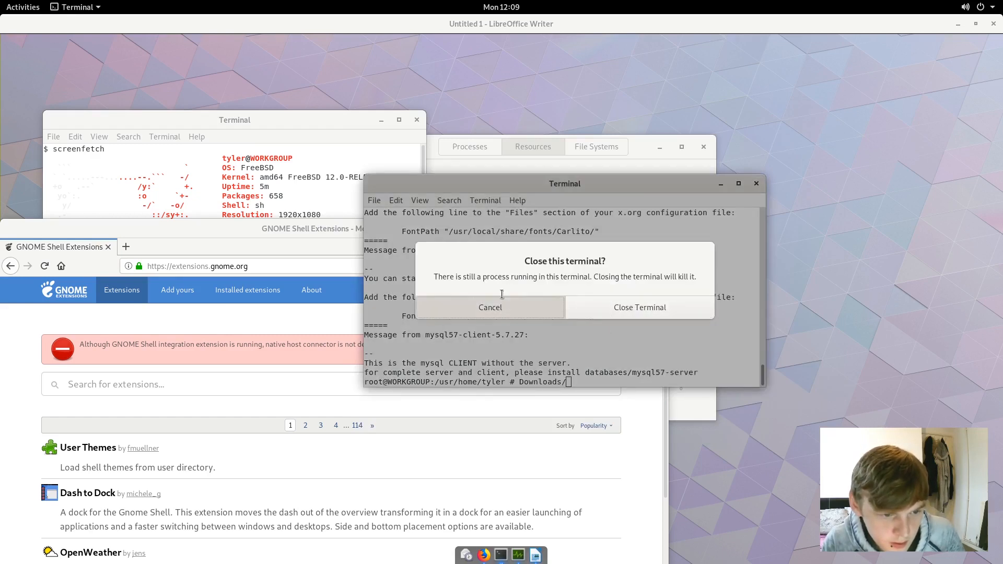
# Confirm Close Terminal despite the running process, leaving Writer in front
pyautogui.click(490, 307)
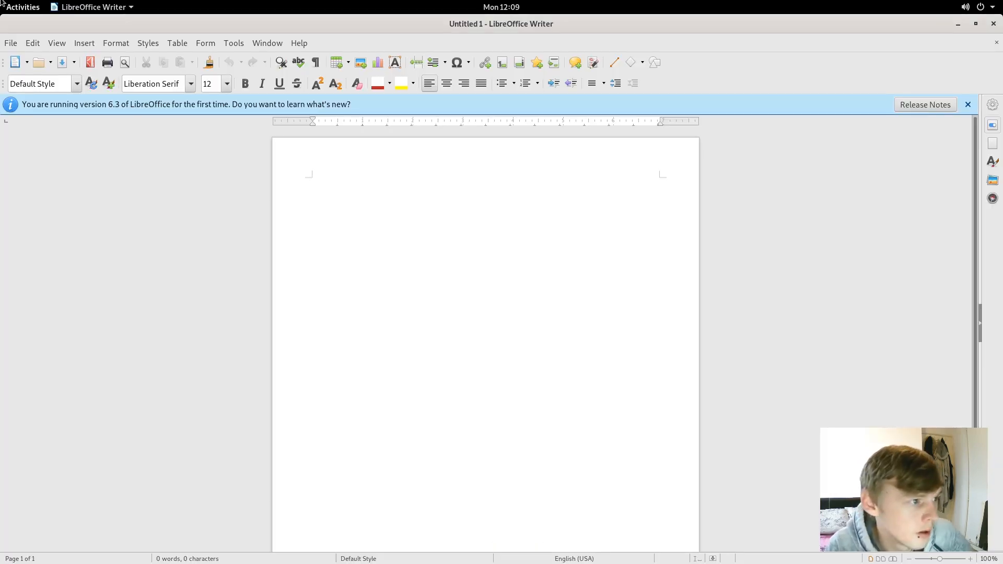
# Show Help > About LibreOffice and select the version number 6.3.2.2
pyautogui.click(299, 43)
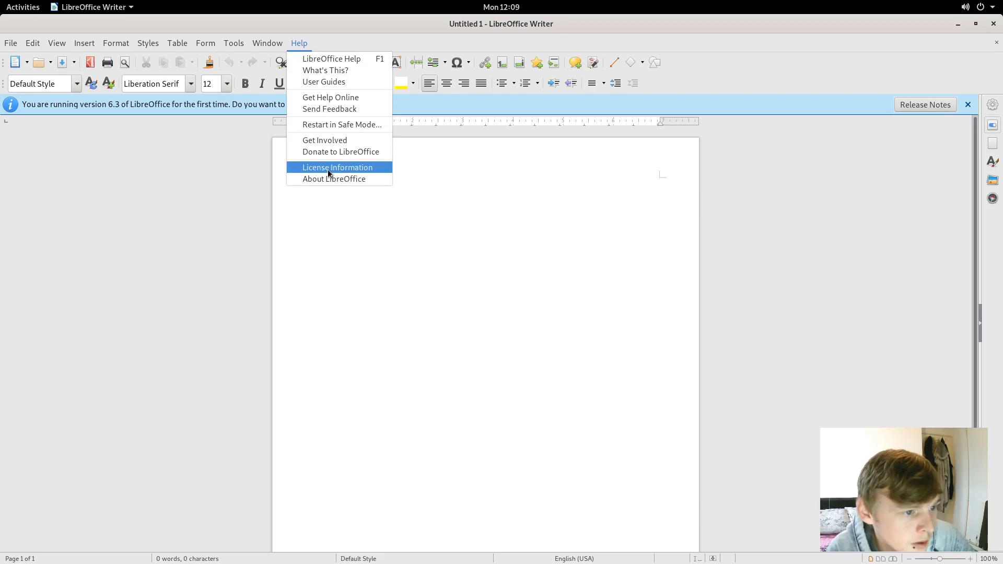
pyautogui.click(335, 179)
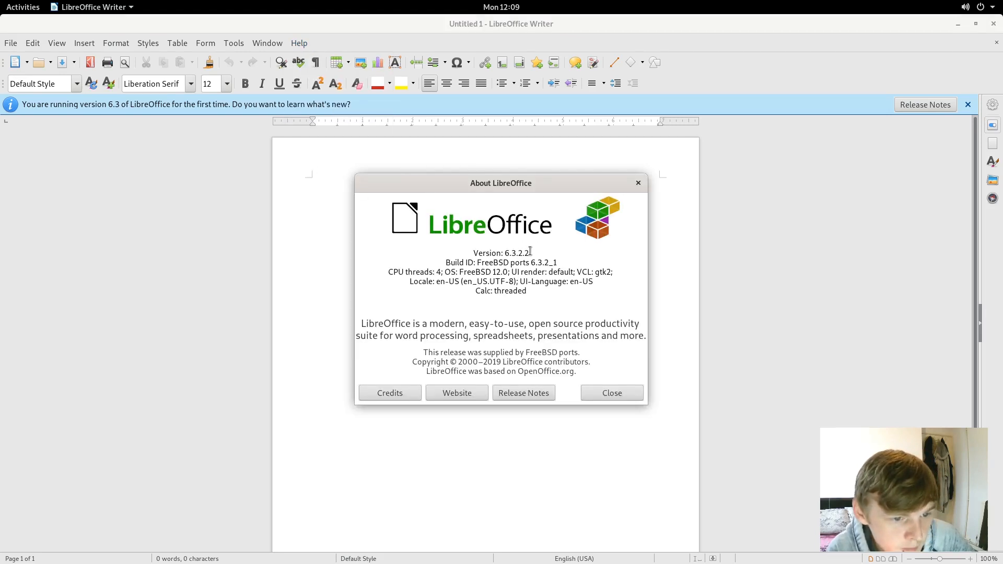
pyautogui.doubleClick(516, 253)
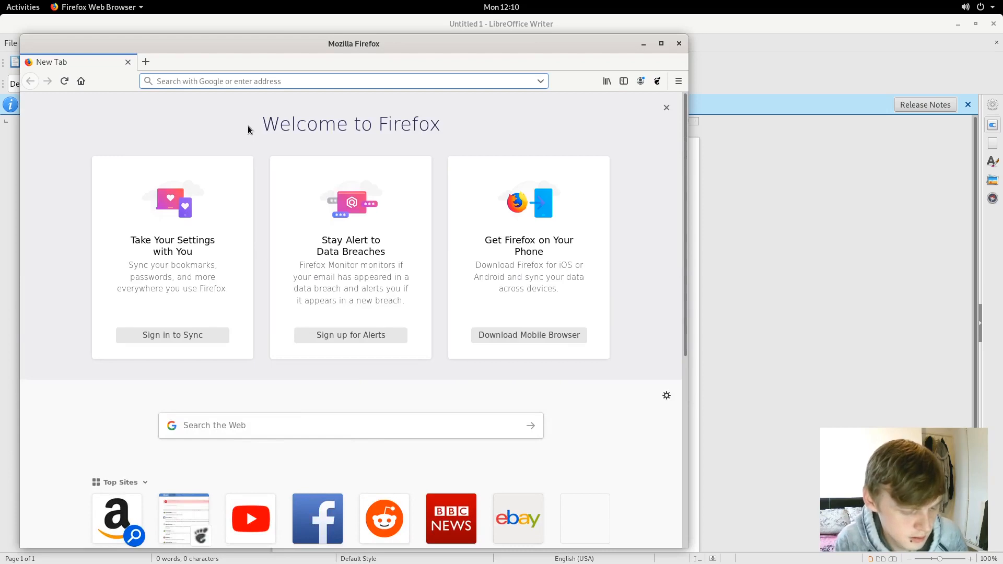
# Search the web for 'libreoffice', reach libreoffice.org's Download LibreOffice page, and close Writer's About dialog
pyautogui.write('libreoffic')
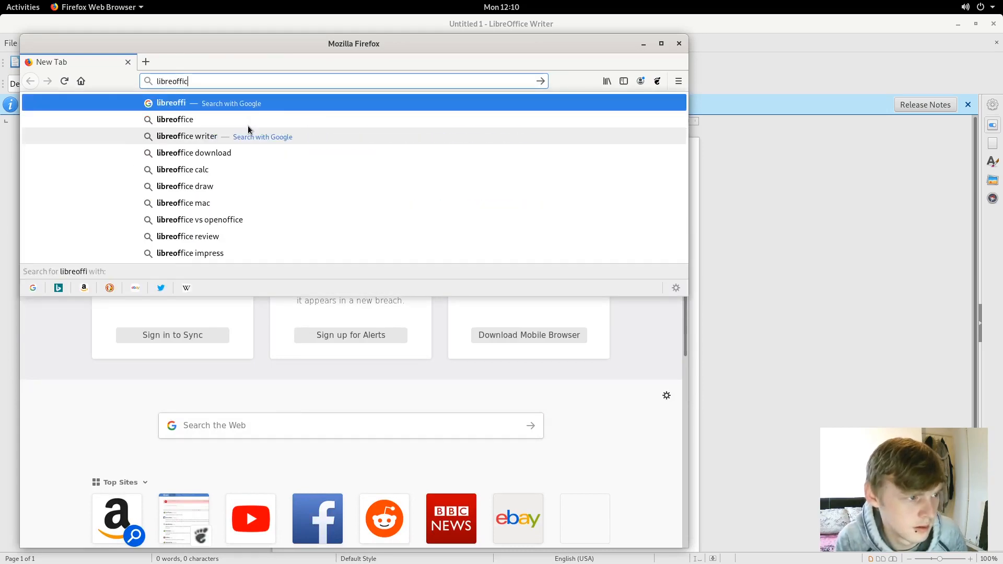
pyautogui.click(175, 119)
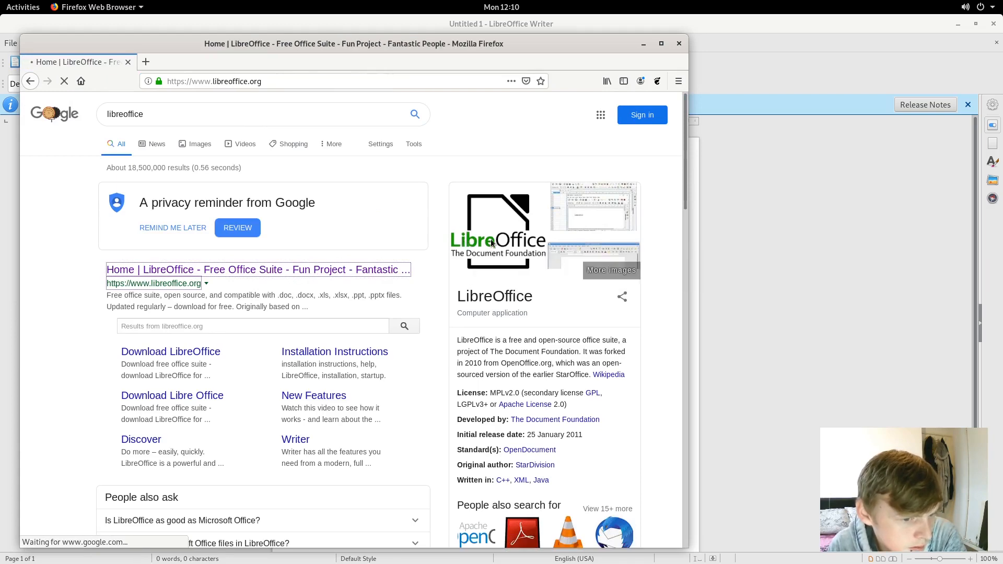
pyautogui.click(257, 269)
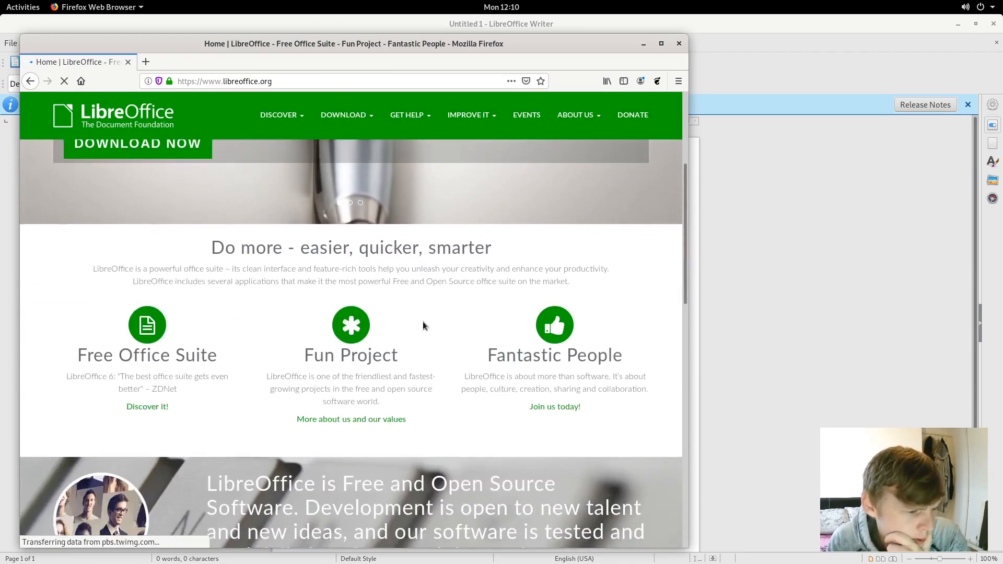
pyautogui.click(343, 115)
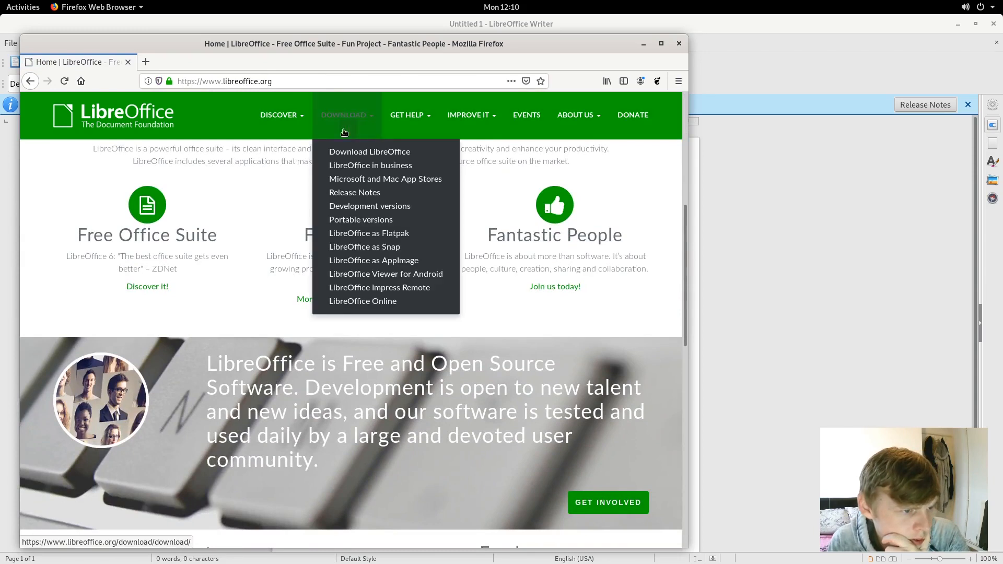
pyautogui.click(370, 151)
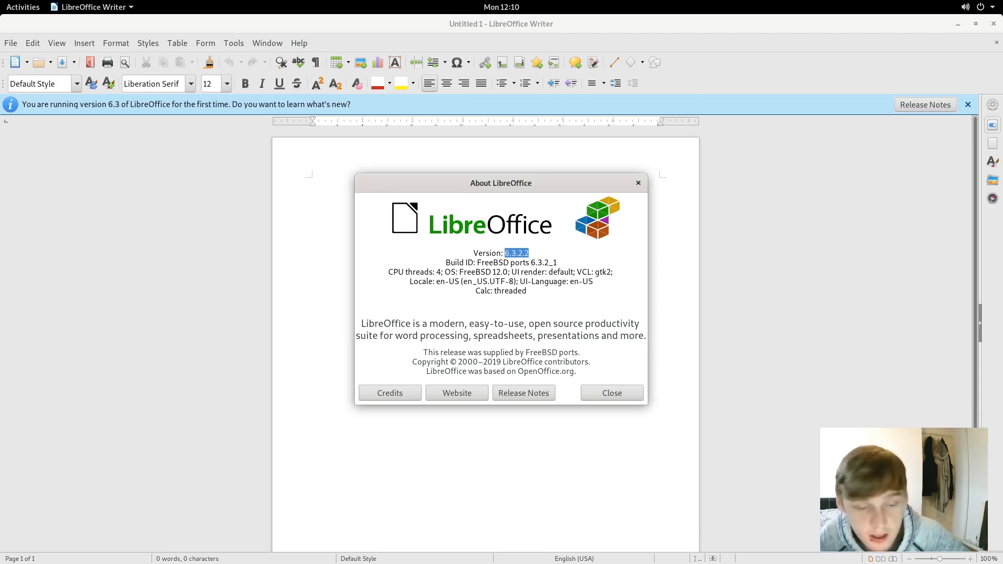
pyautogui.click(613, 393)
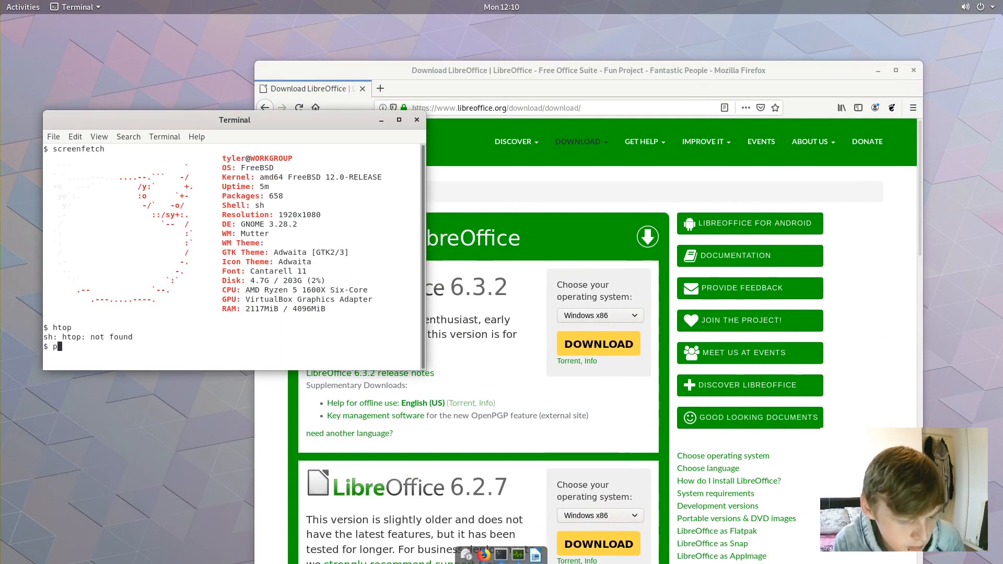
# Run 'pkg install htop' as a normal user, then switch to root with 'su'
pyautogui.write('kg install htop')
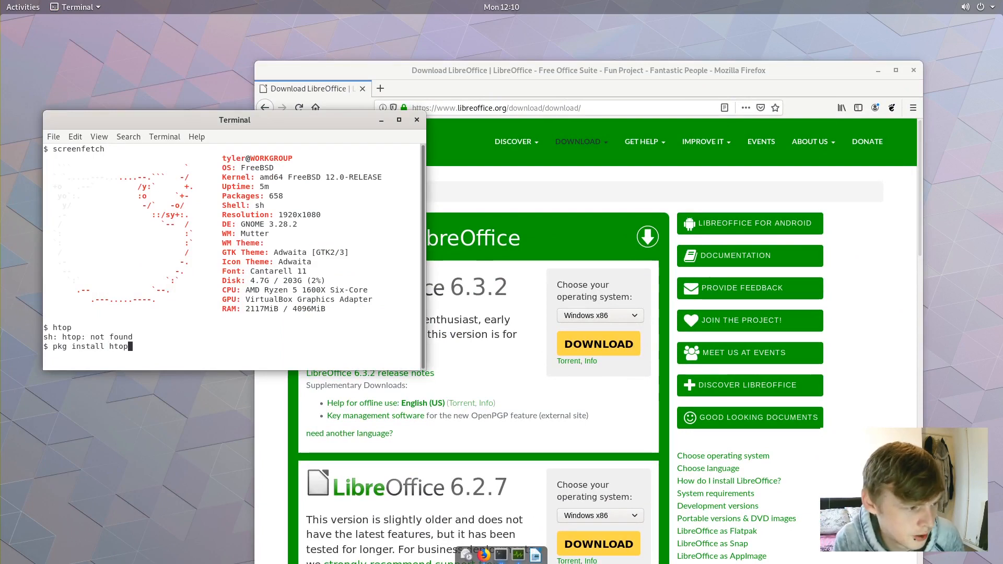
pyautogui.press('Return')
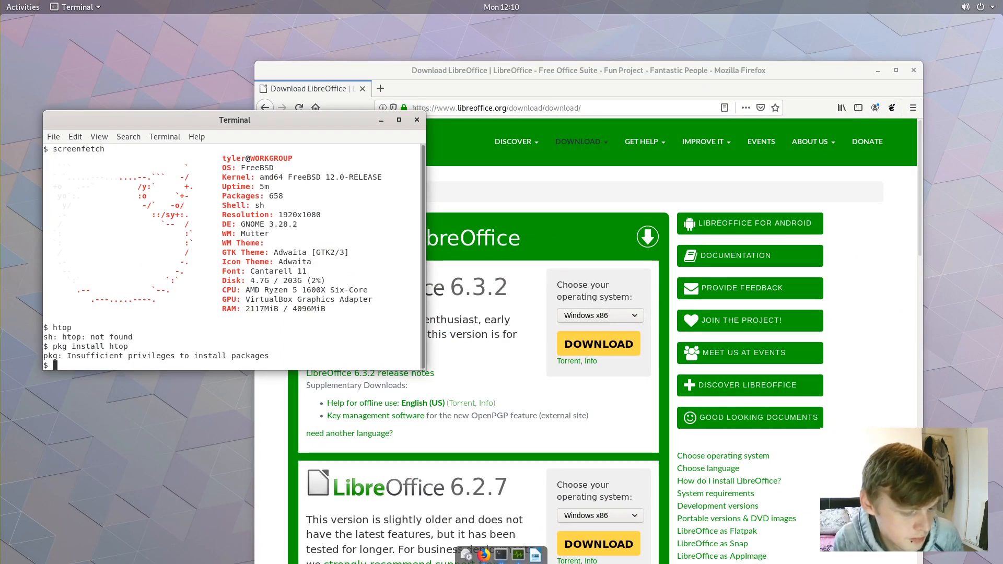
pyautogui.write('su')
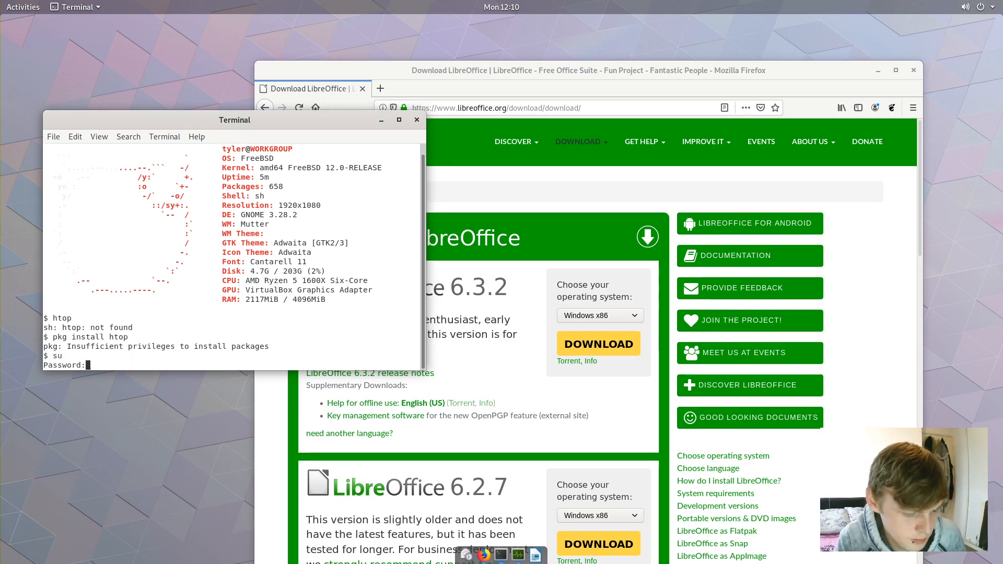
pyautogui.write('htop')
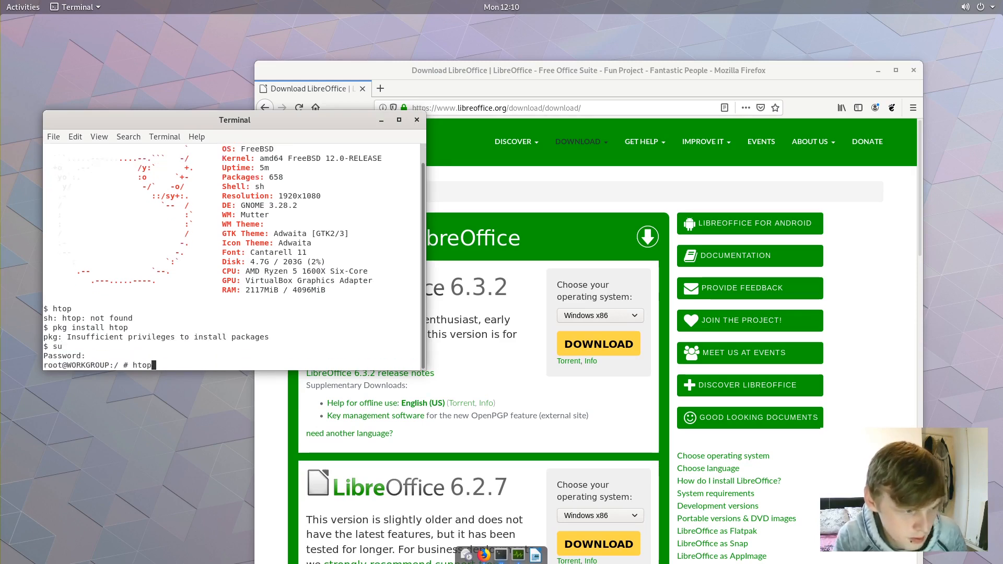
# Run 'pkg install htop' again as root, answer y, then start htop
pyautogui.write('p')
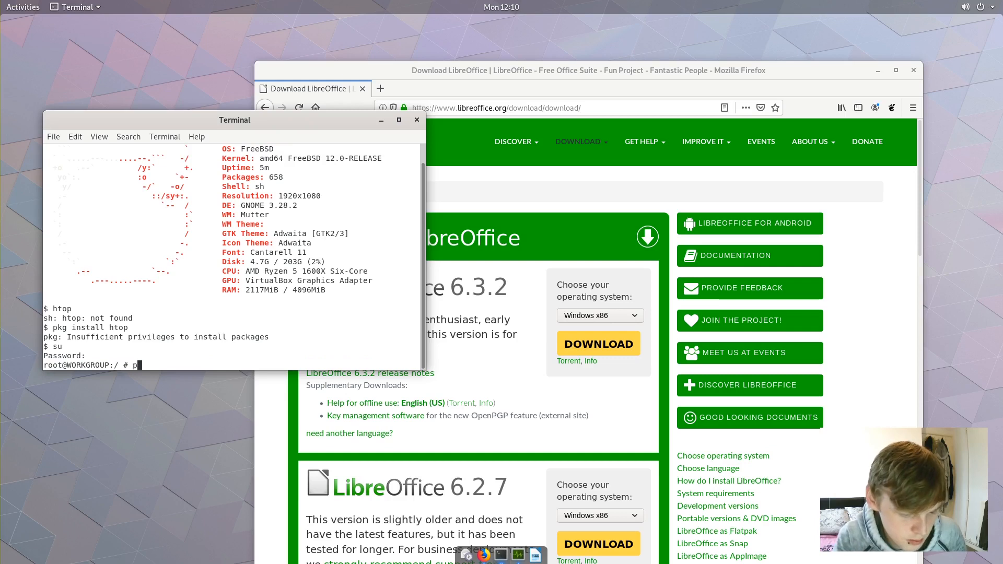
pyautogui.write('kg install htop')
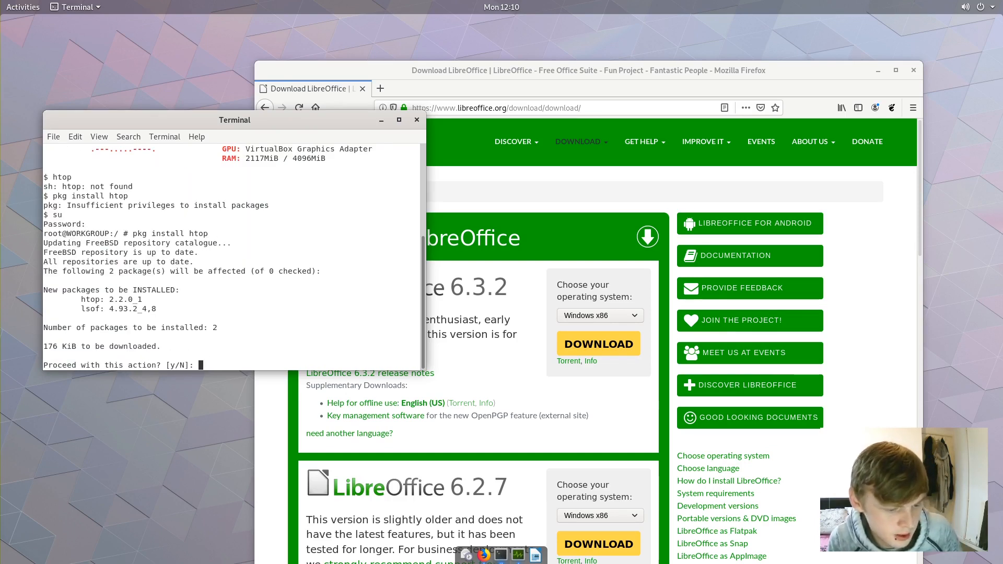
pyautogui.write('y')
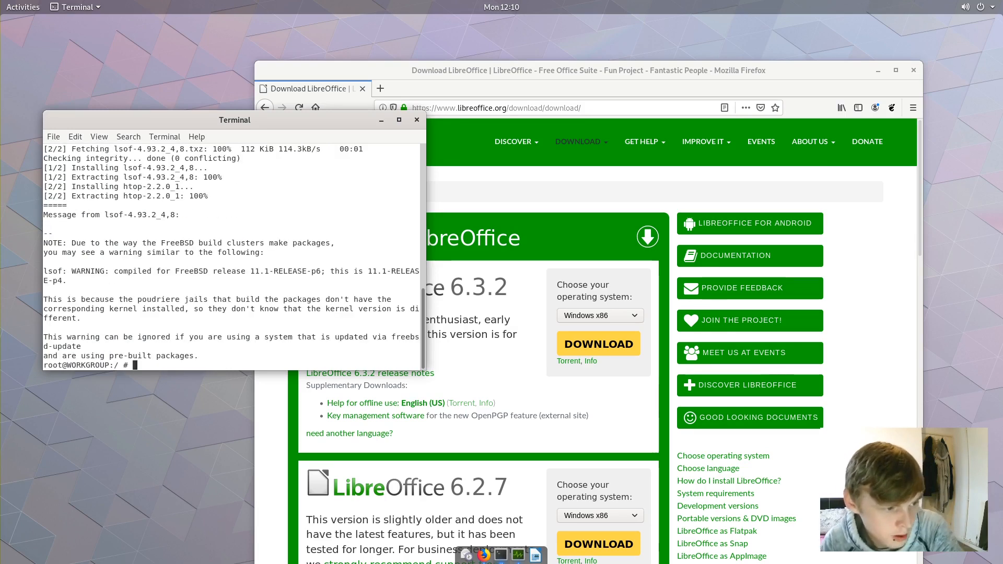
pyautogui.write('htp')
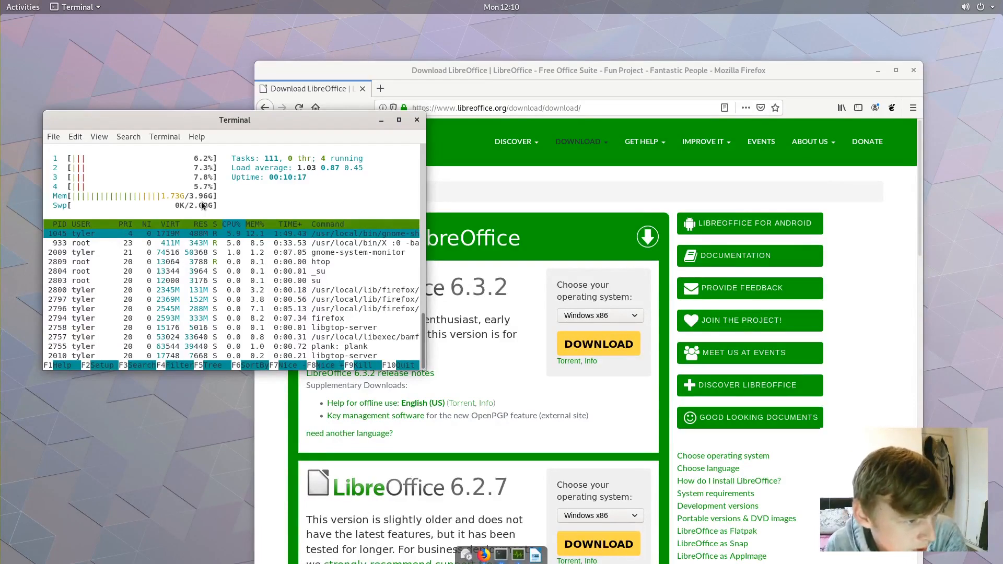
# Drag the htop terminal window by its title bar further right on the desktop
pyautogui.moveTo(234, 119); pyautogui.dragTo(361, 120)
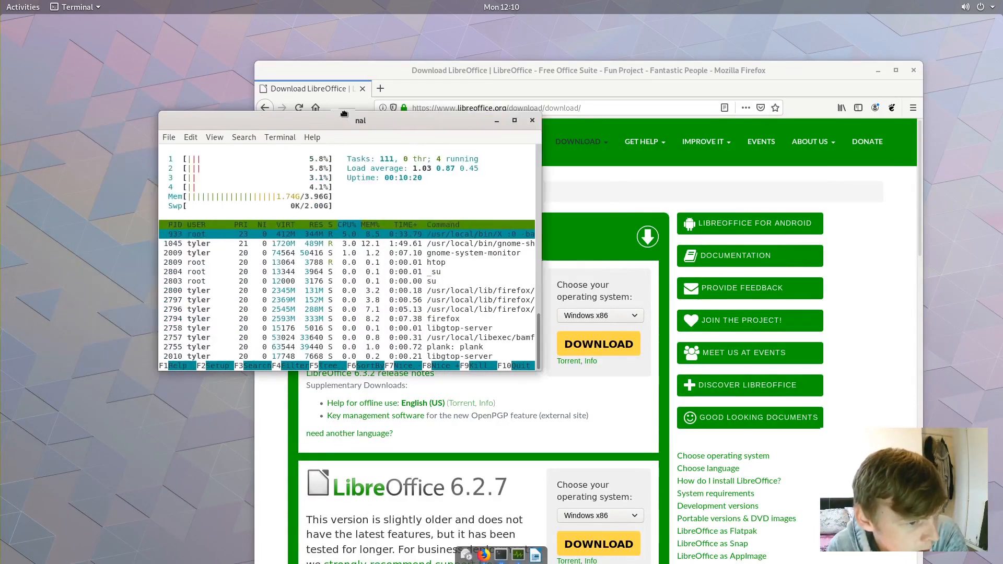
pyautogui.moveTo(361, 120); pyautogui.dragTo(409, 111)
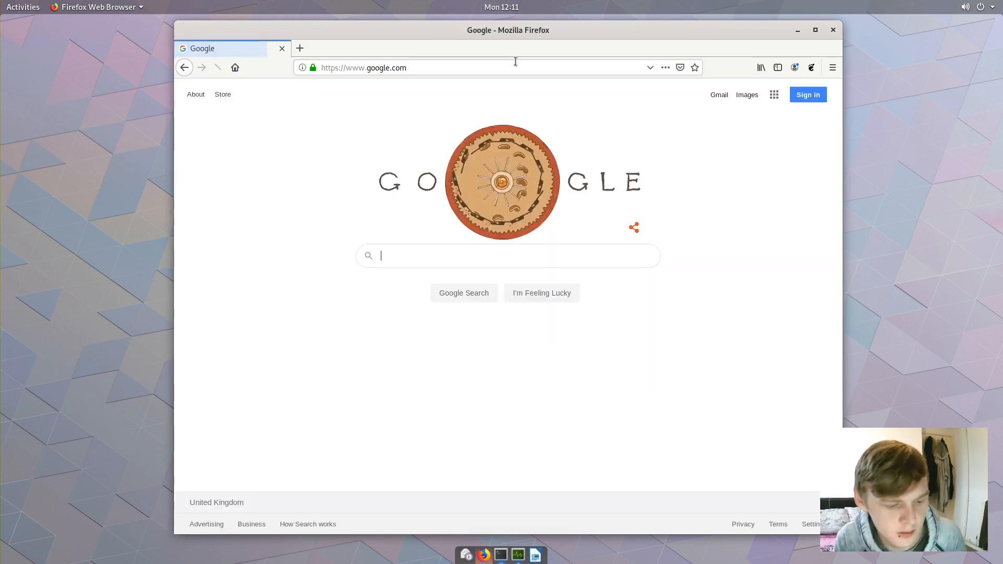
# Google 'freebsd gnome iso', open the Download FreeBSD result and scroll to the release image tables
pyautogui.write('freebsd gnome iso')
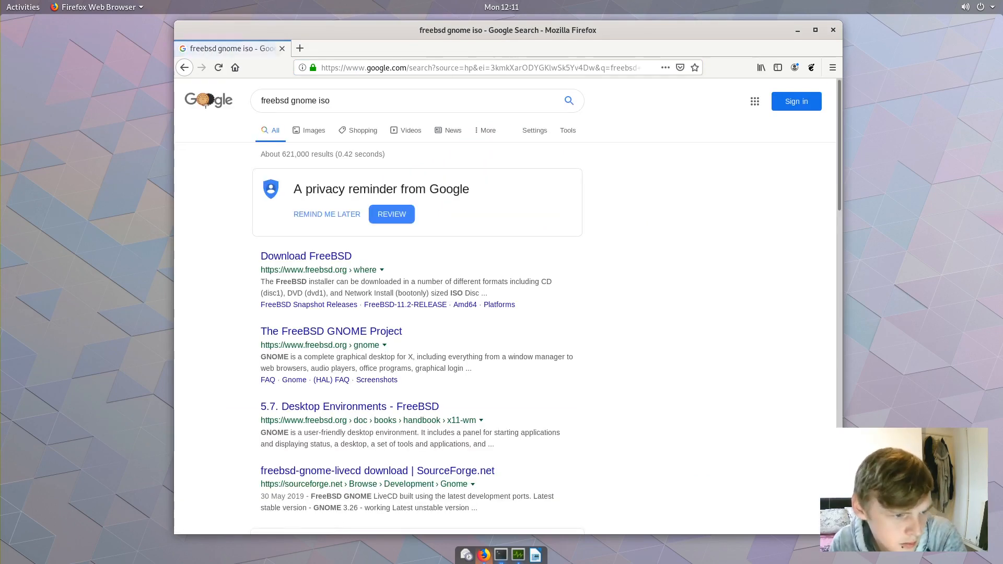
pyautogui.click(305, 256)
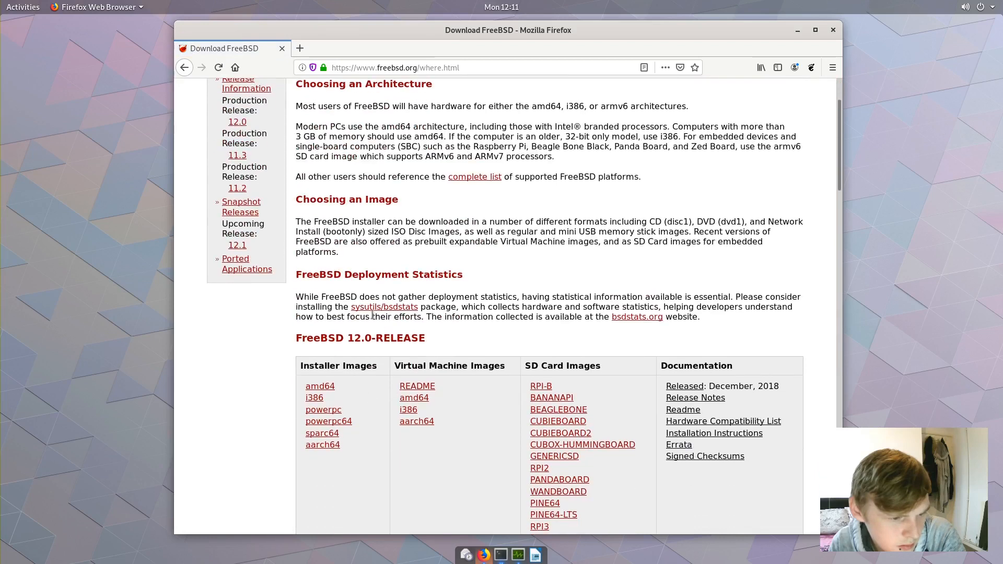
pyautogui.scroll(-3)
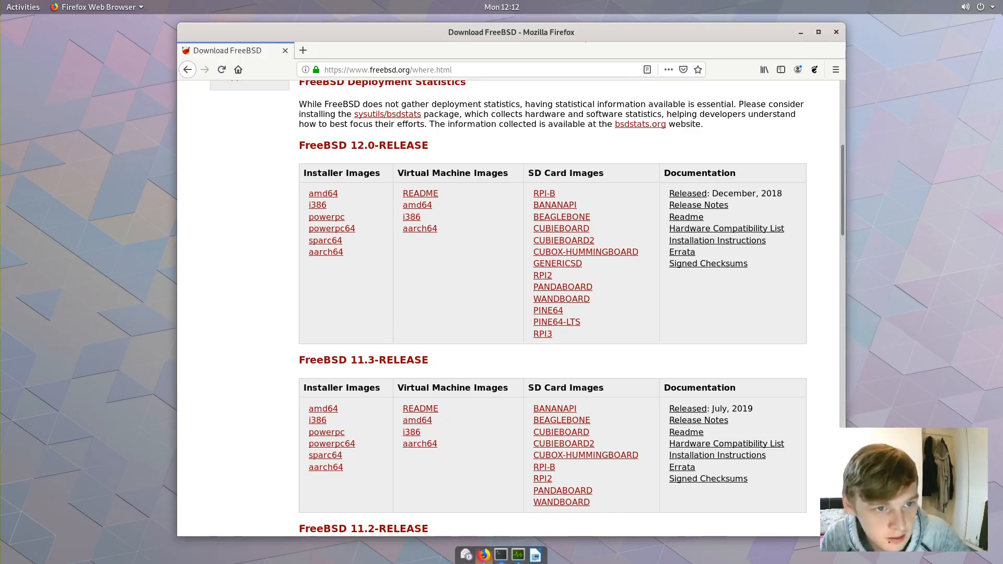
pyautogui.moveTo(476, 2)
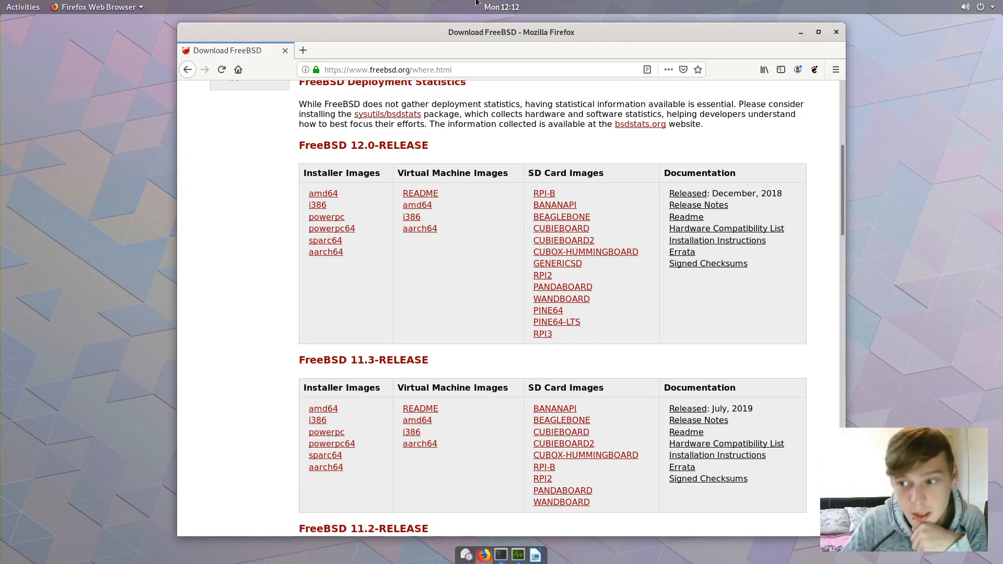
pyautogui.moveTo(859, 102)
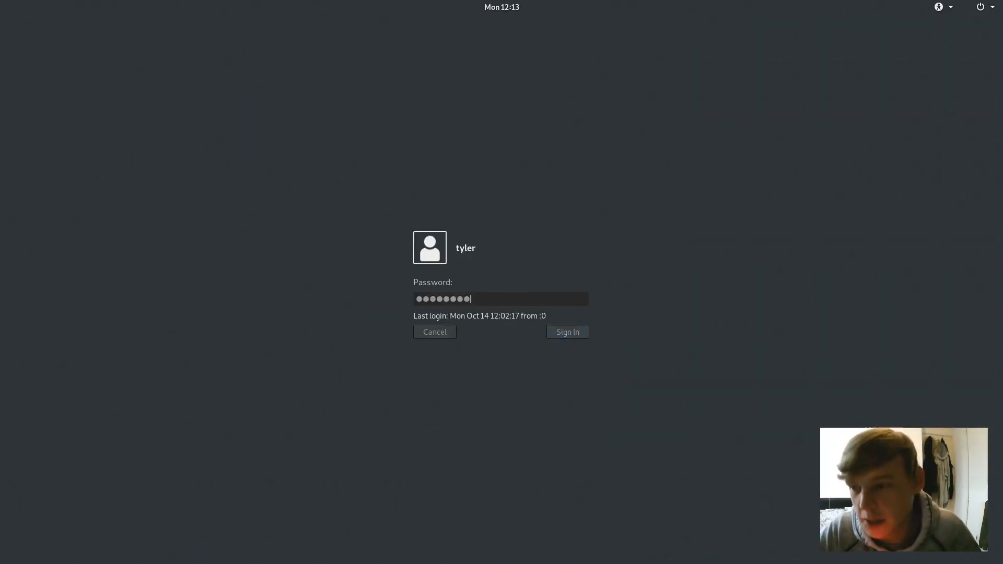
# Sign in after reboot, run htop in a Terminal, and show all installed applications
pyautogui.click(567, 332)
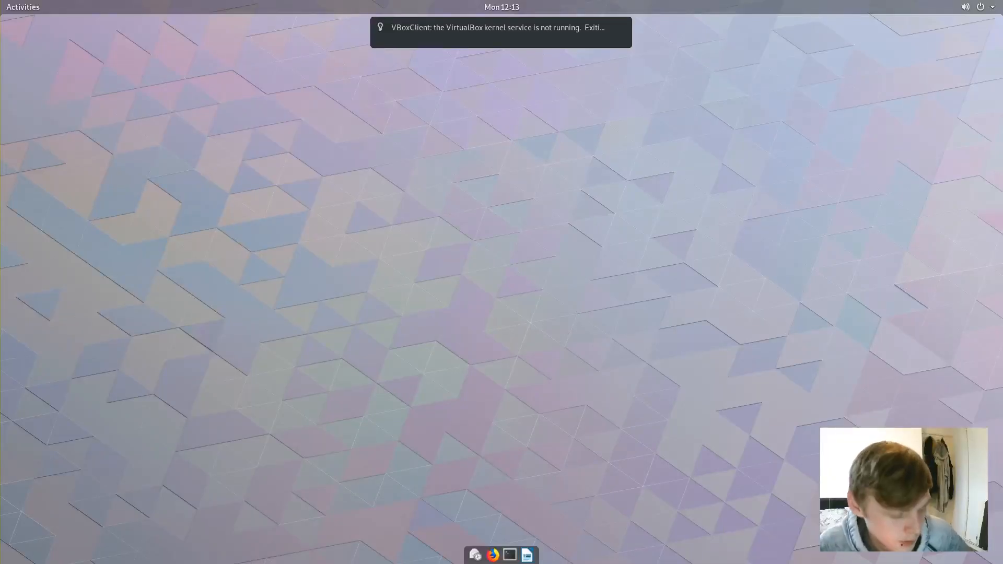
pyautogui.click(509, 554)
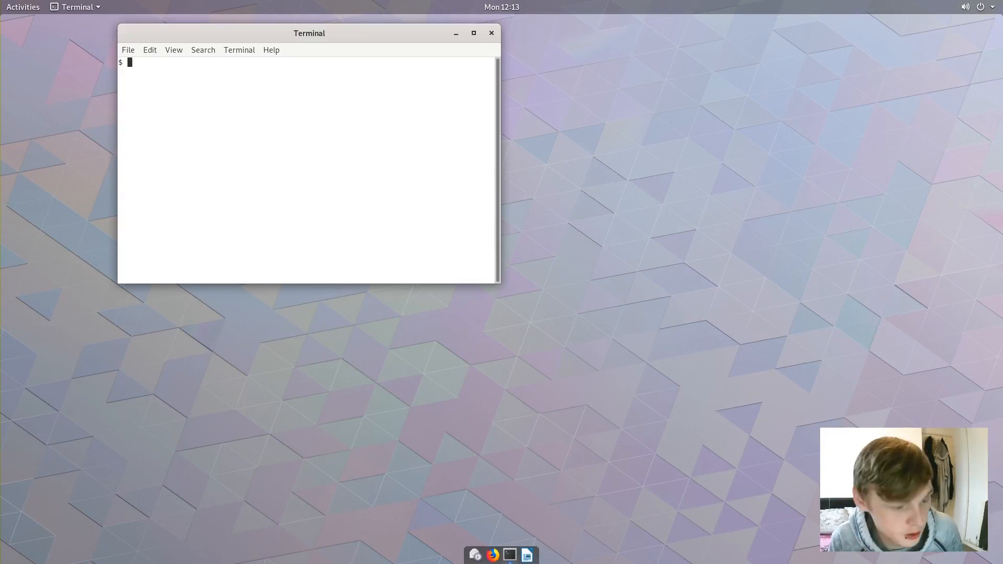
pyautogui.write('htop')
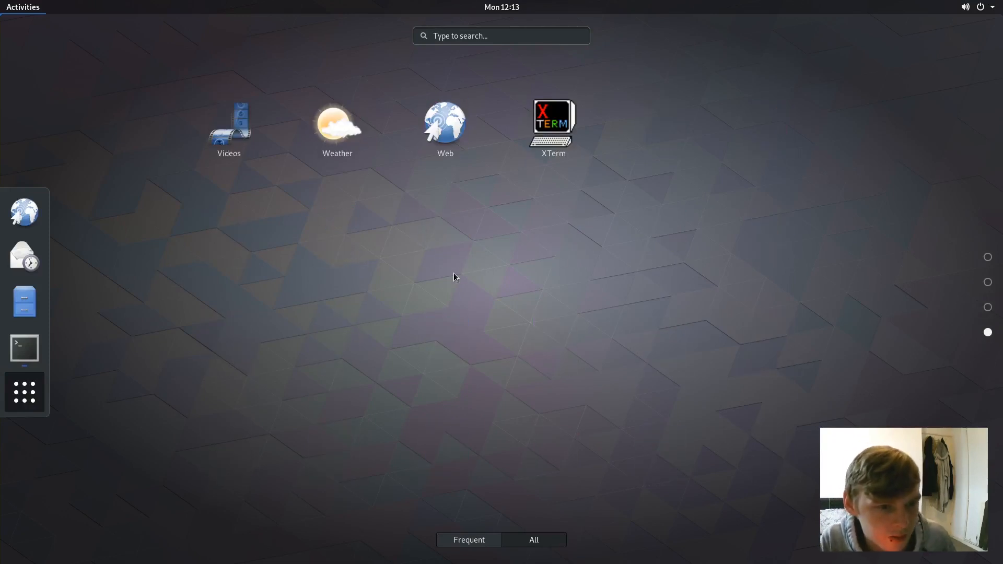
pyautogui.click(532, 540)
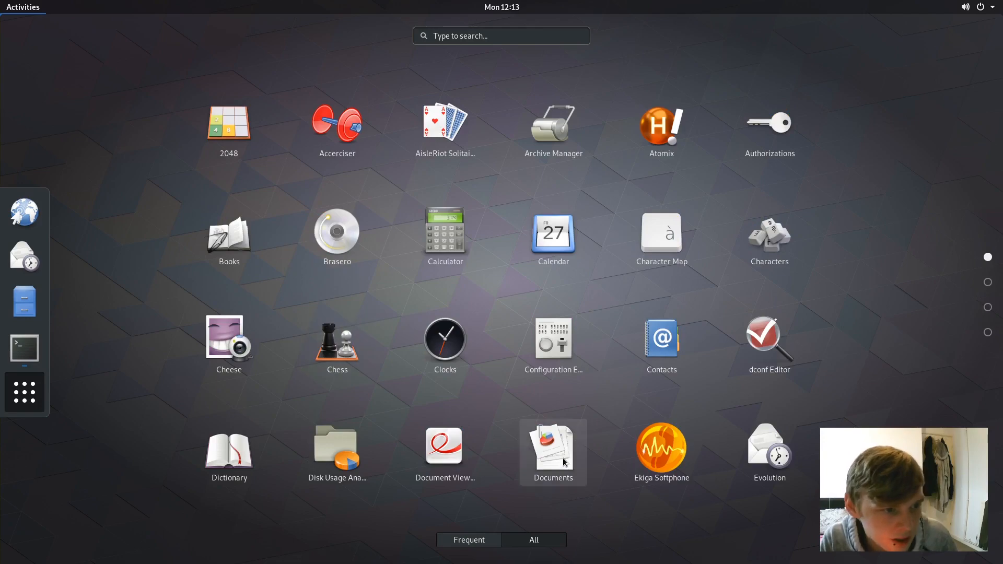